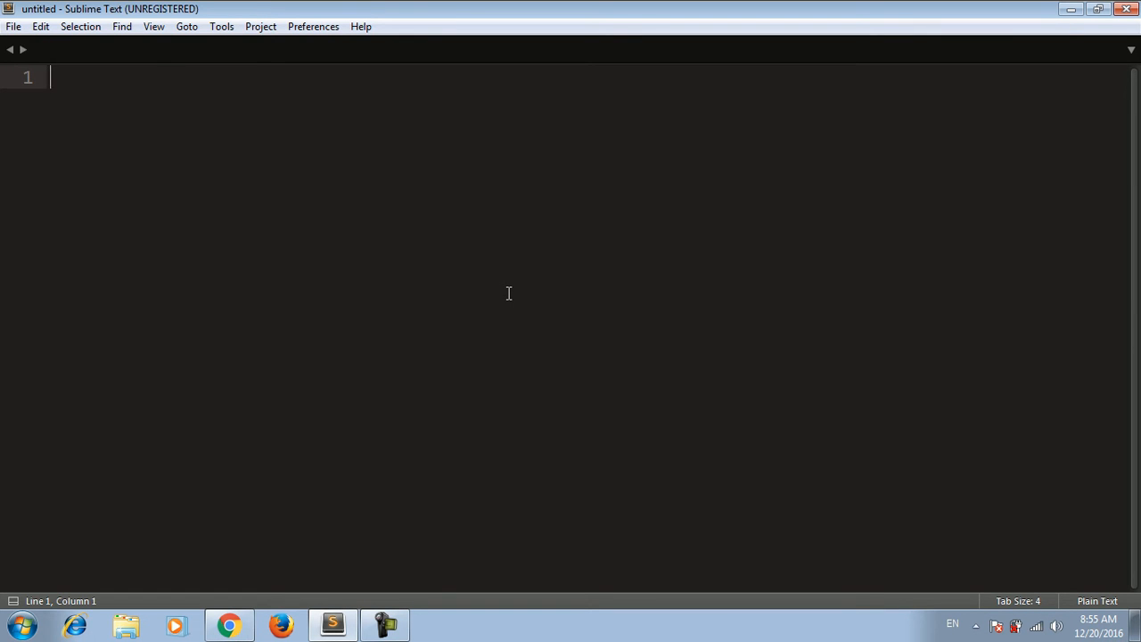
Step: Start a fresh, empty untitled document
type("s")
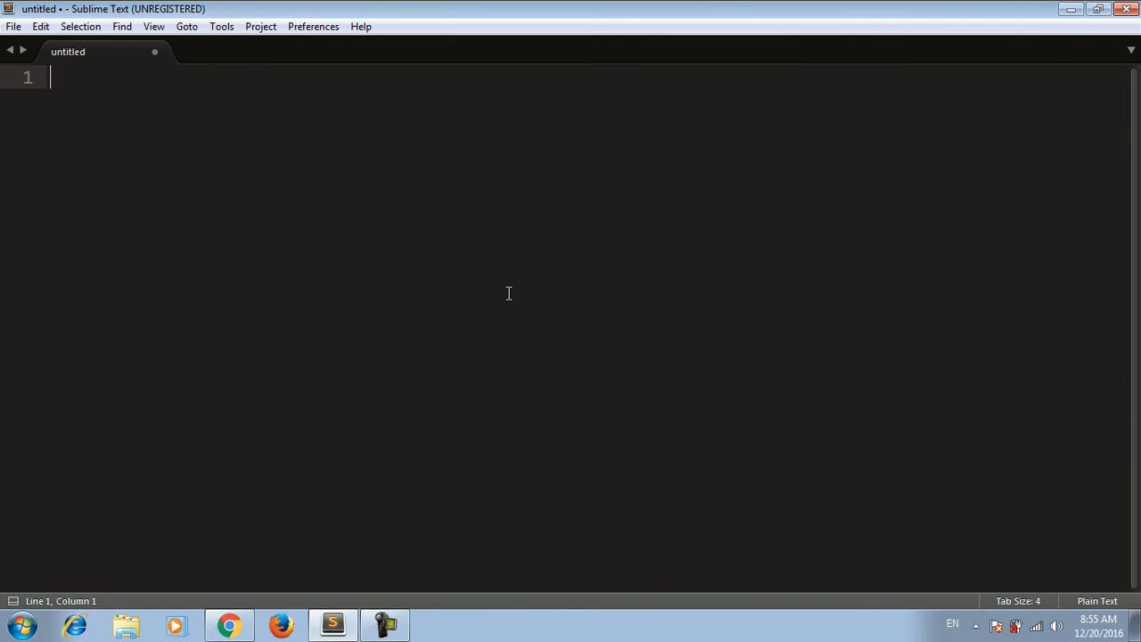
Step: Save the empty file to the Desktop as angurjscalcutate.html
key("ctrl+s")
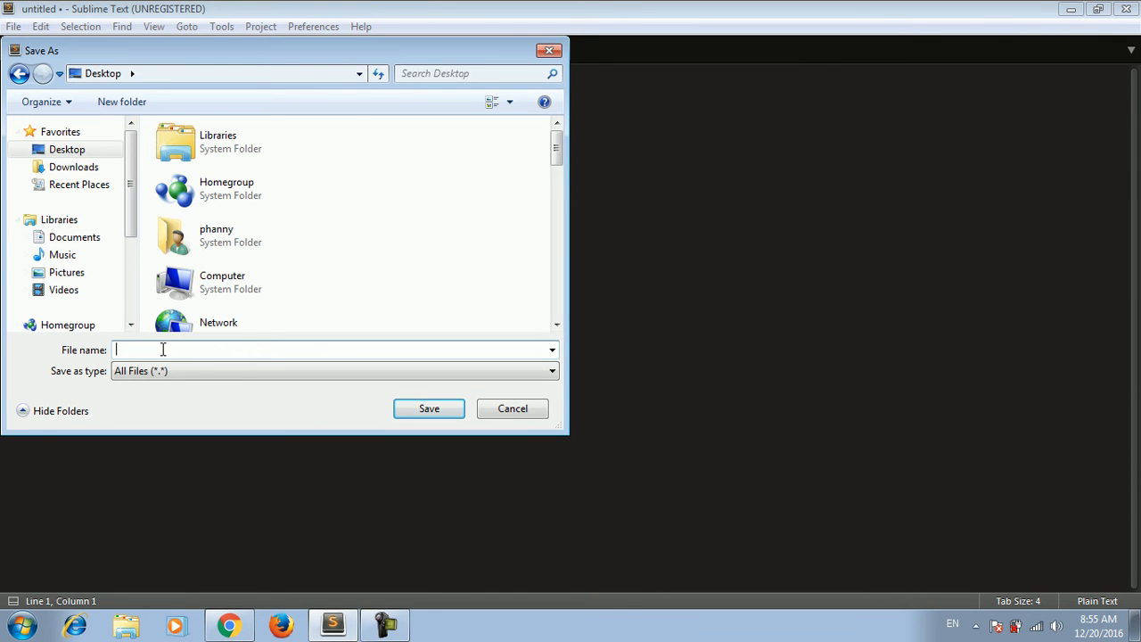
type("angu")
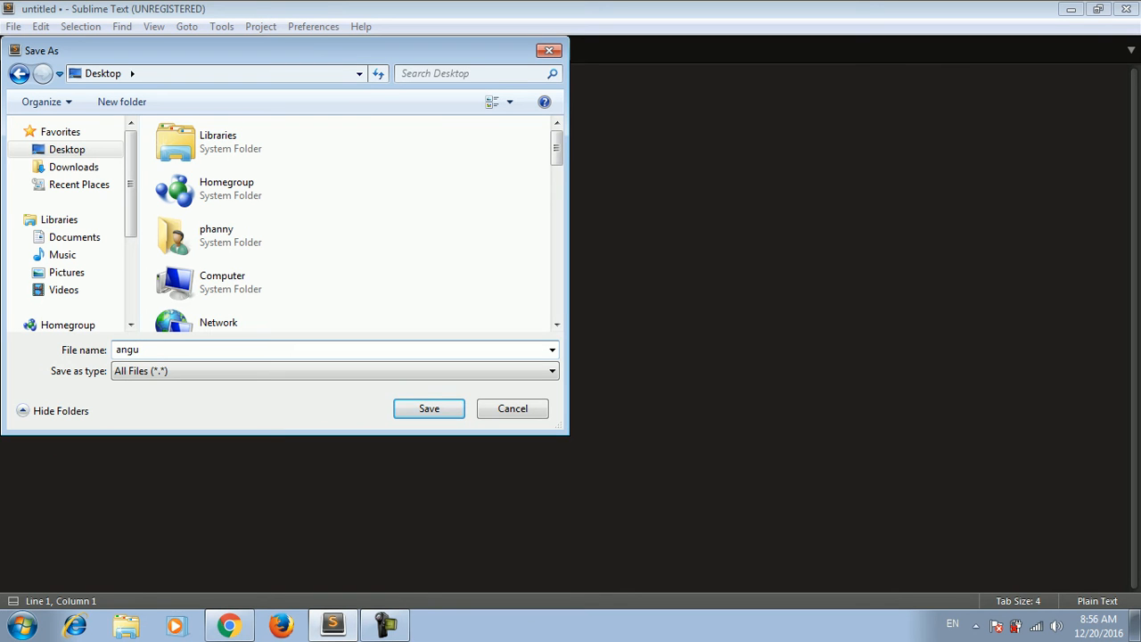
type("rjs")
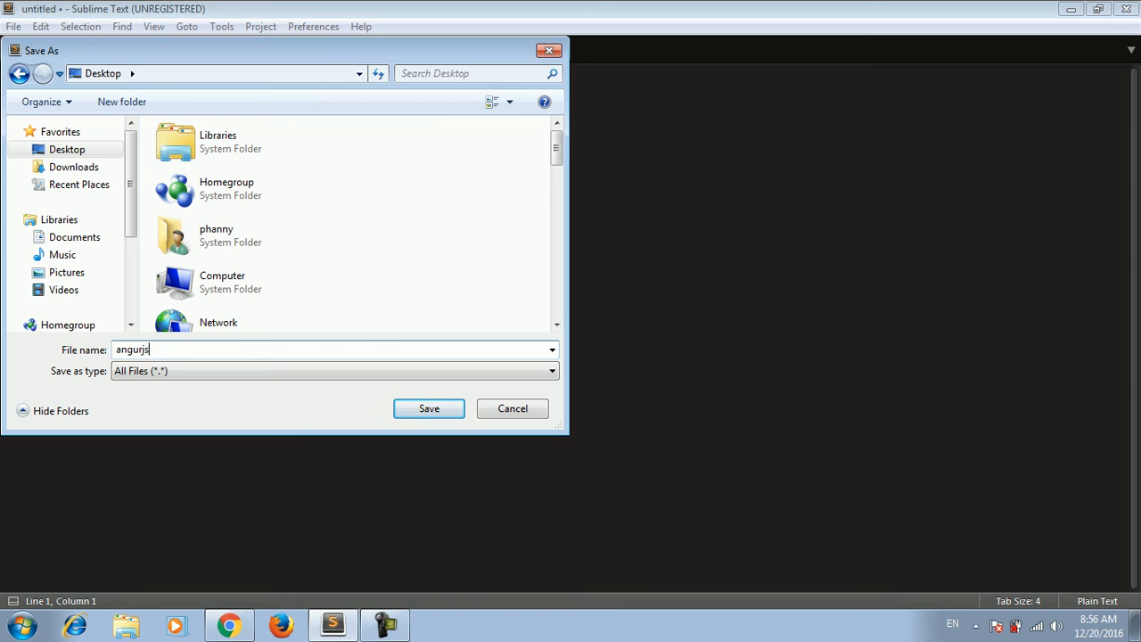
type("calcutate")
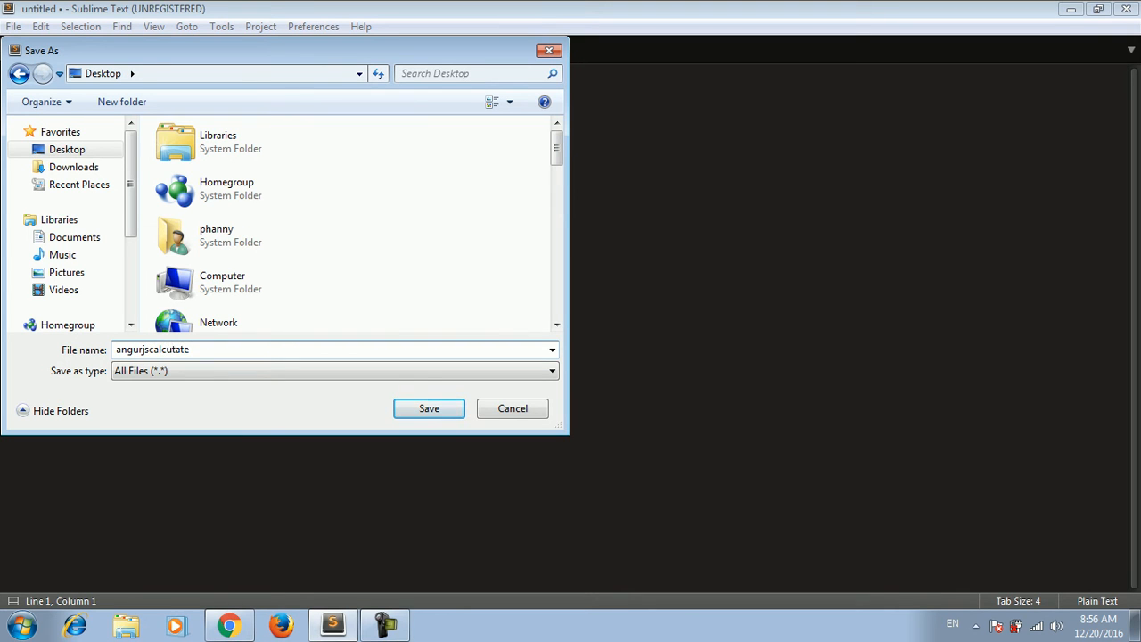
type(".h")
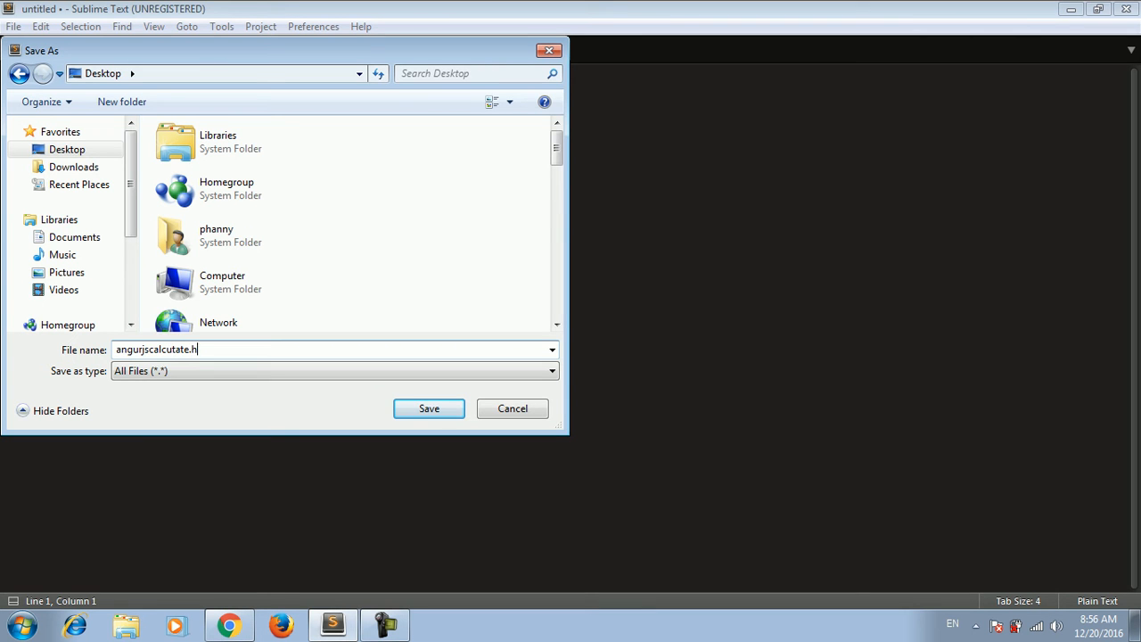
left_click(427, 408)
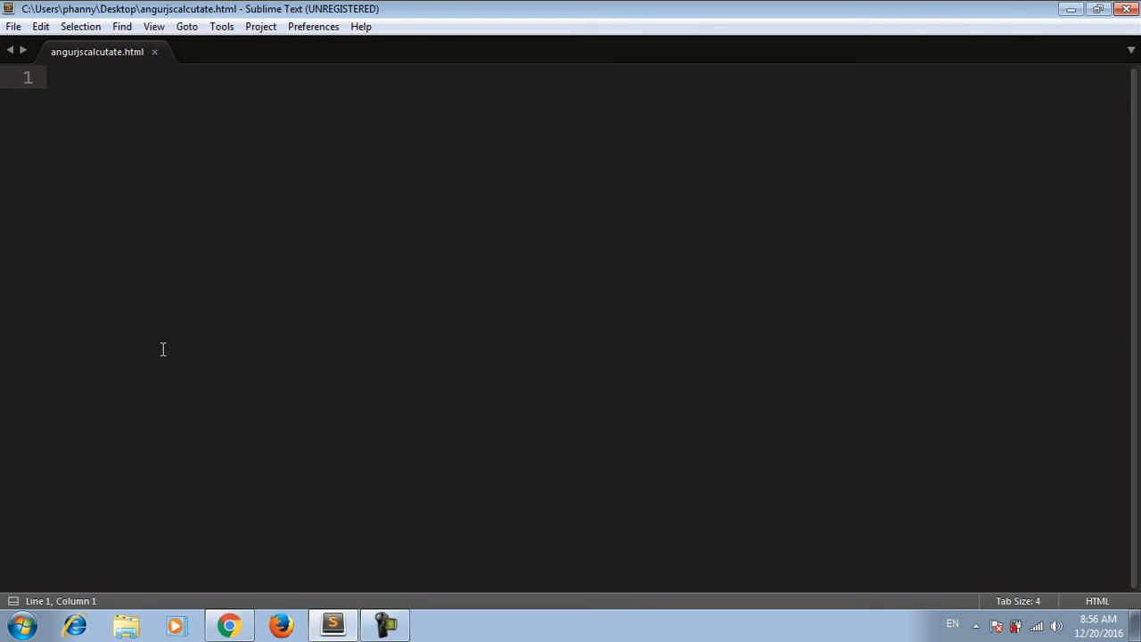
mouse_move(729, 67)
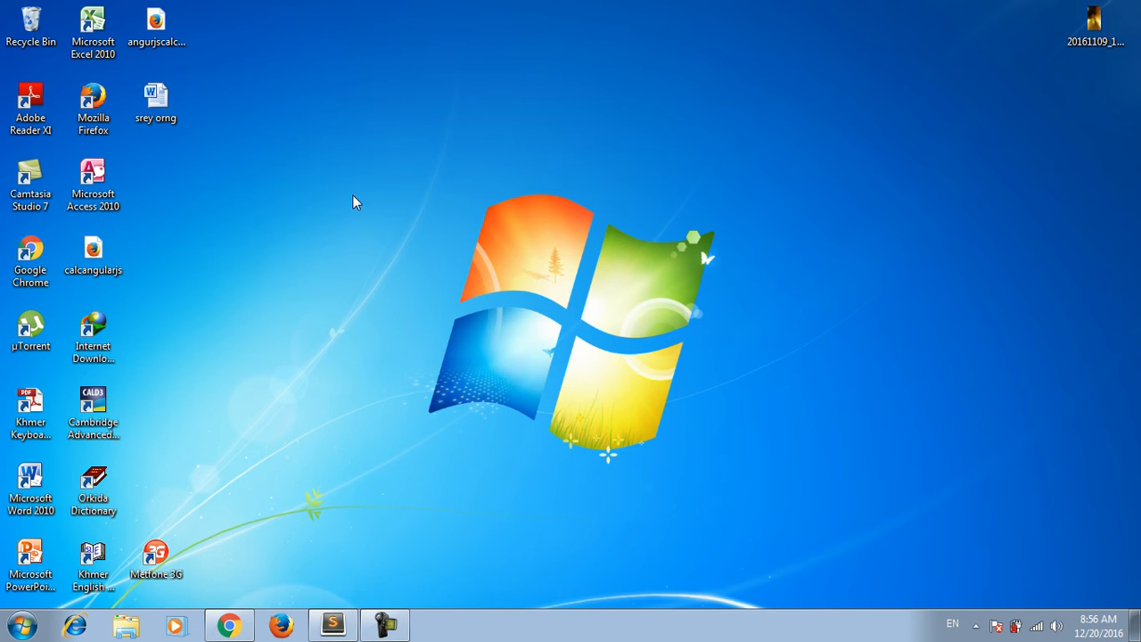
Step: Insert the HTML boilerplate and begin the page title with the word Calculator
left_click(164, 20)
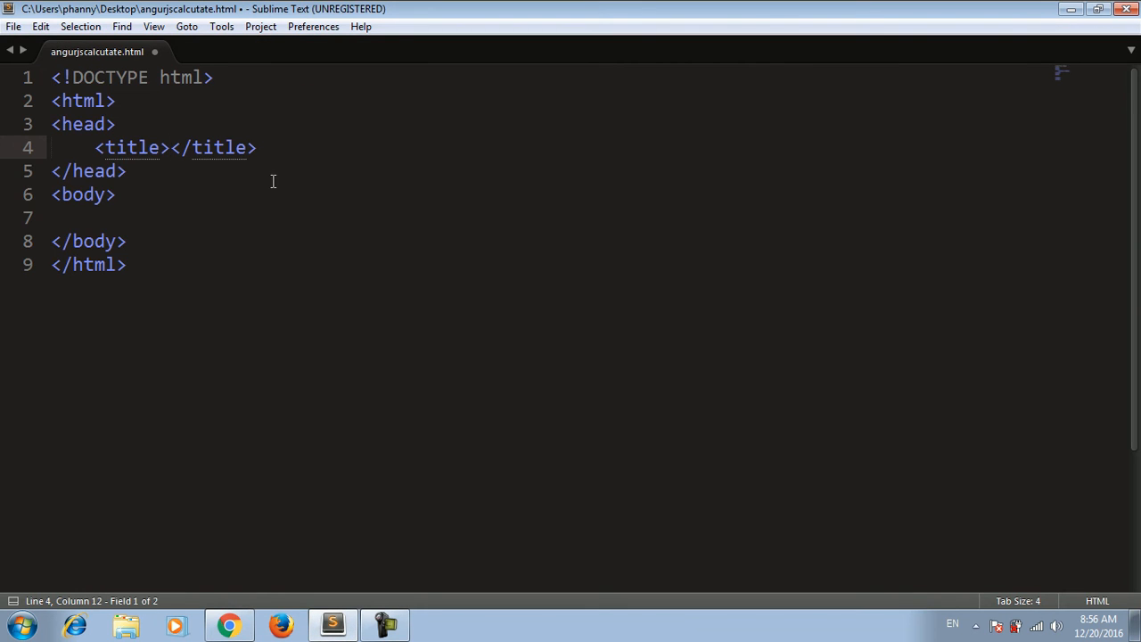
type("C")
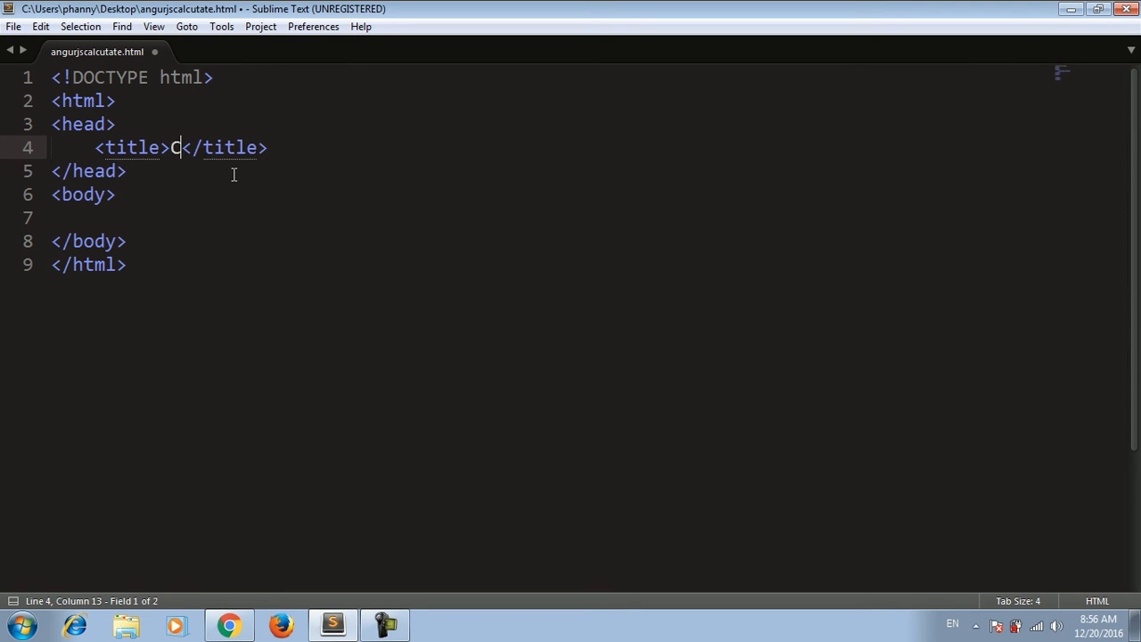
type("all")
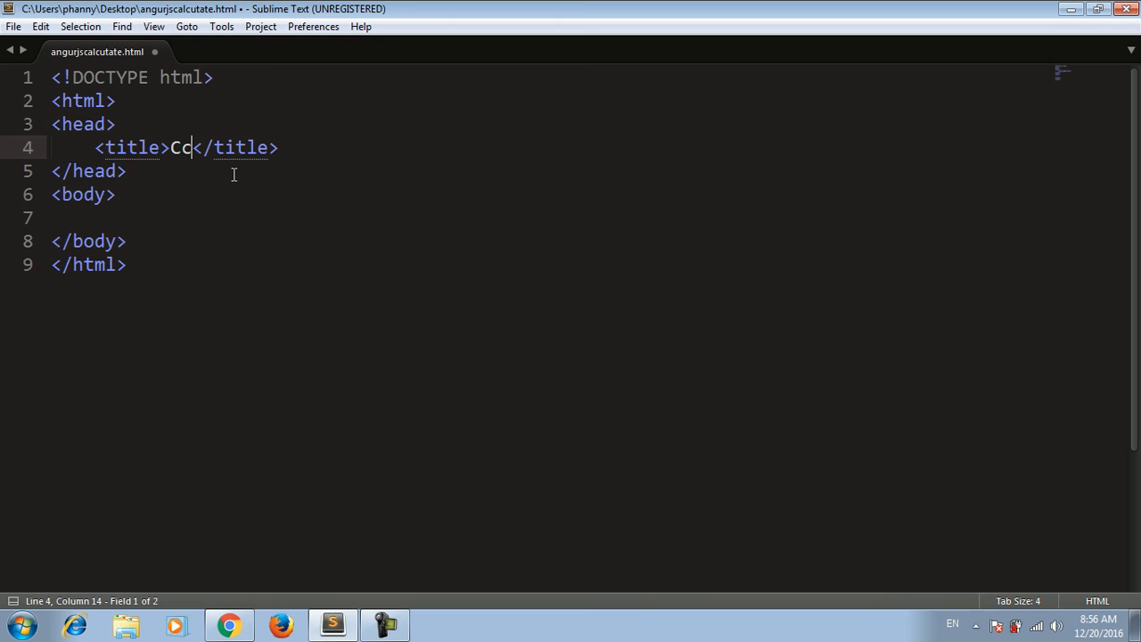
type("alcut")
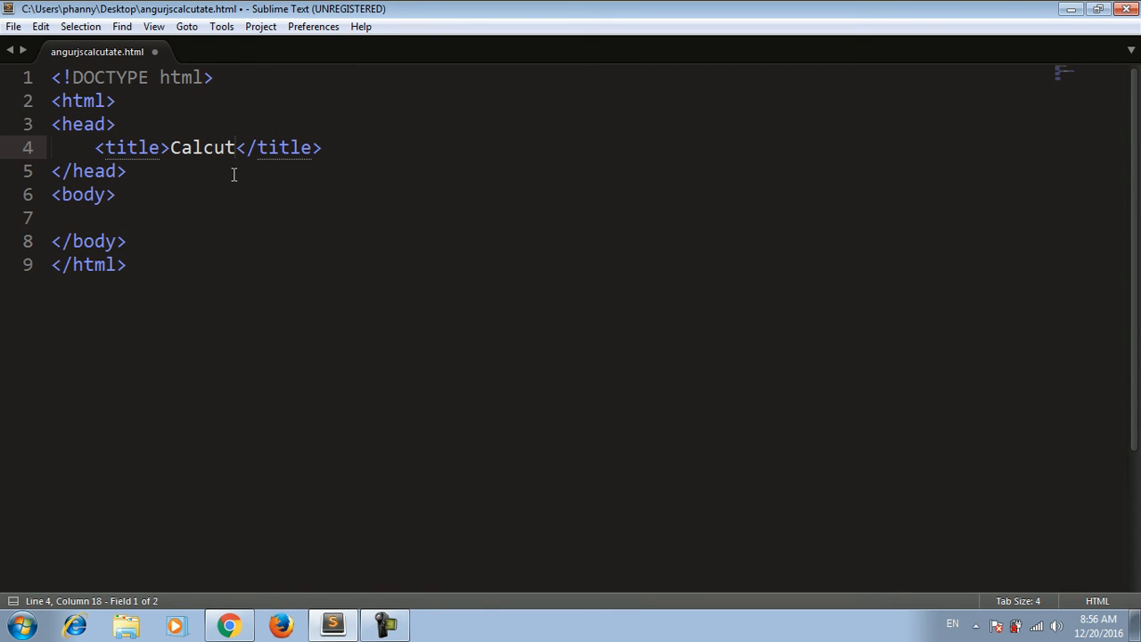
key("BackSpace")
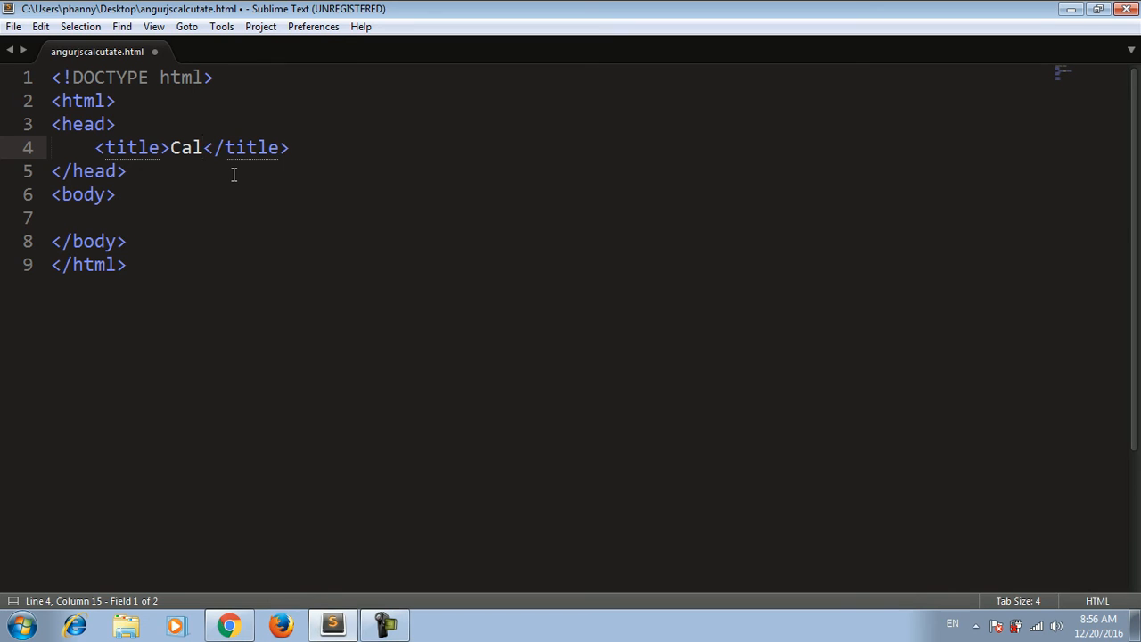
type("c")
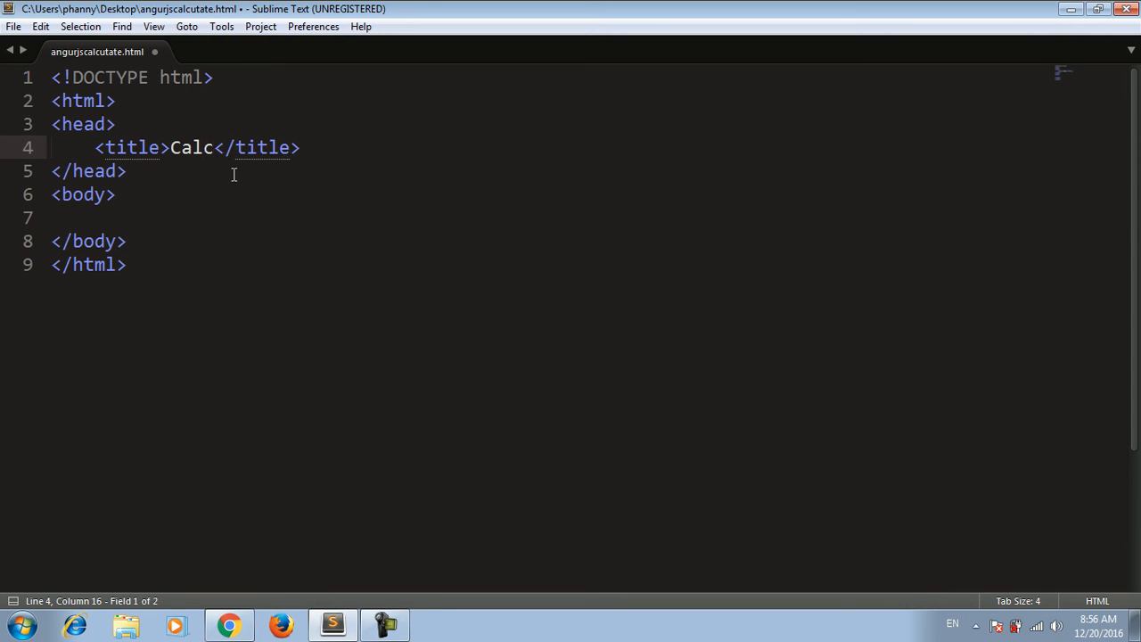
type("ula")
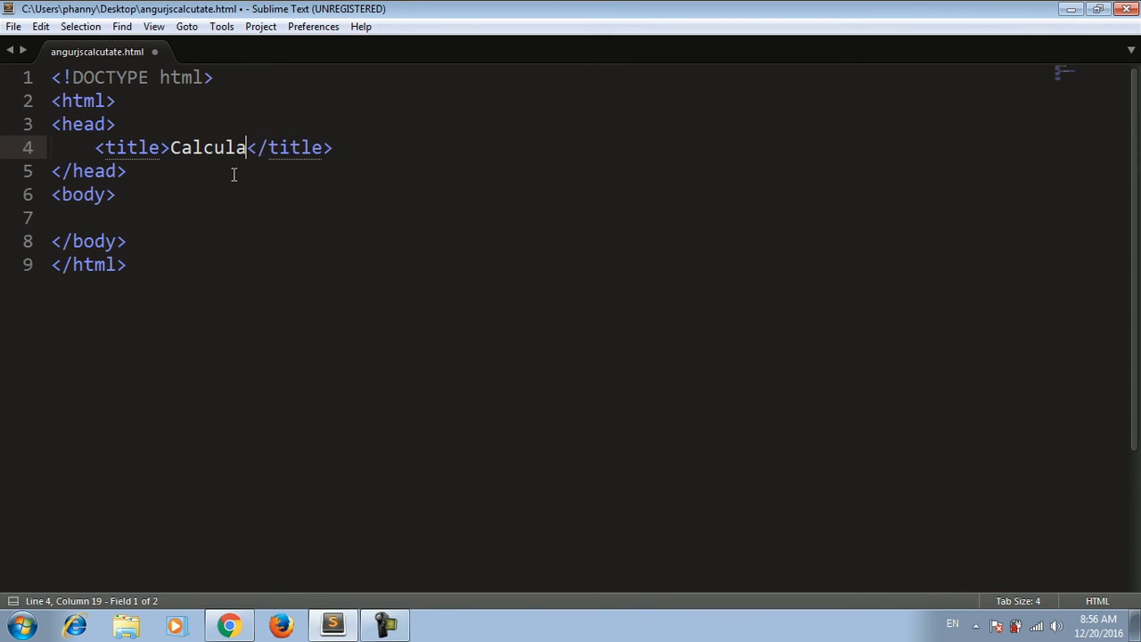
type("tor wi")
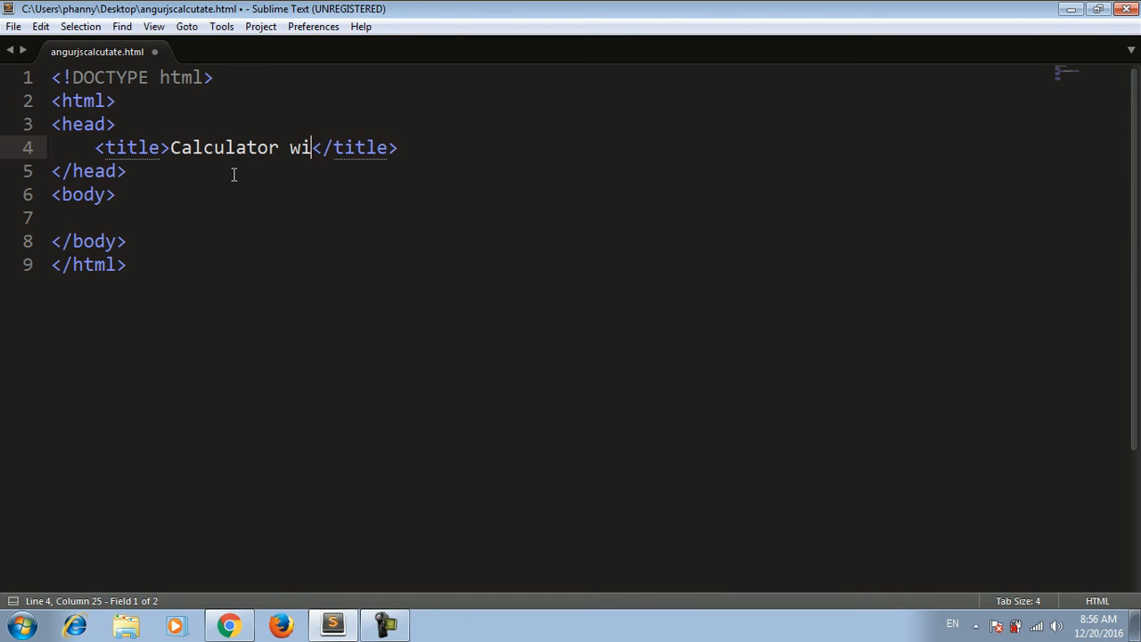
Step: Complete the title so it reads Calculator with Angularjs
type("th an")
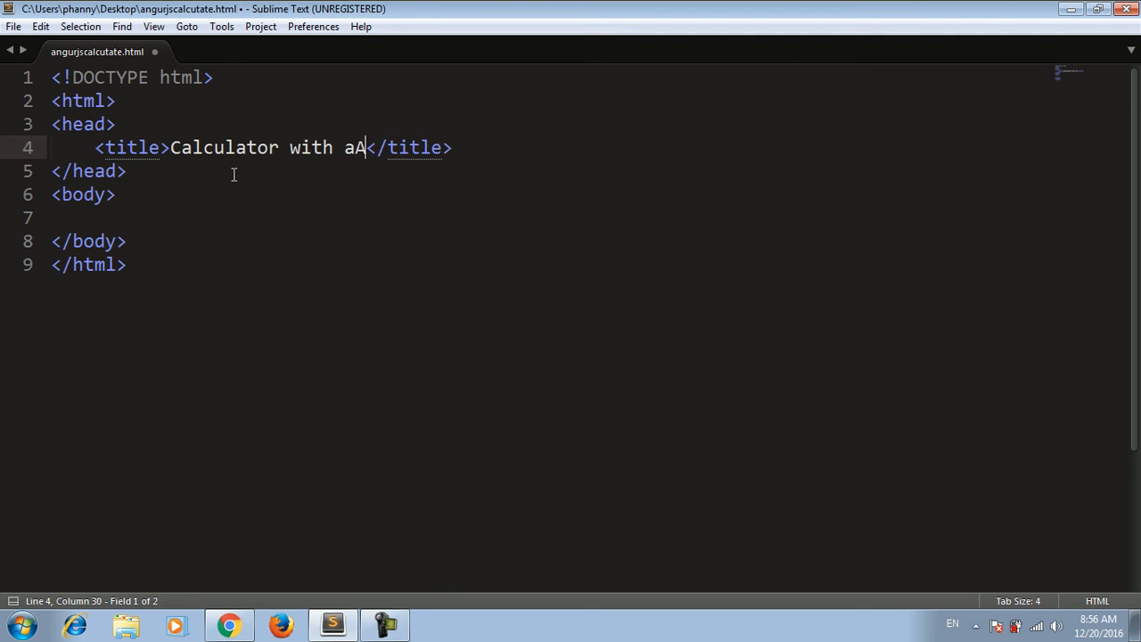
key("BackSpace")
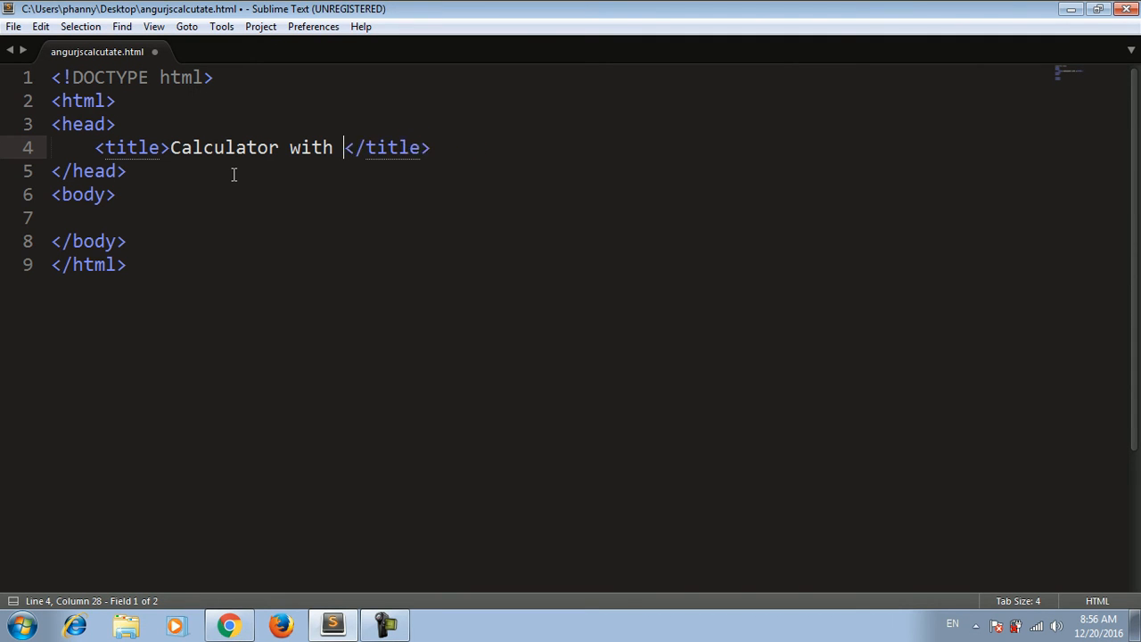
type("Angurla")
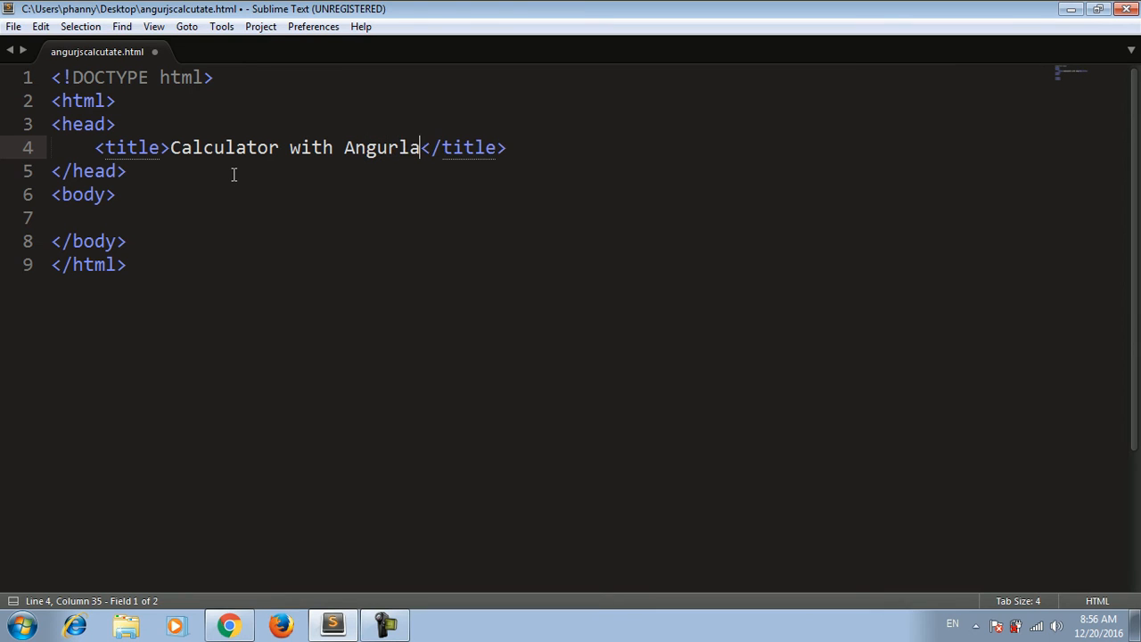
key("BackSpace")
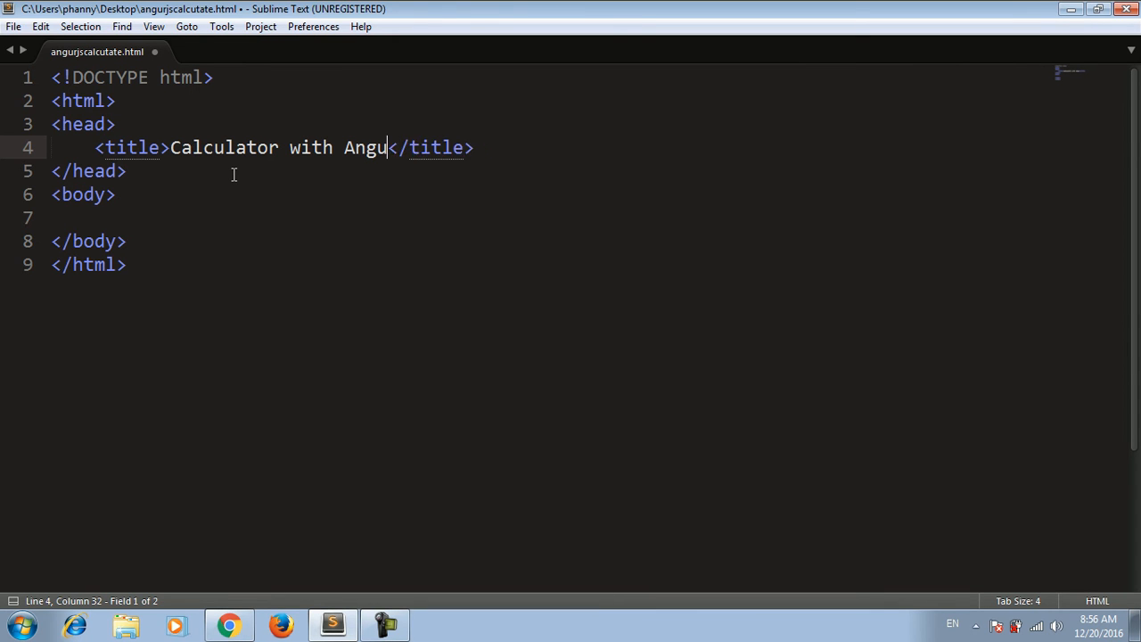
type("larjs")
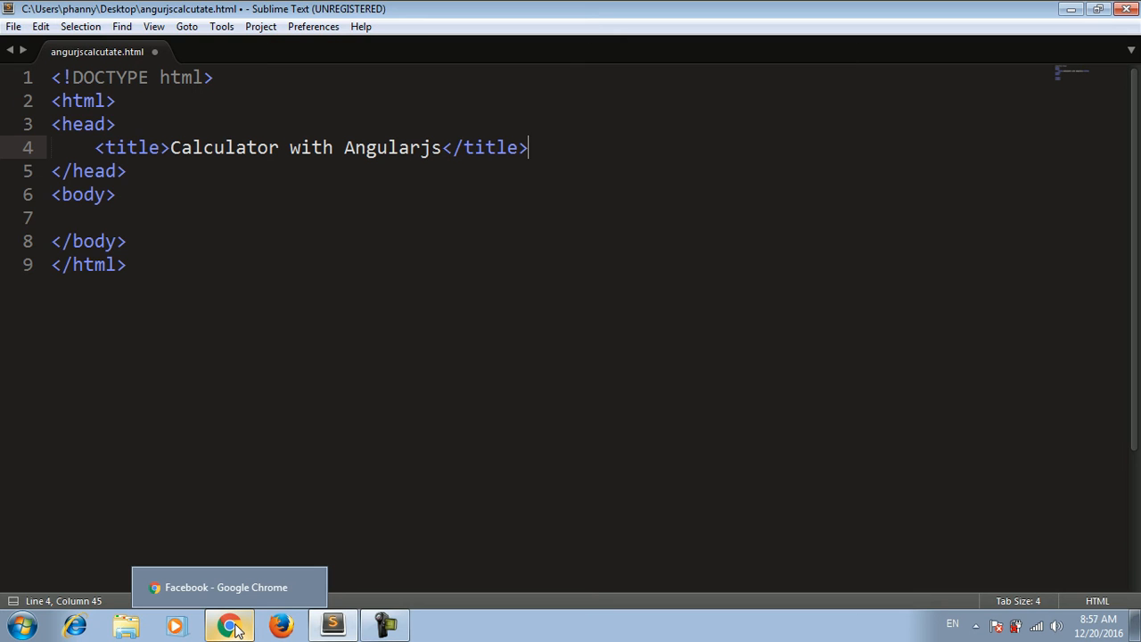
Step: Search Chrome for 'angularjs cdn' and land on the AngularJS downloading documentation page
left_click(231, 617)
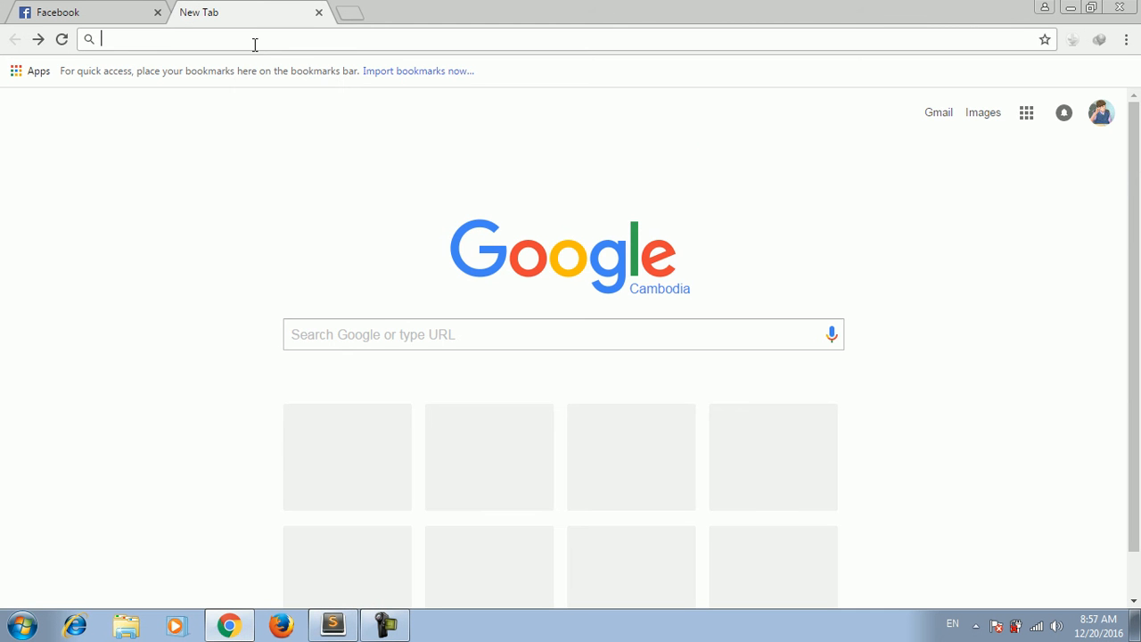
type("c")
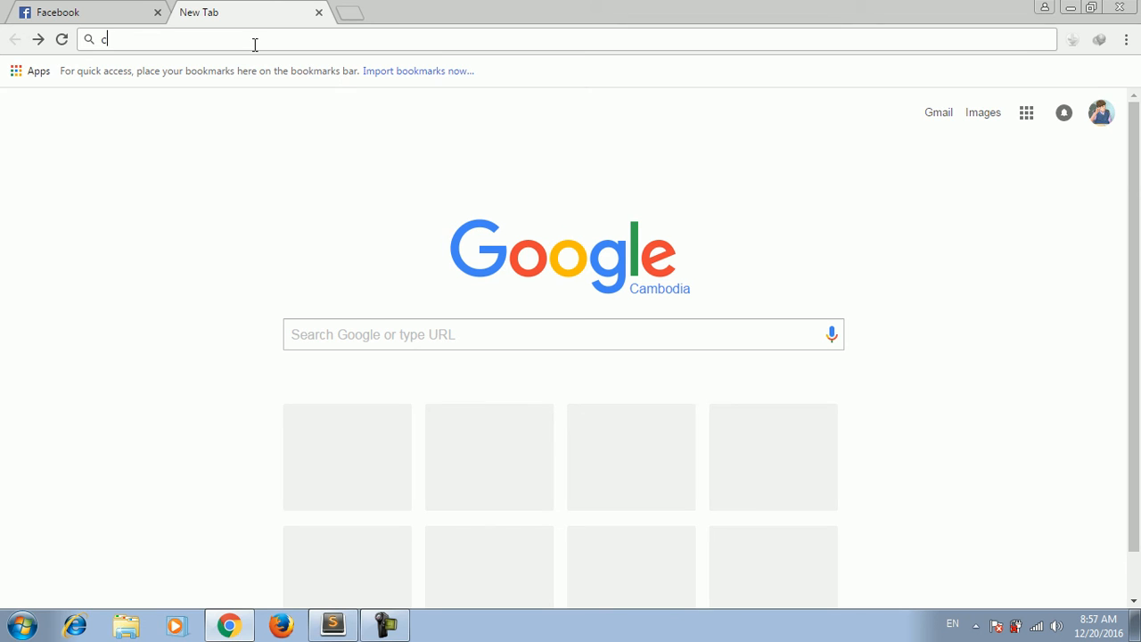
key("Backspace")
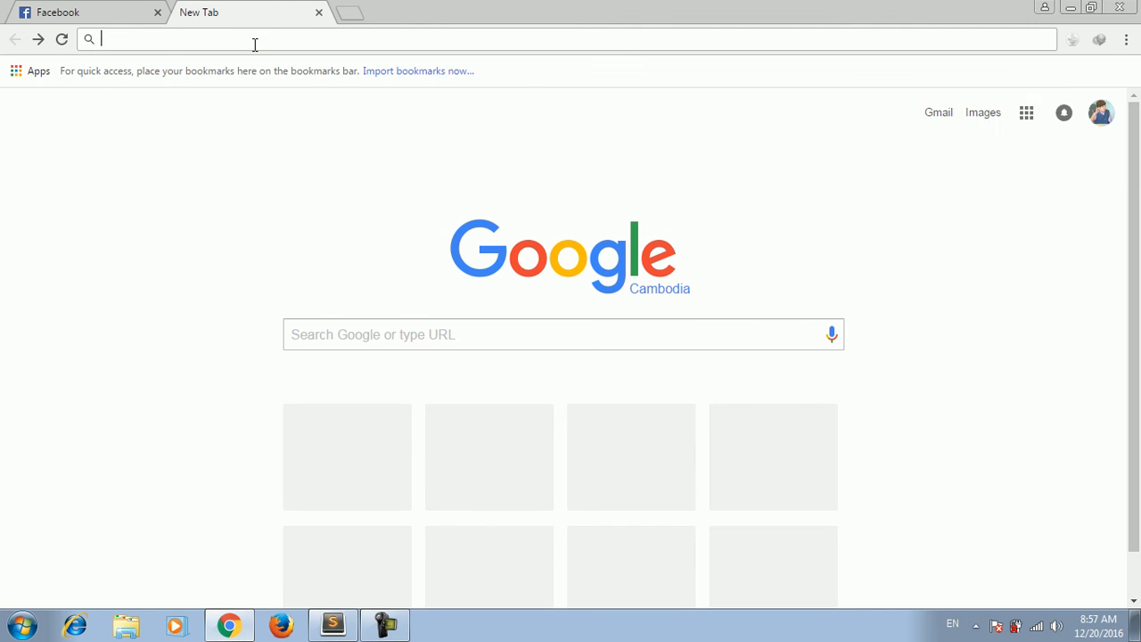
type("angularjs cdn")
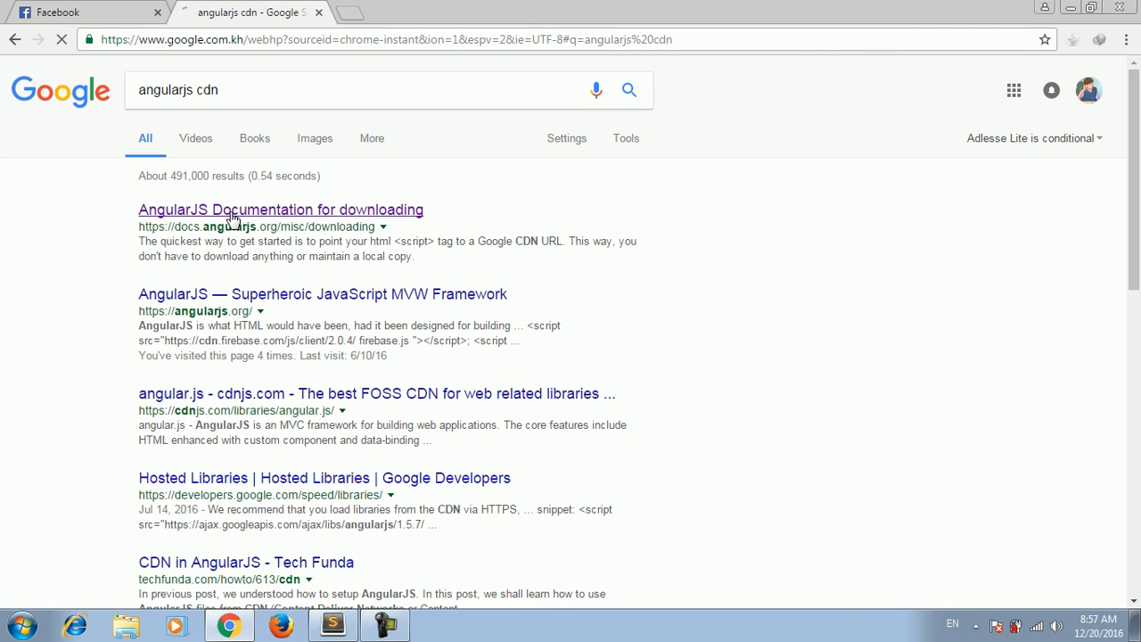
left_click(280, 211)
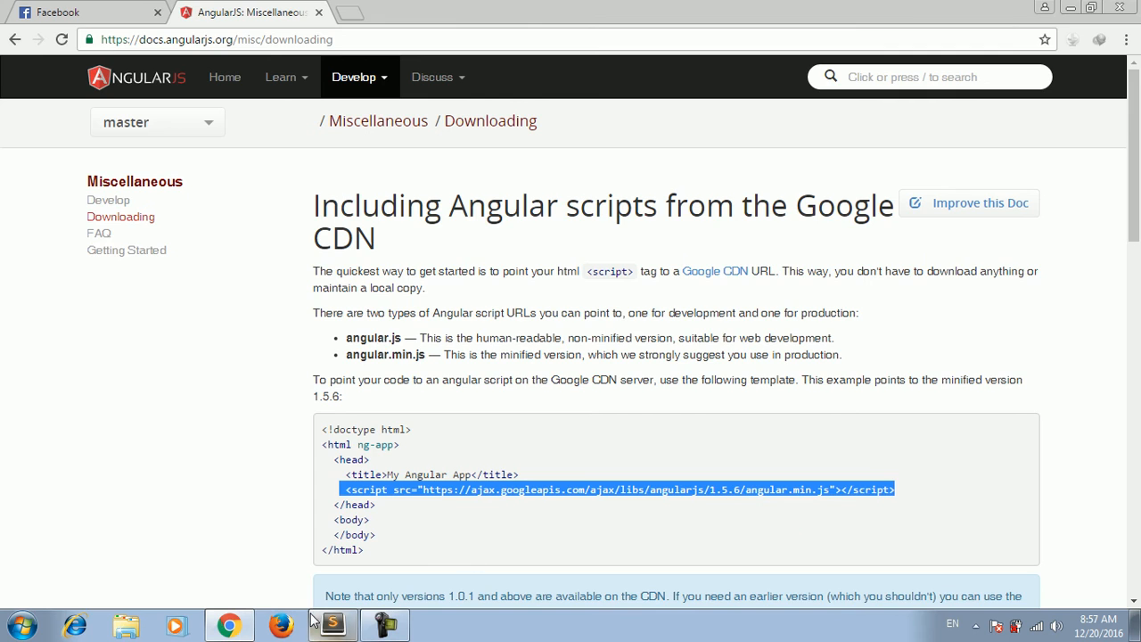
Step: Add the Google CDN script tag for angular.min.js 1.5.6 in the head below the title
left_click(328, 624)
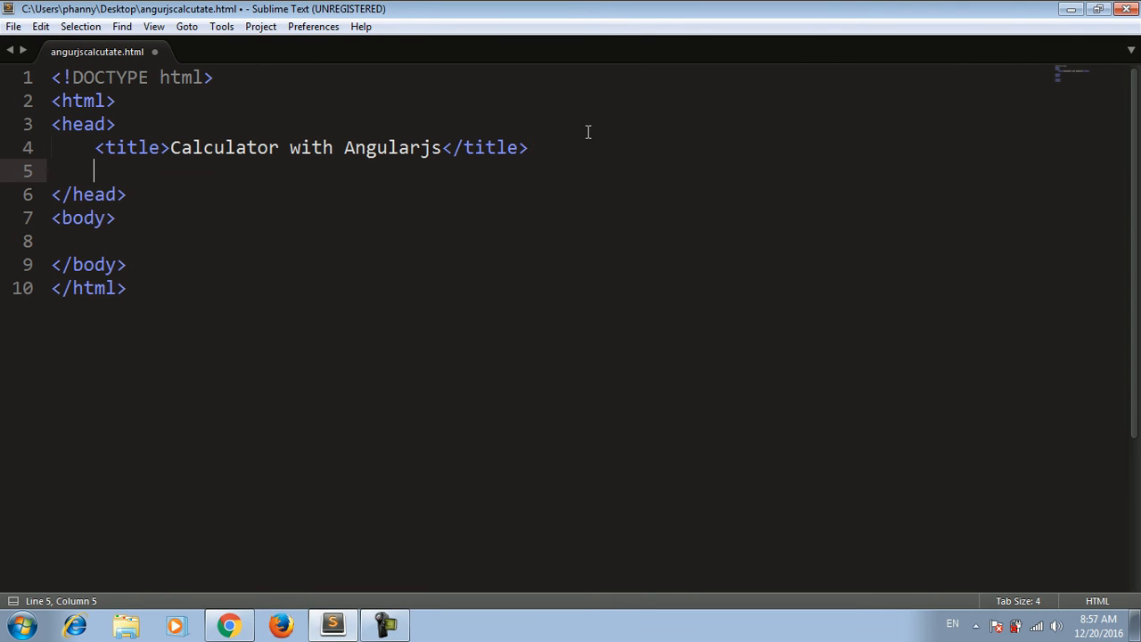
mouse_move(96, 171)
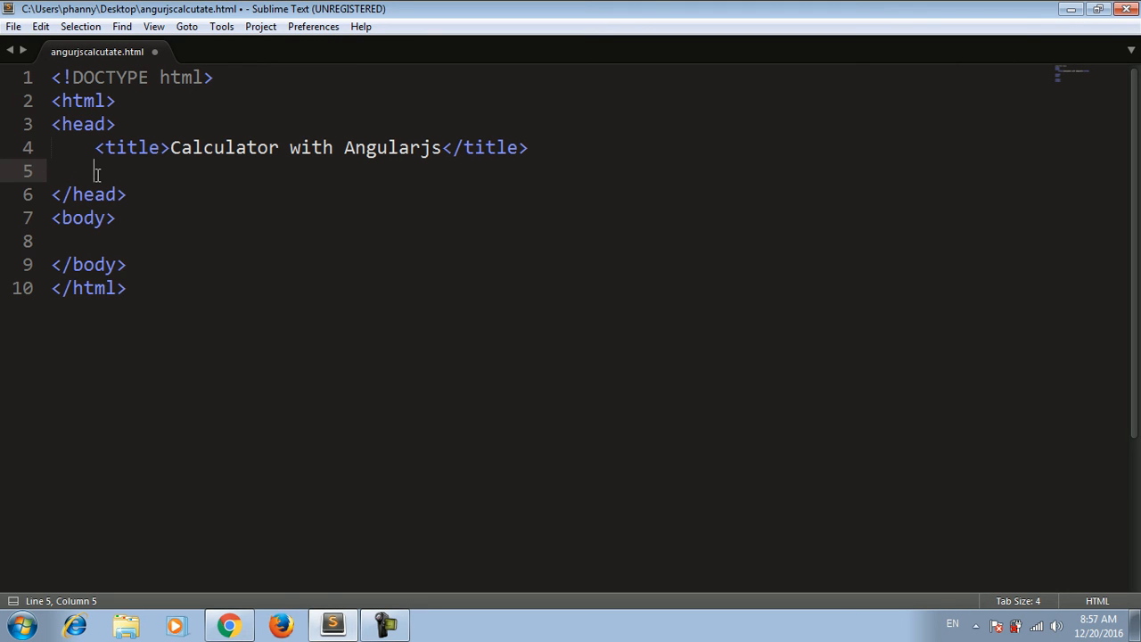
type("<script src=\"https://ajax.googleapis.com/ajax/libs/angularjs/1.5.6/angular.min.js\"></script>")
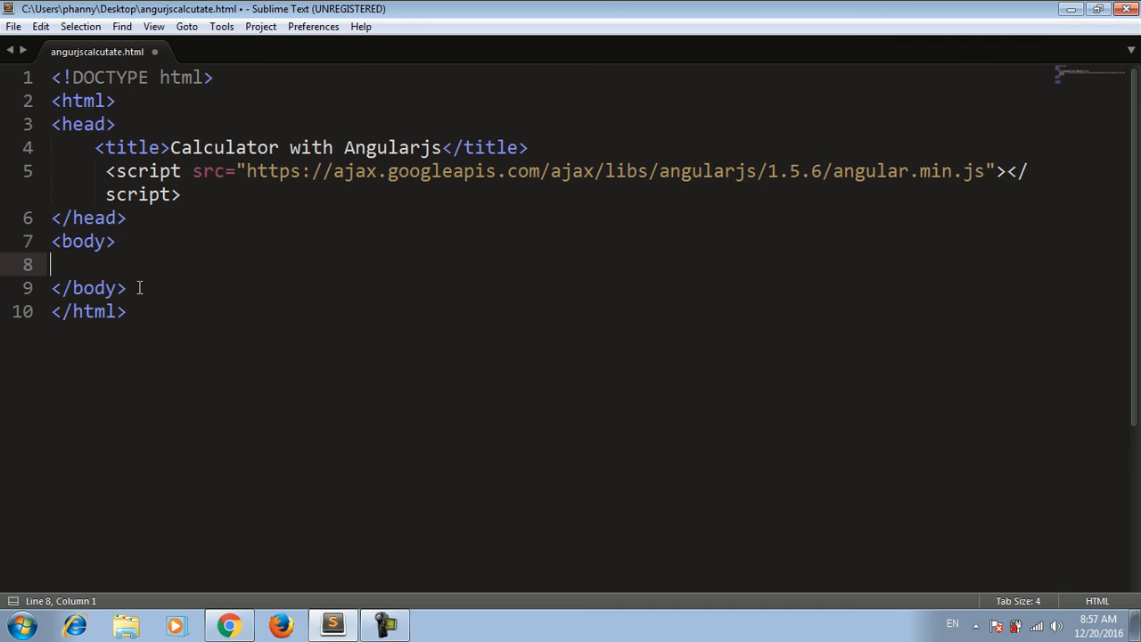
mouse_move(156, 271)
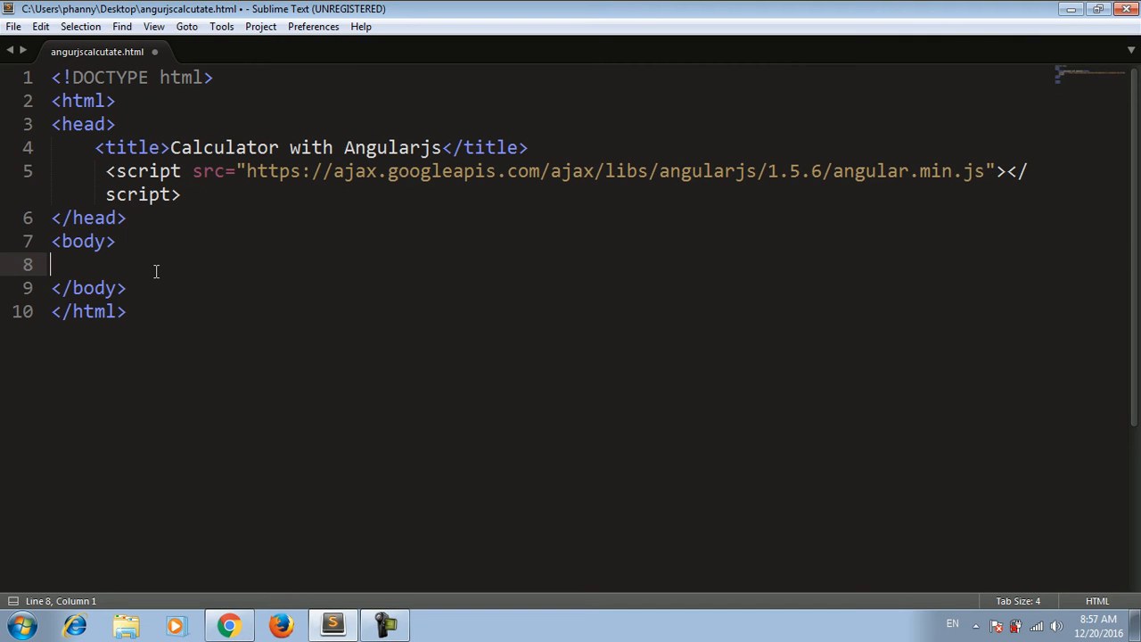
Step: Wrap the body content in a <div ng-app=""> container and move inside it
type("<")
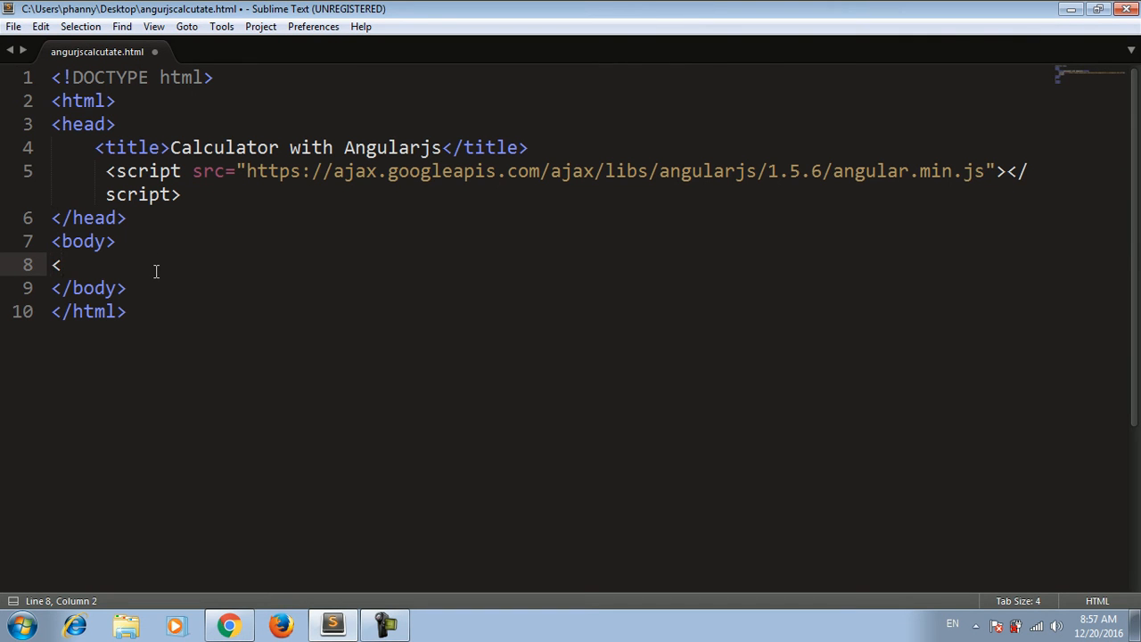
type("div")
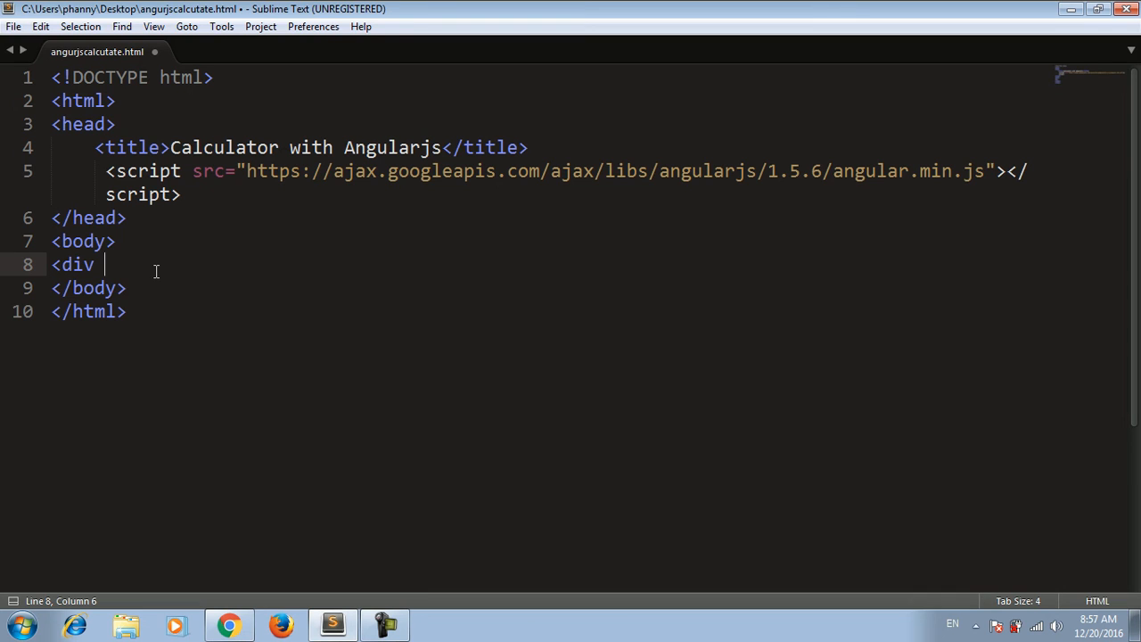
type("ng")
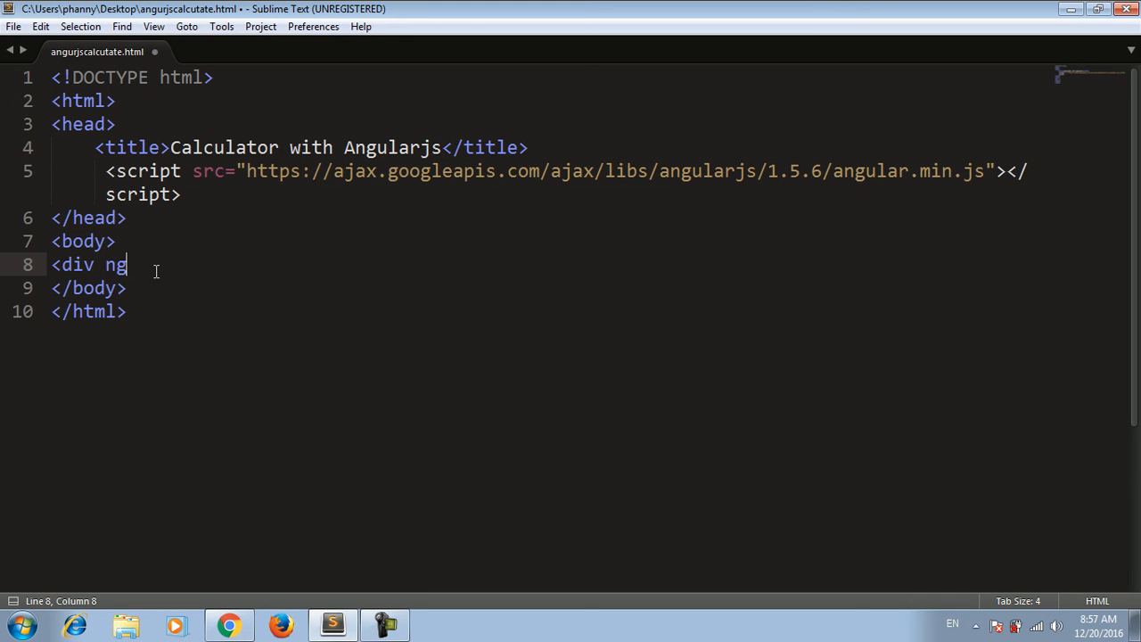
type("-app=\"")
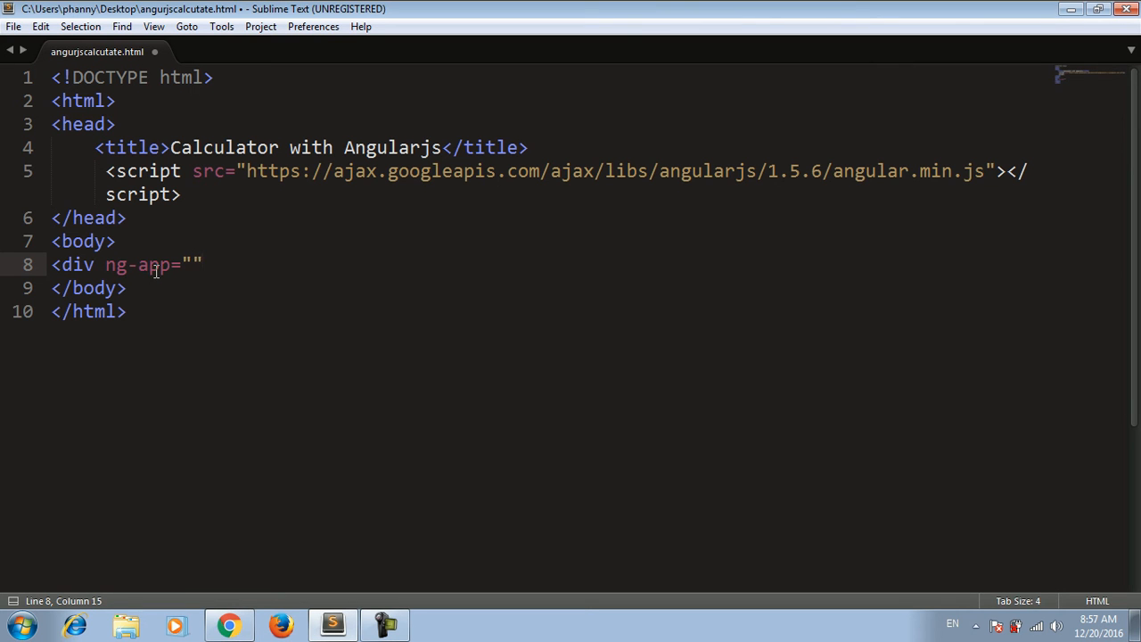
type(">")
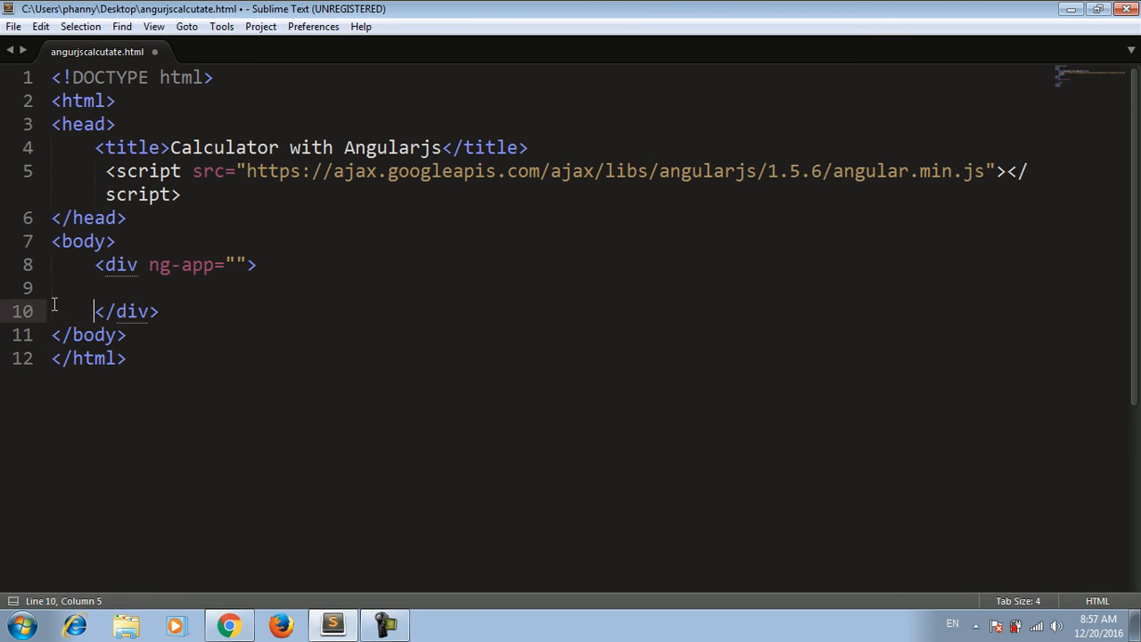
left_click(262, 287)
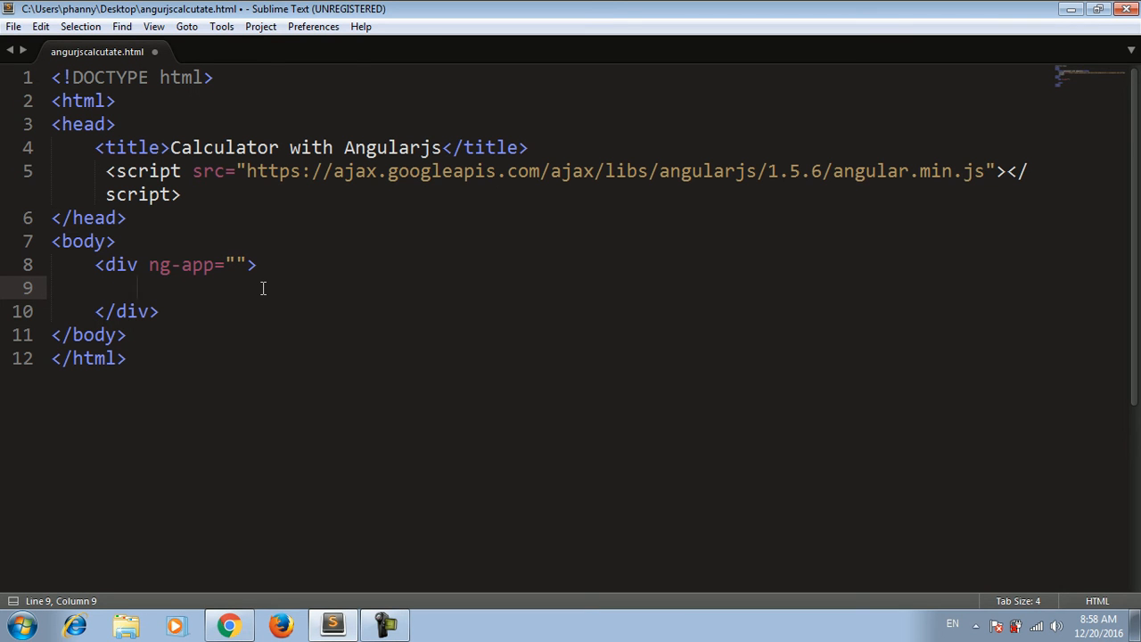
Step: Add an h3 heading reading Please Input number in textbox inside the app div
type("<hr")
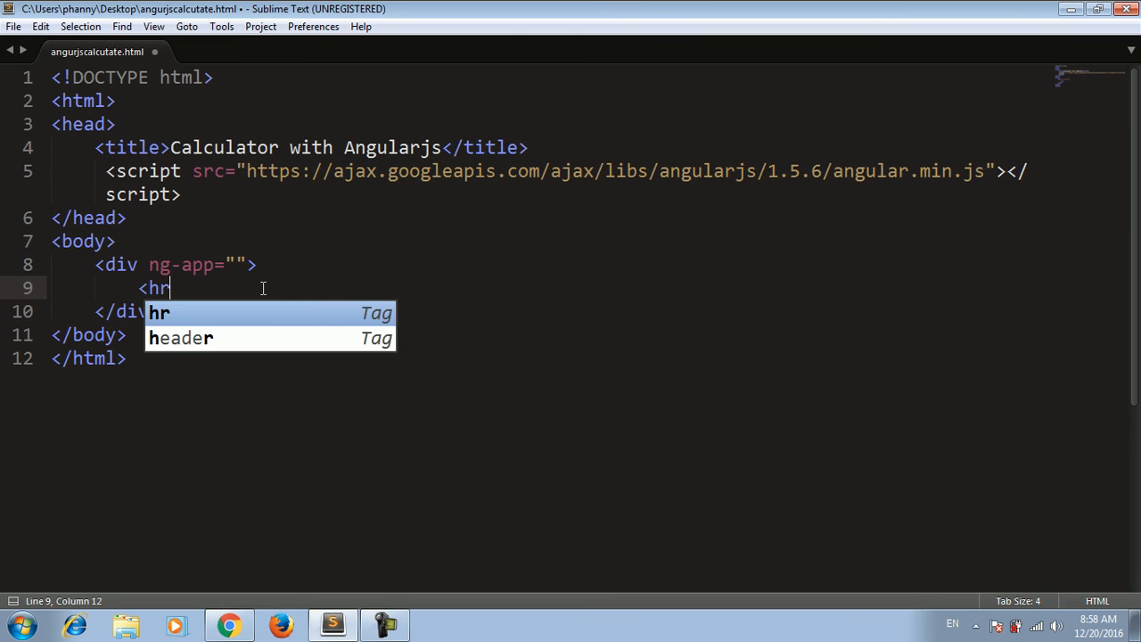
type("3></h3>")
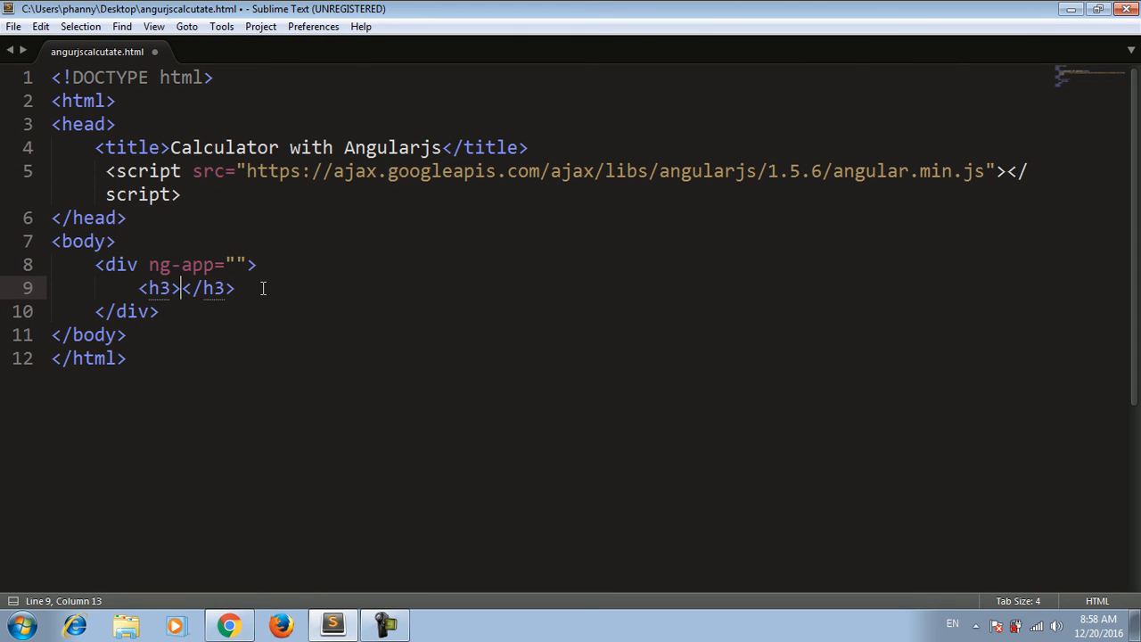
type("Please Input")
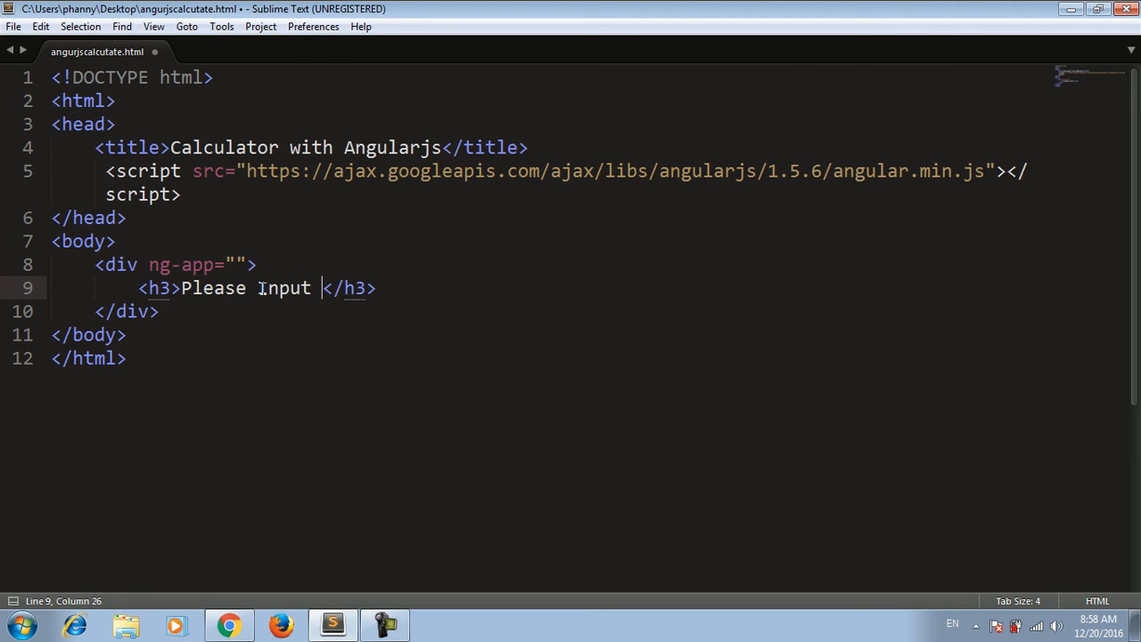
type("n")
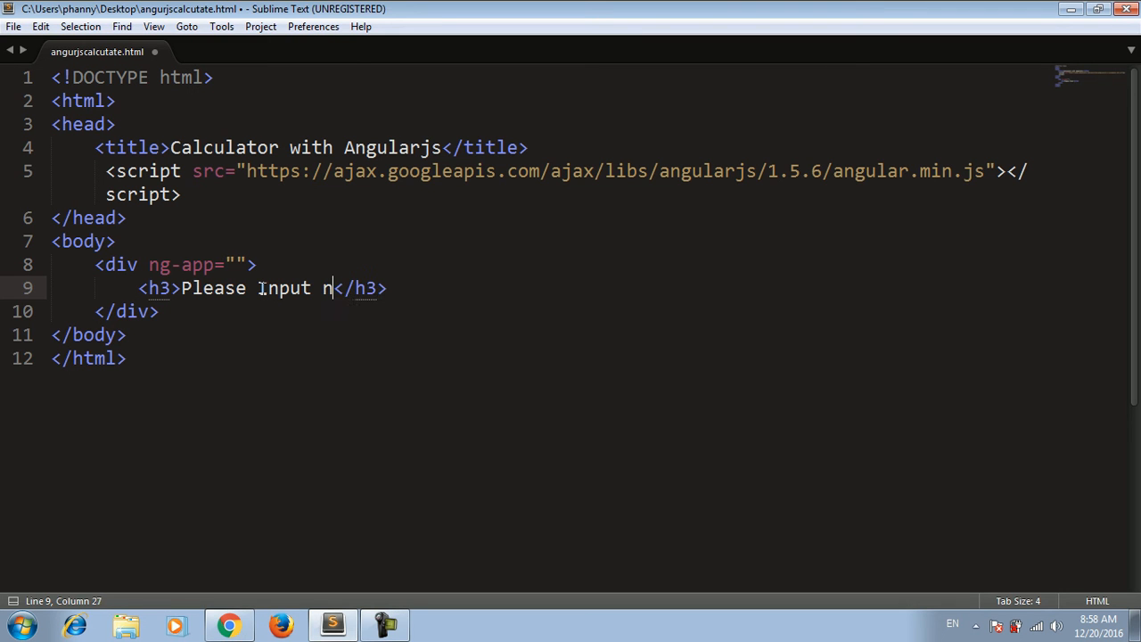
type("umber in")
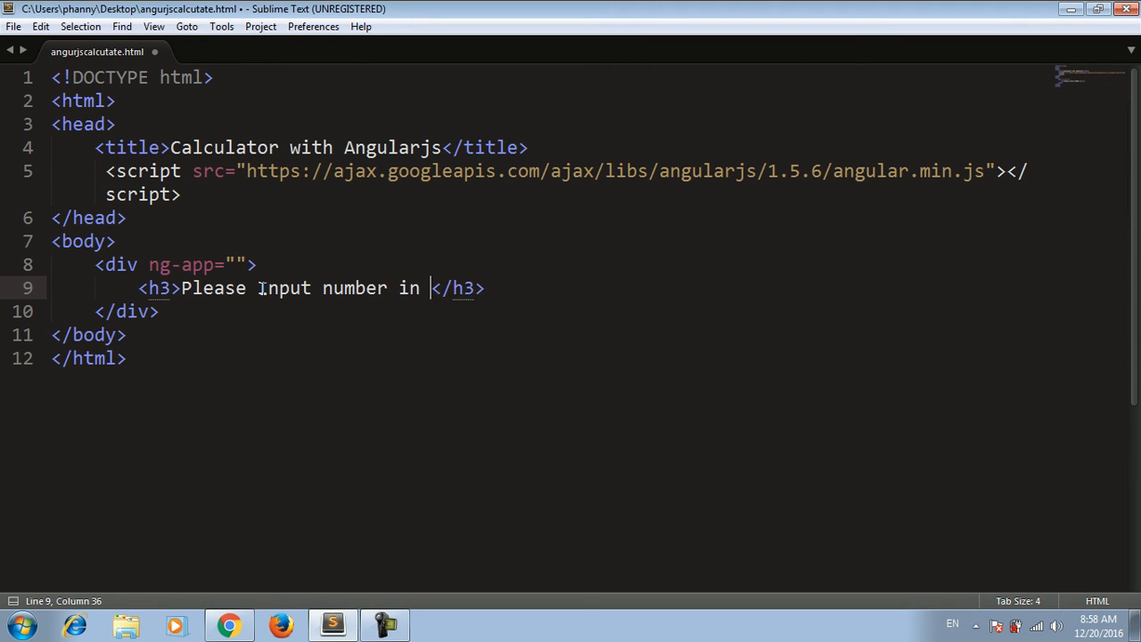
type("textbox")
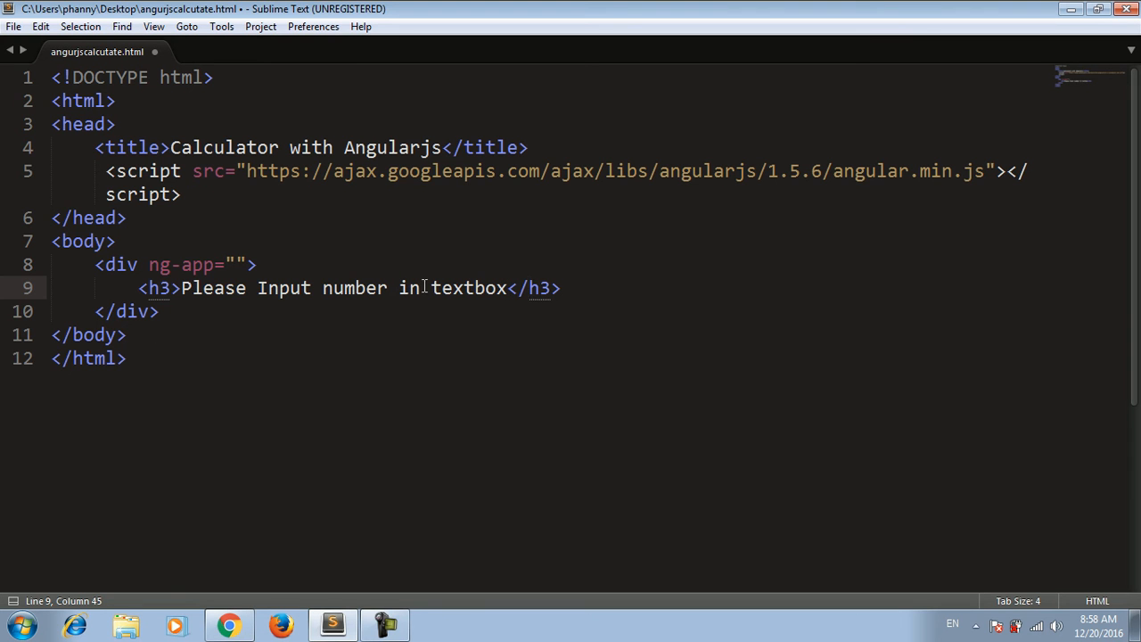
left_click(427, 287)
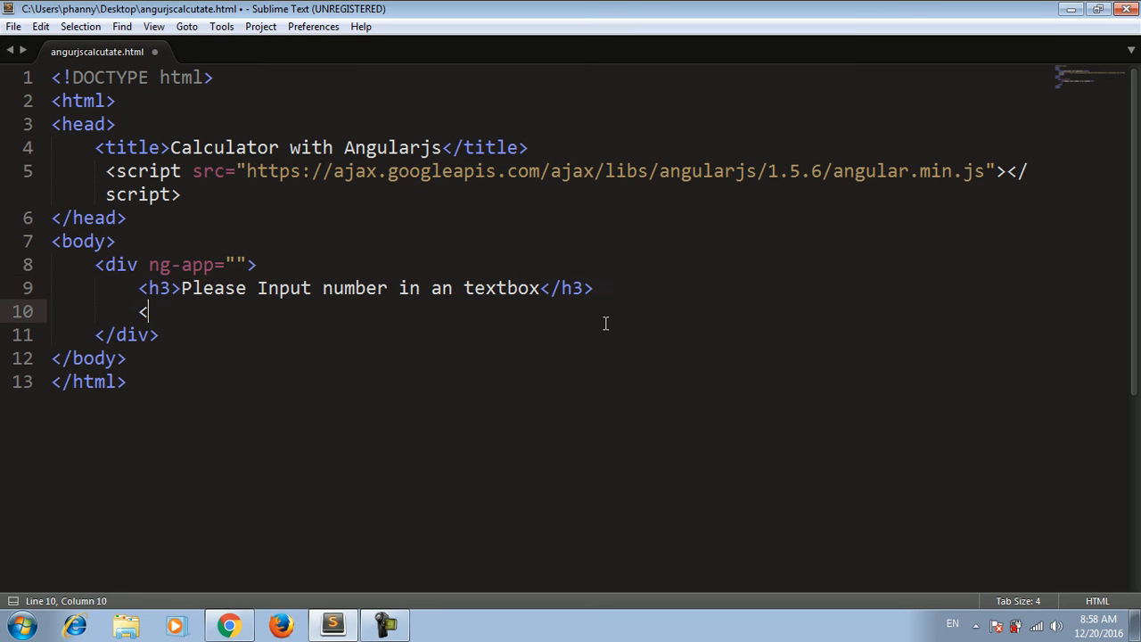
Step: Add a Value 1 : label with an input of type number, dropping the name attribute
key("Backspace")
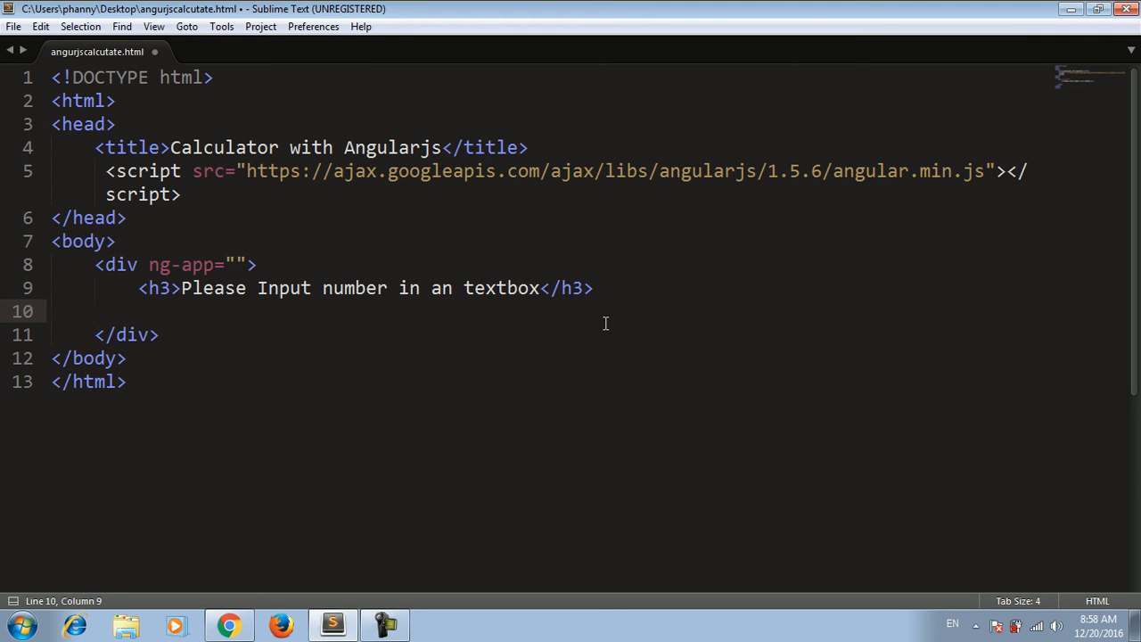
type("V")
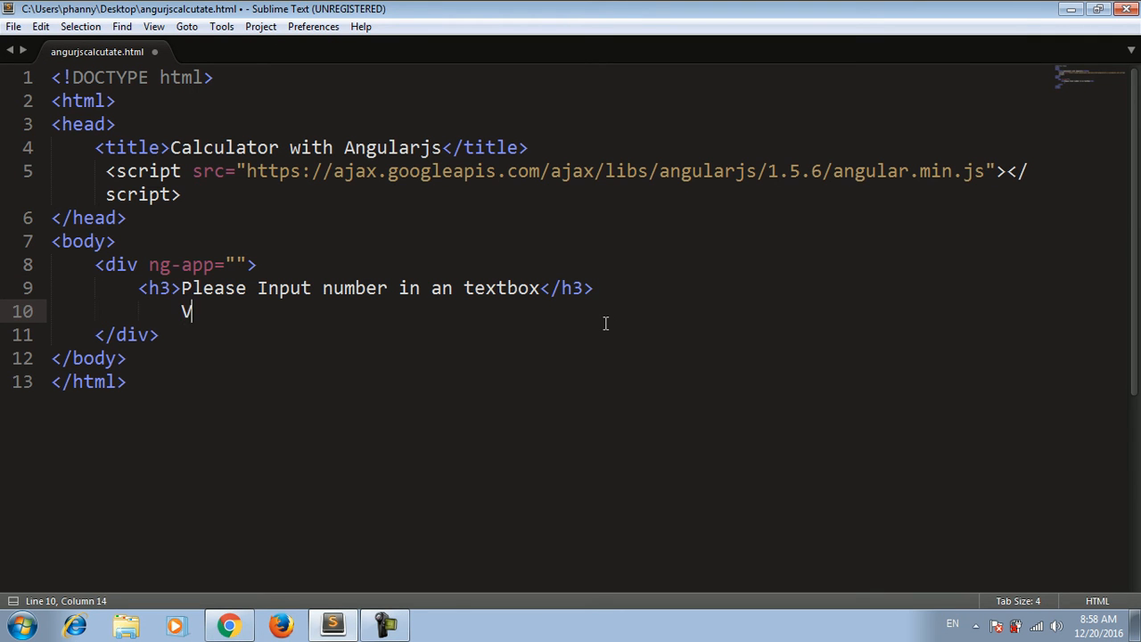
type("alue 1")
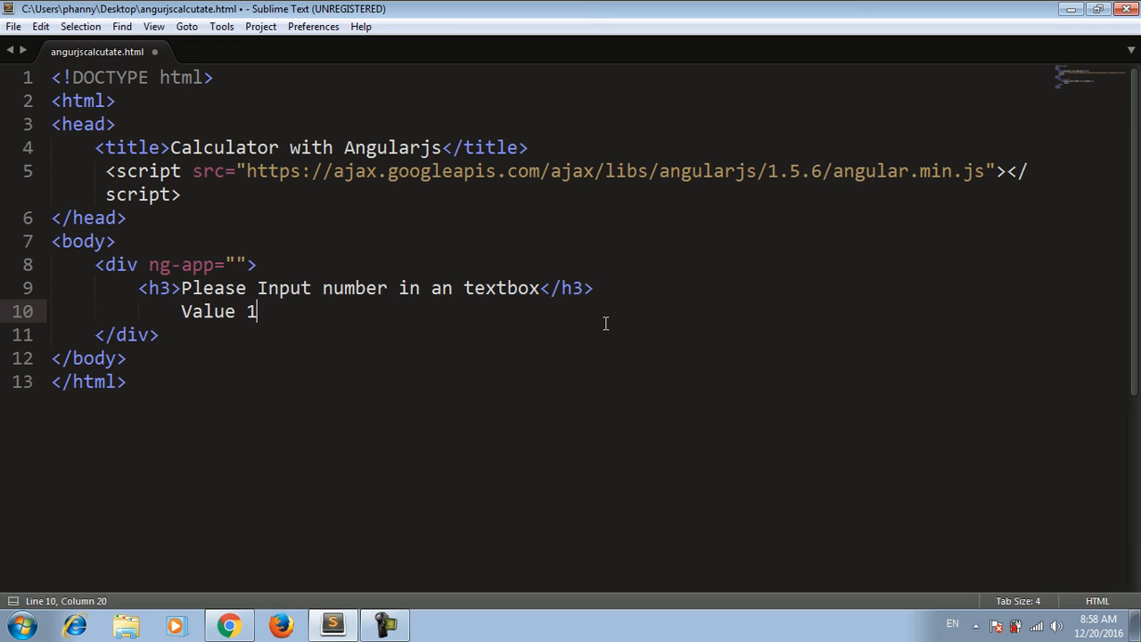
type(": <input type=\"\" name=\"\">")
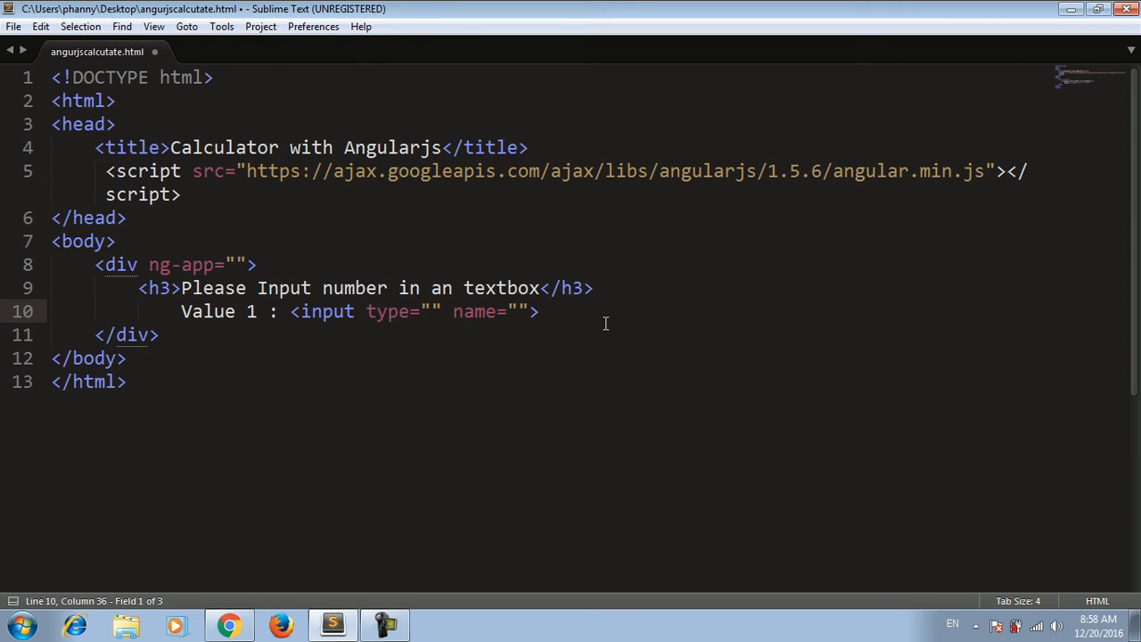
type("number")
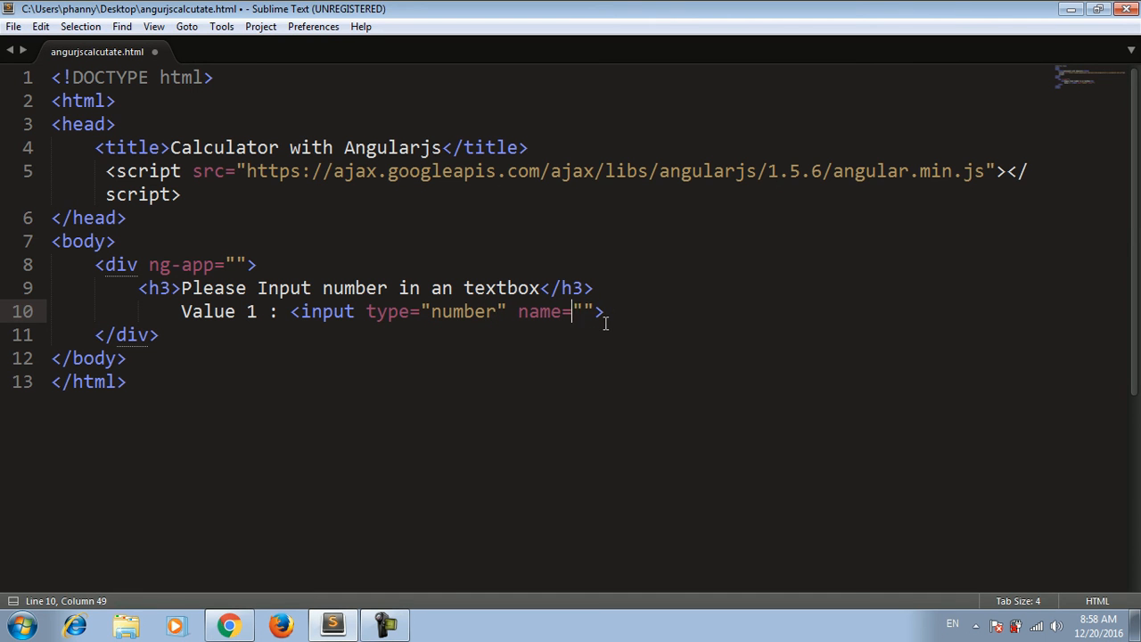
key("Right")
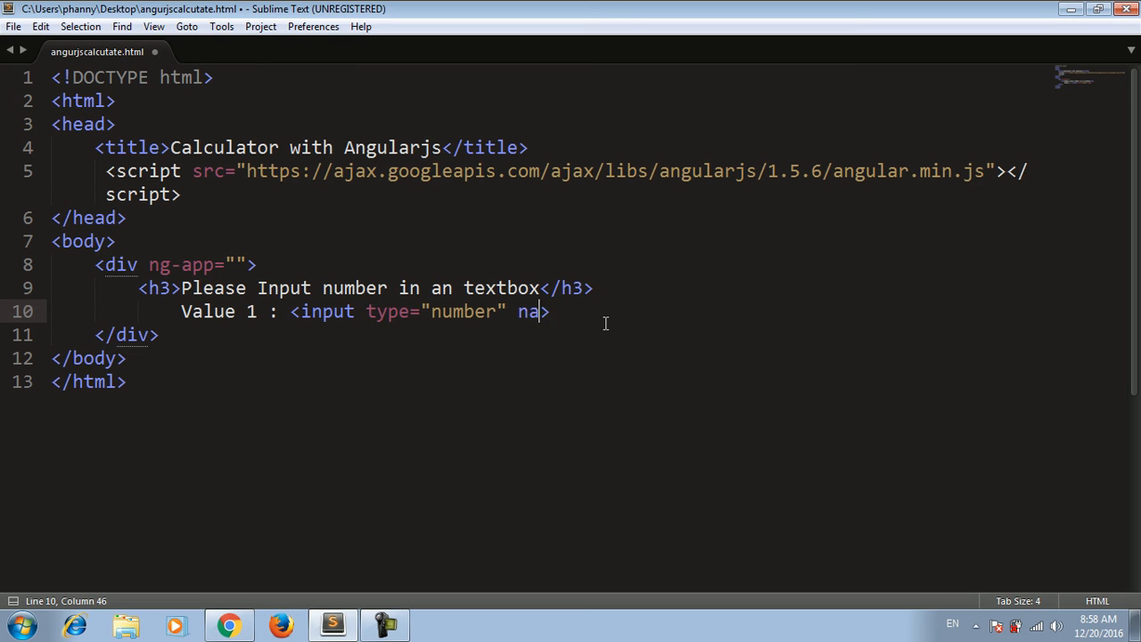
key("BackSpace")
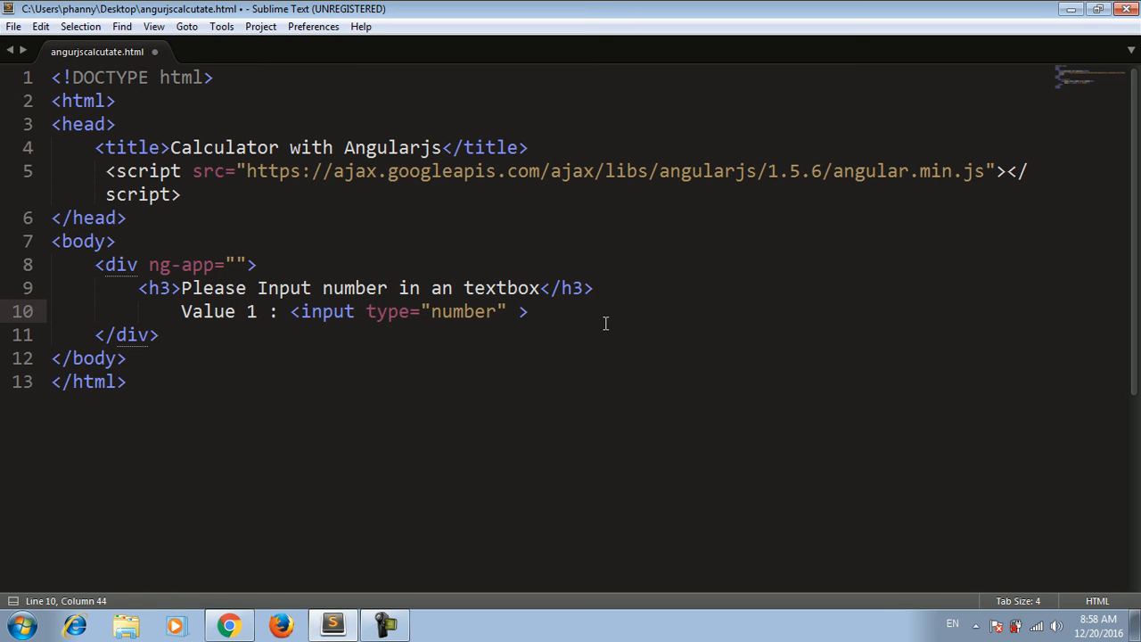
Step: Bind the input with ng-model="num1" and give it the placeholder Input Number
type("ng")
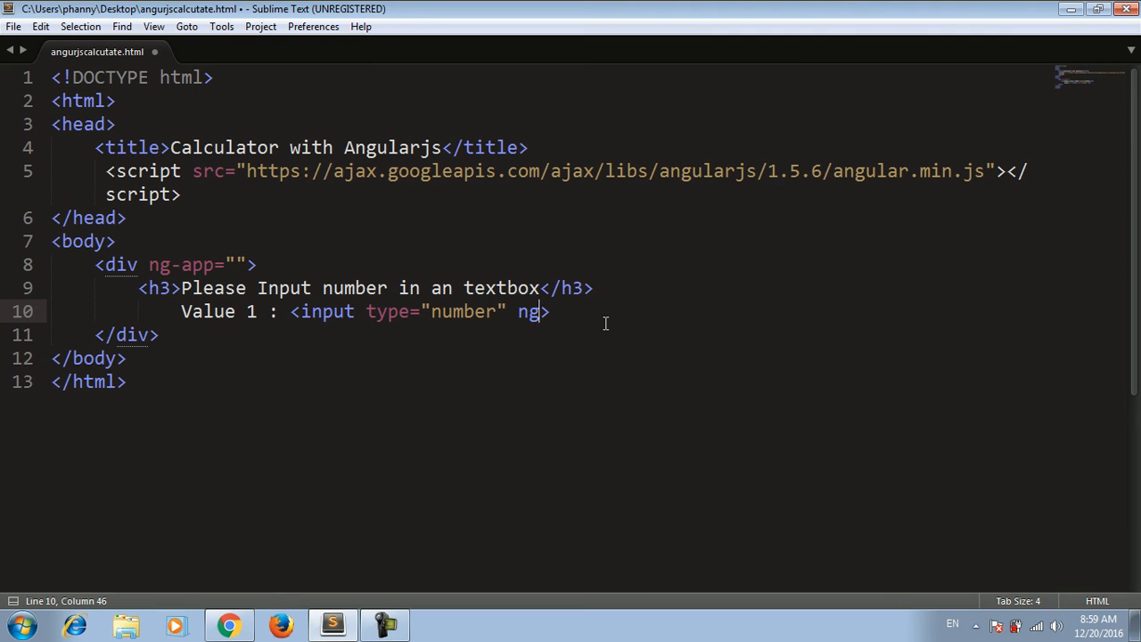
type("-model=\"")
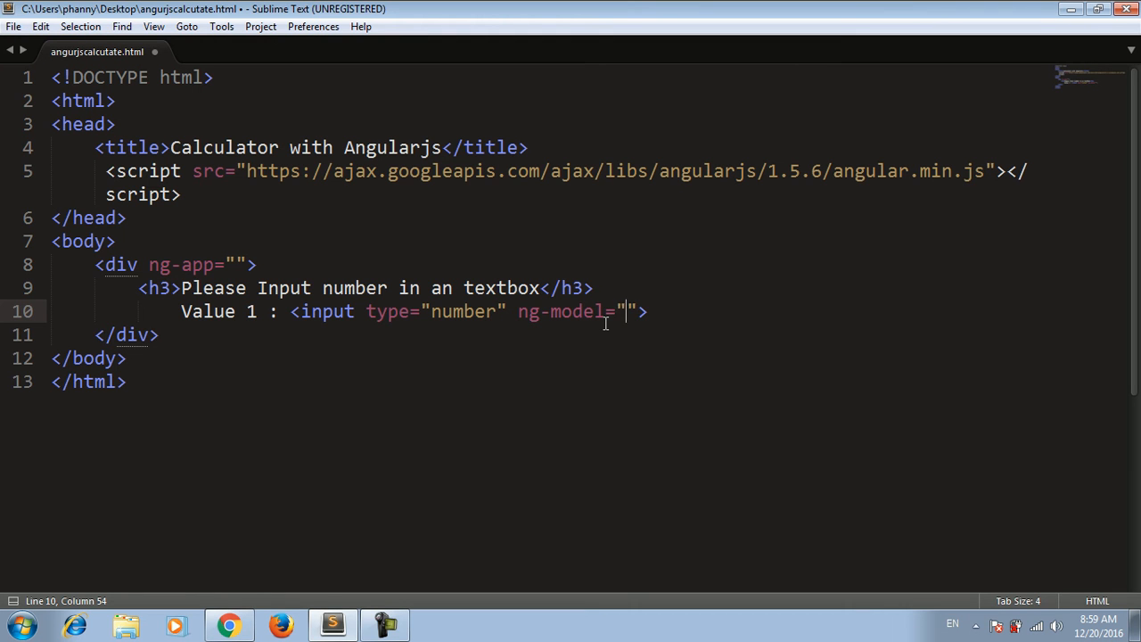
type("n")
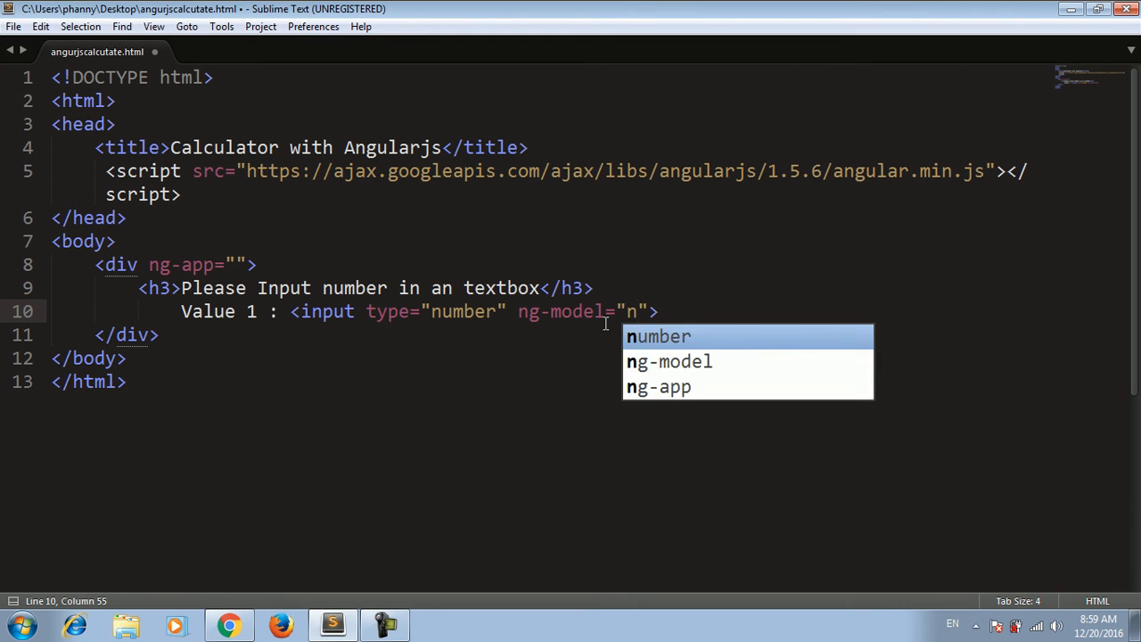
type("um1")
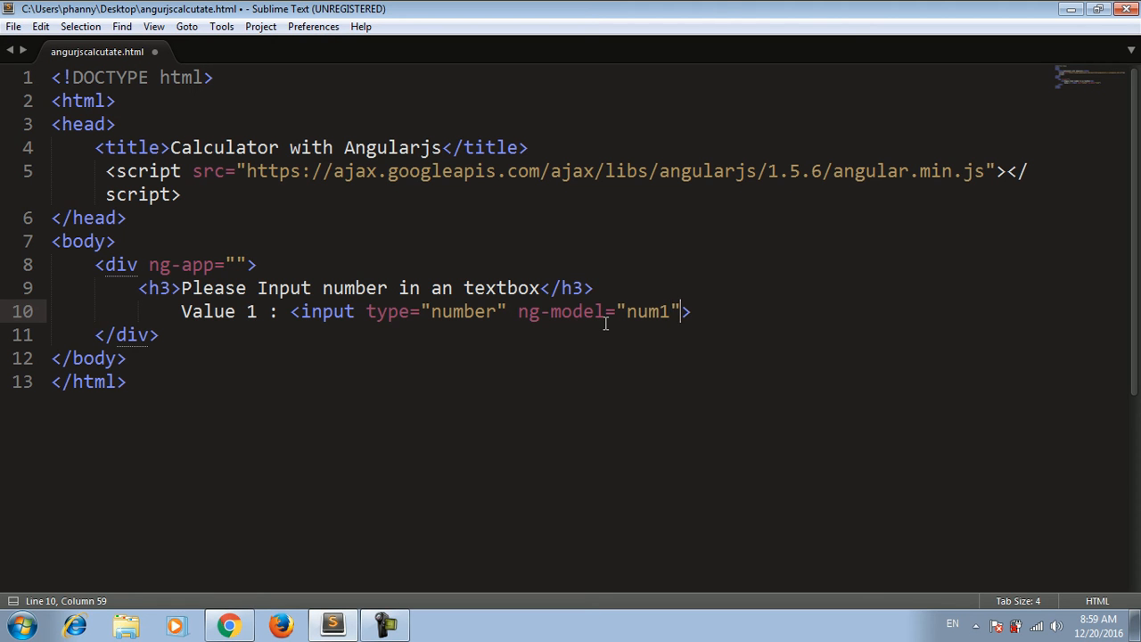
type("pal")
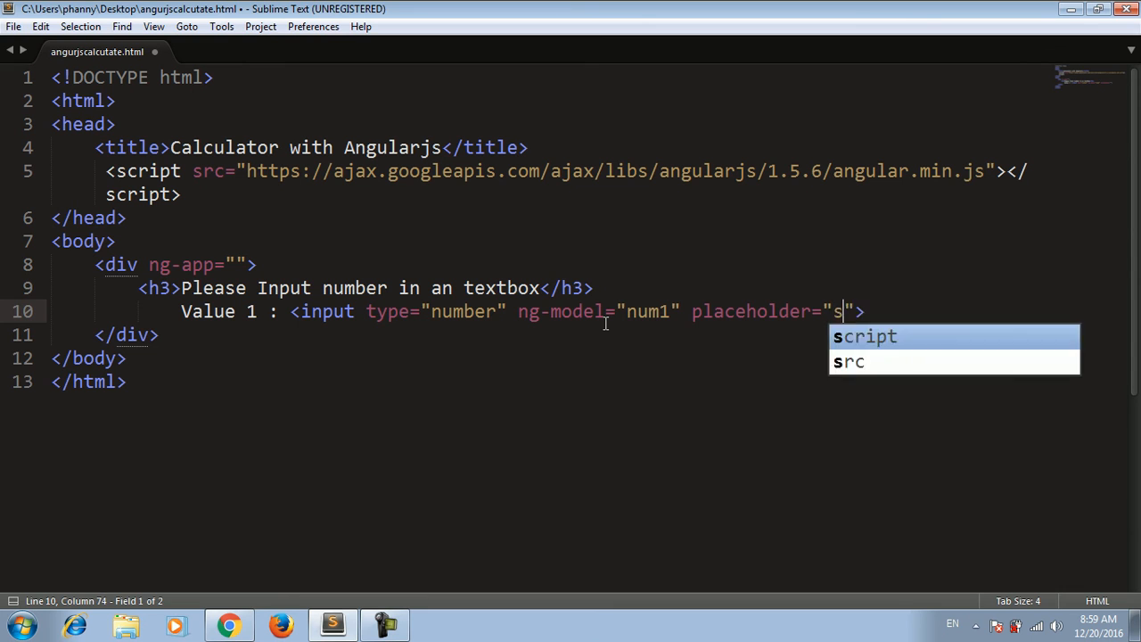
key("backspace")
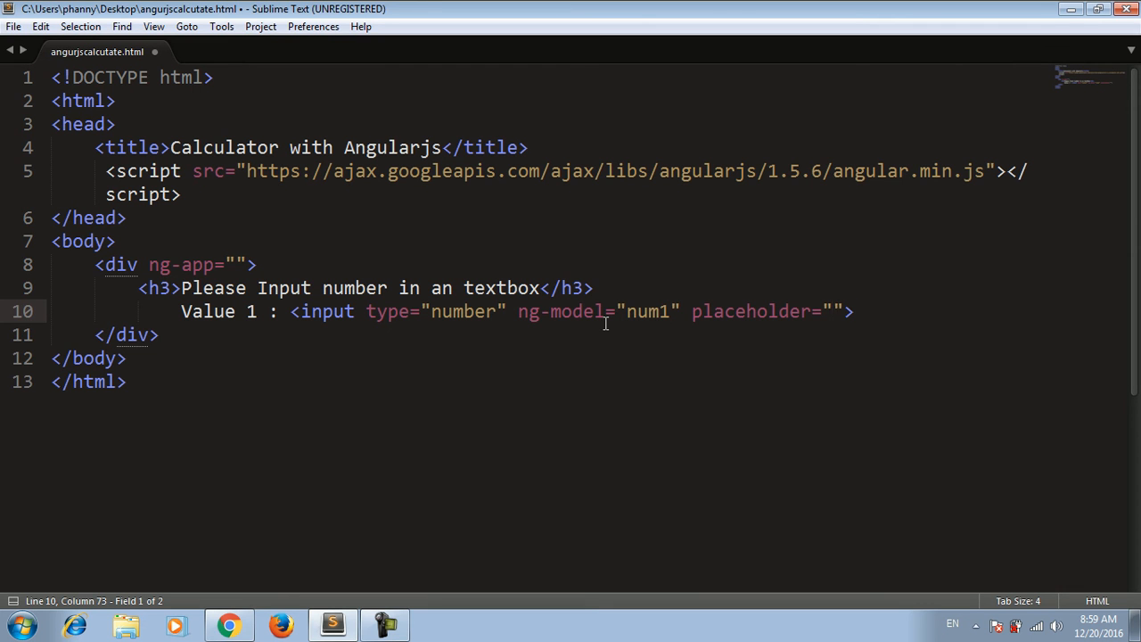
type("Input Number")
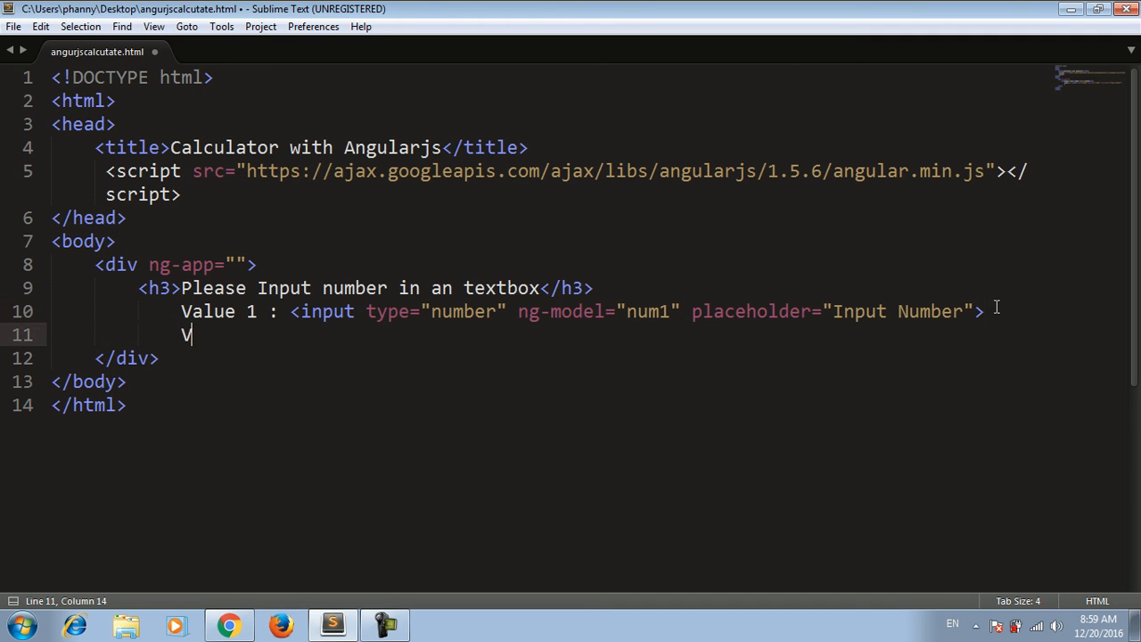
Step: Add a Value 2 : label with a second input of type number
type("alue 2")
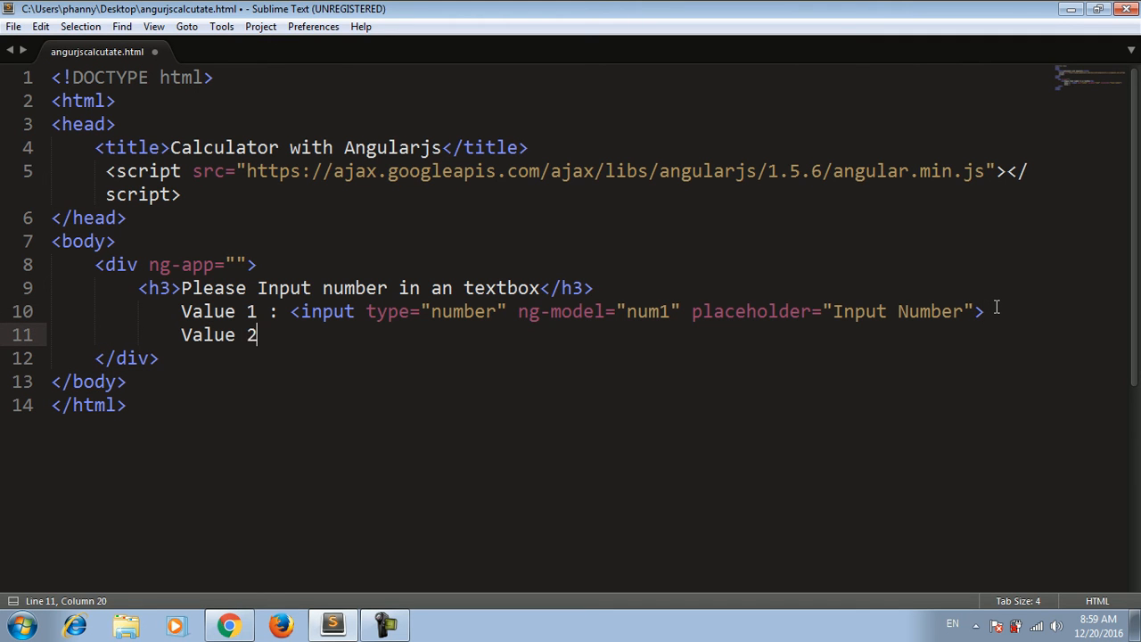
type(": <input type=\"\" name=\"\">")
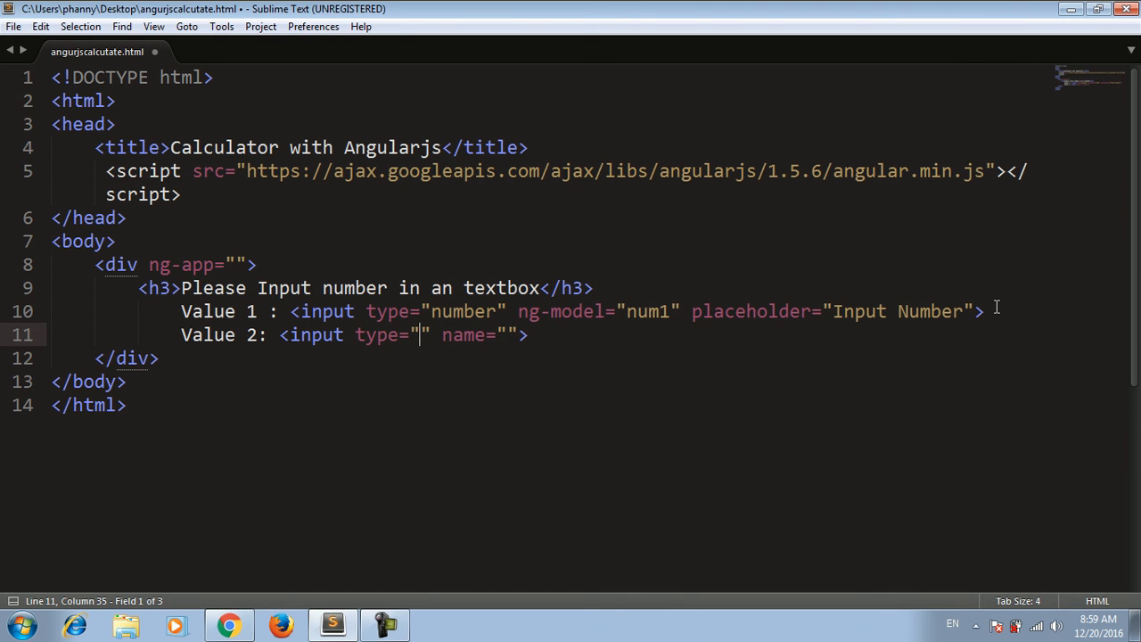
type("number")
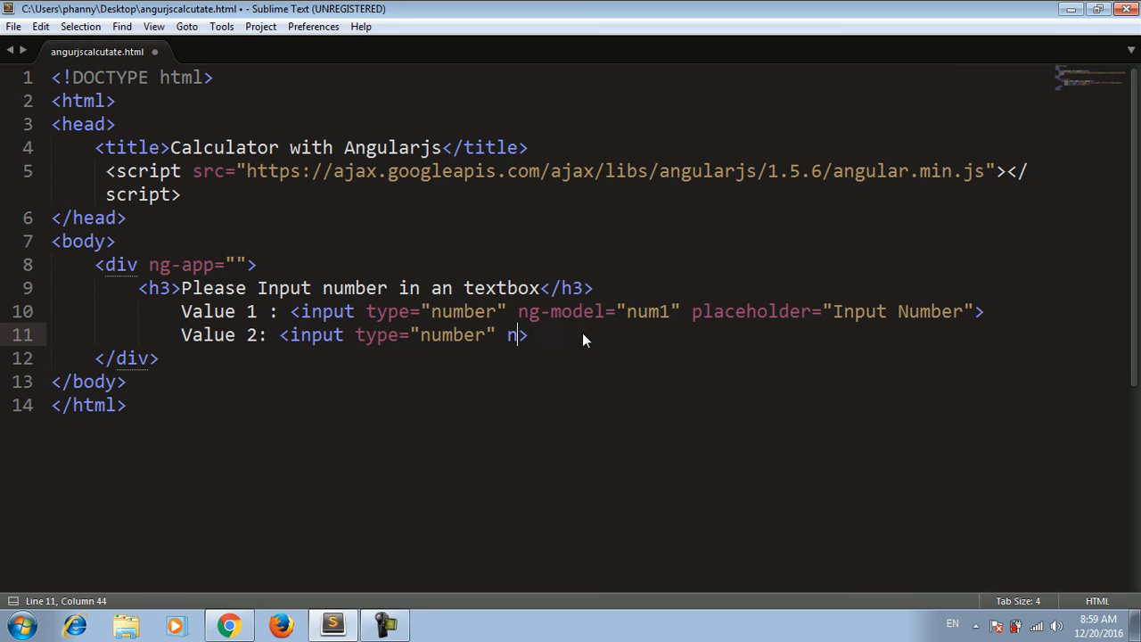
key("BackSpace")
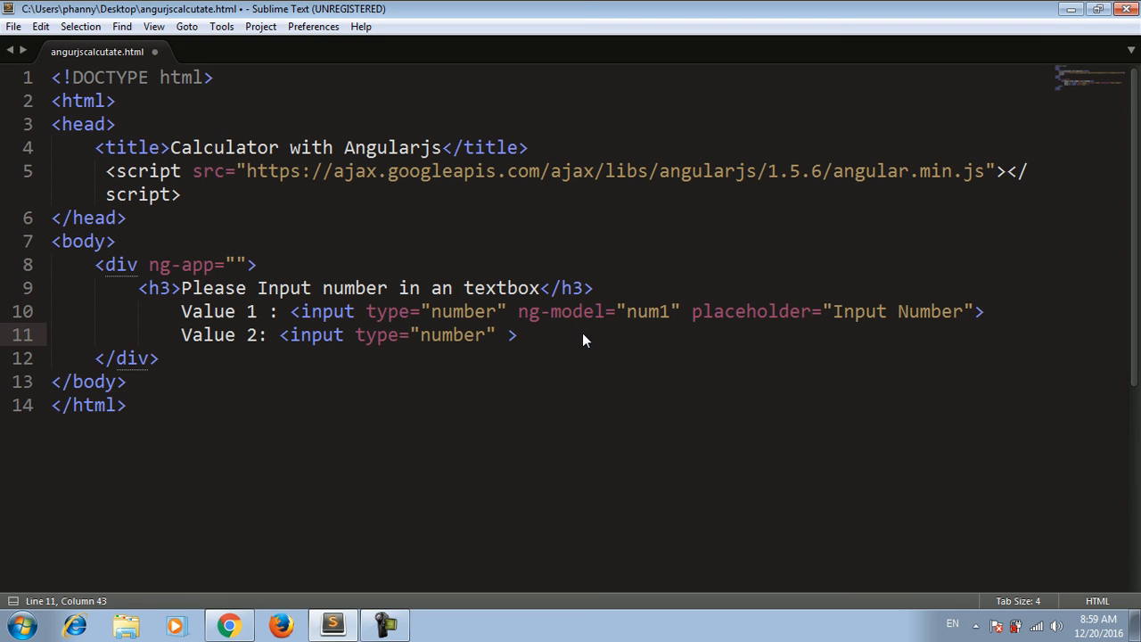
Step: Bind the second input with ng-model="num2", placeholder Input Number, and start a new line below
type("ng-,m")
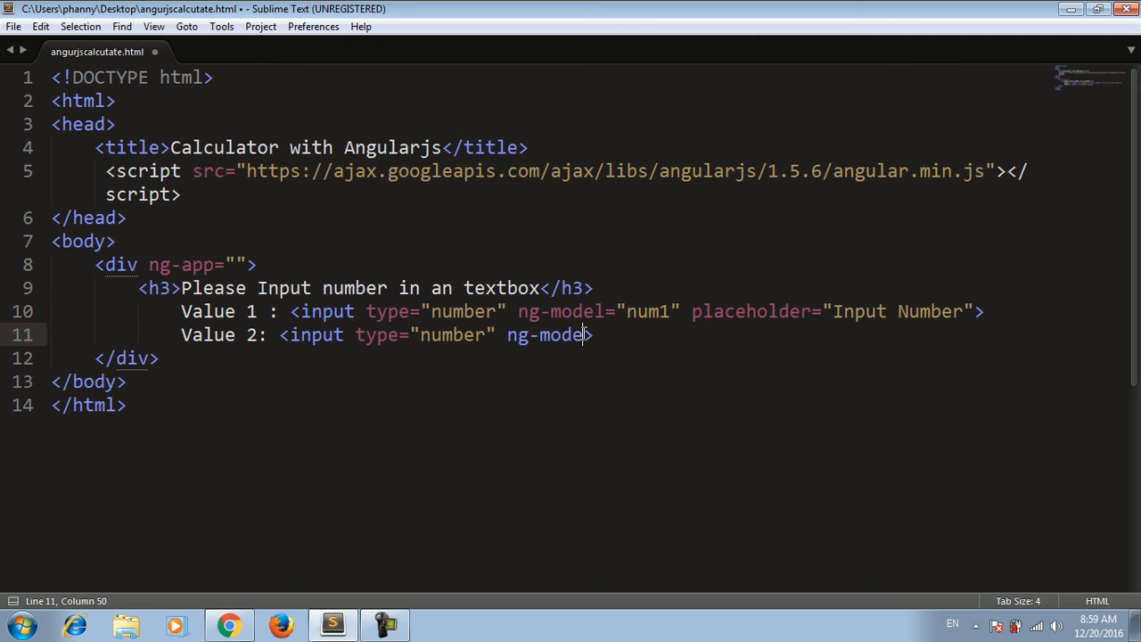
type("=\"n")
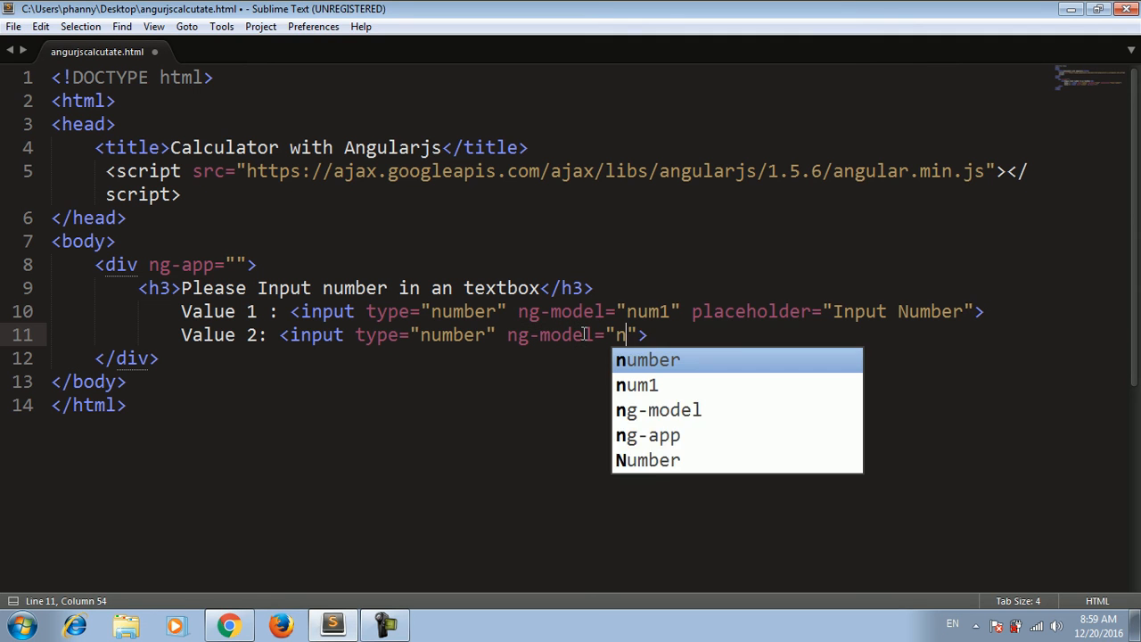
type("um2")
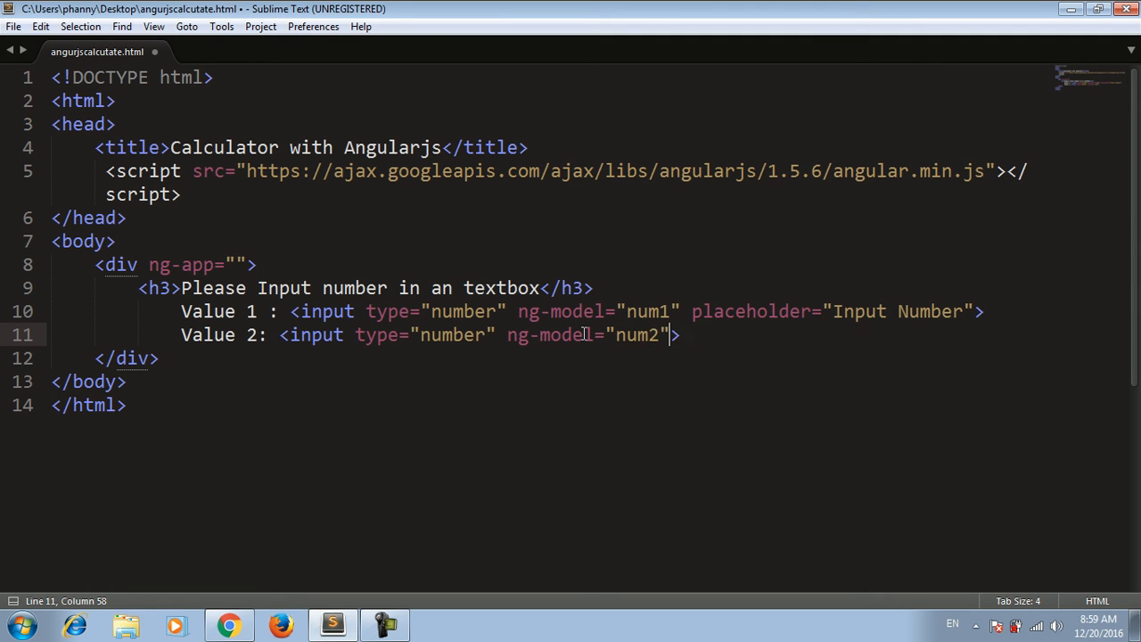
type("placeholder=\"\"")
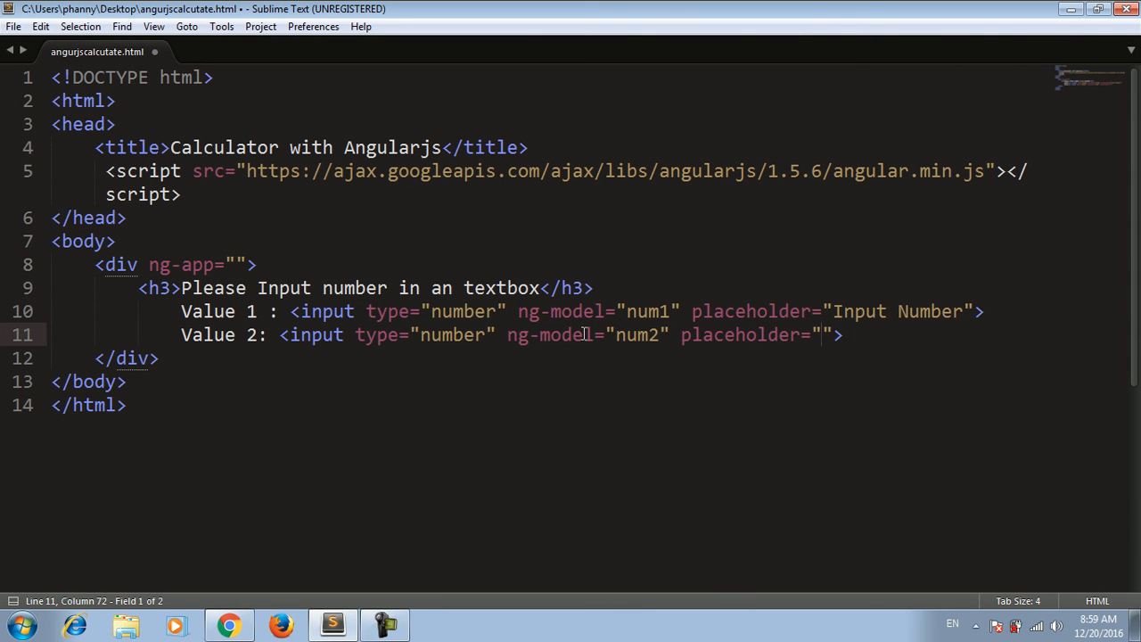
type("Input")
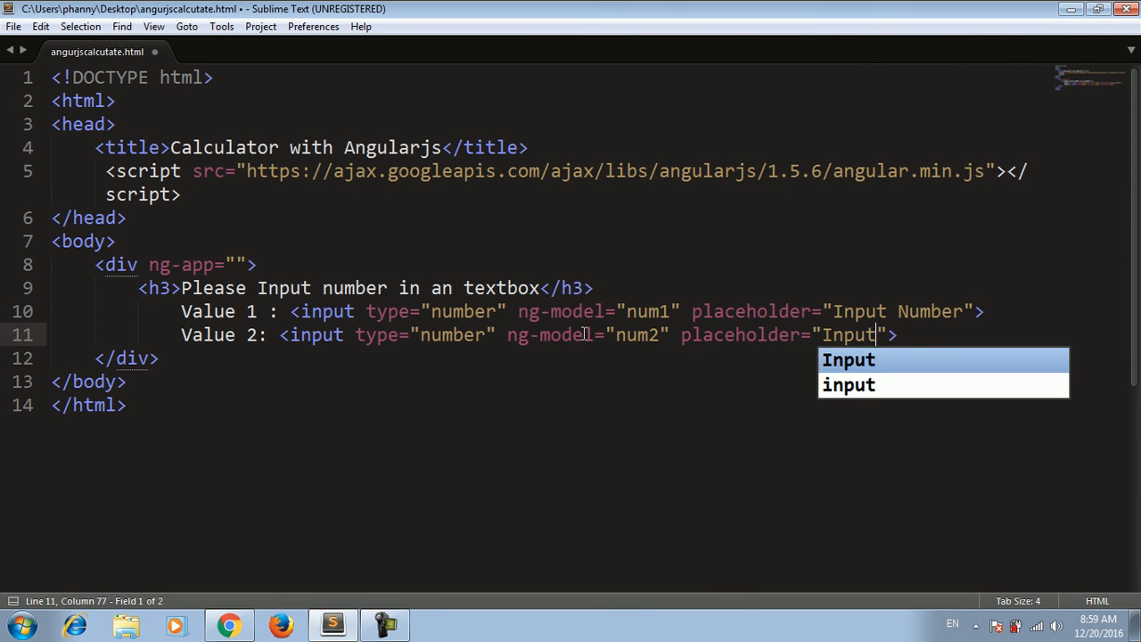
type("Number")
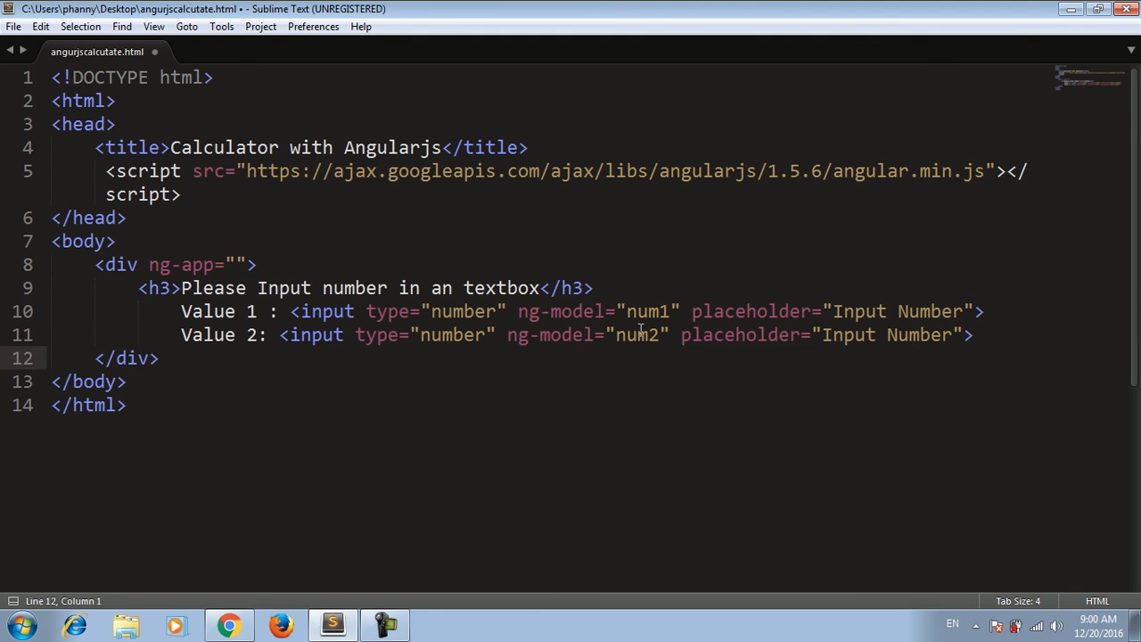
left_click(991, 335)
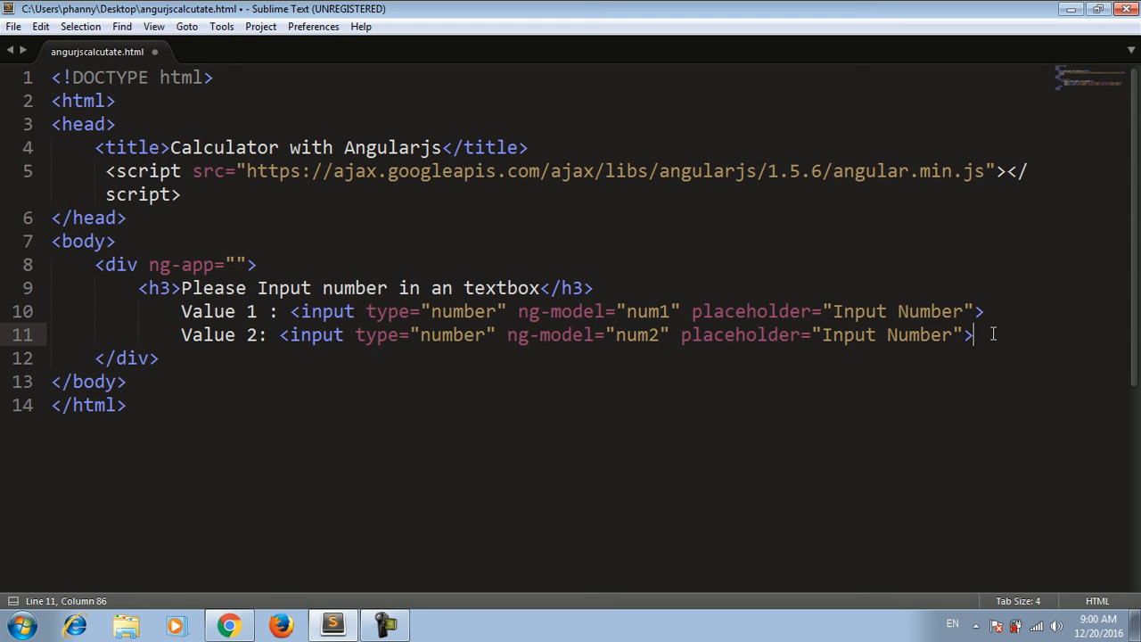
key("Enter")
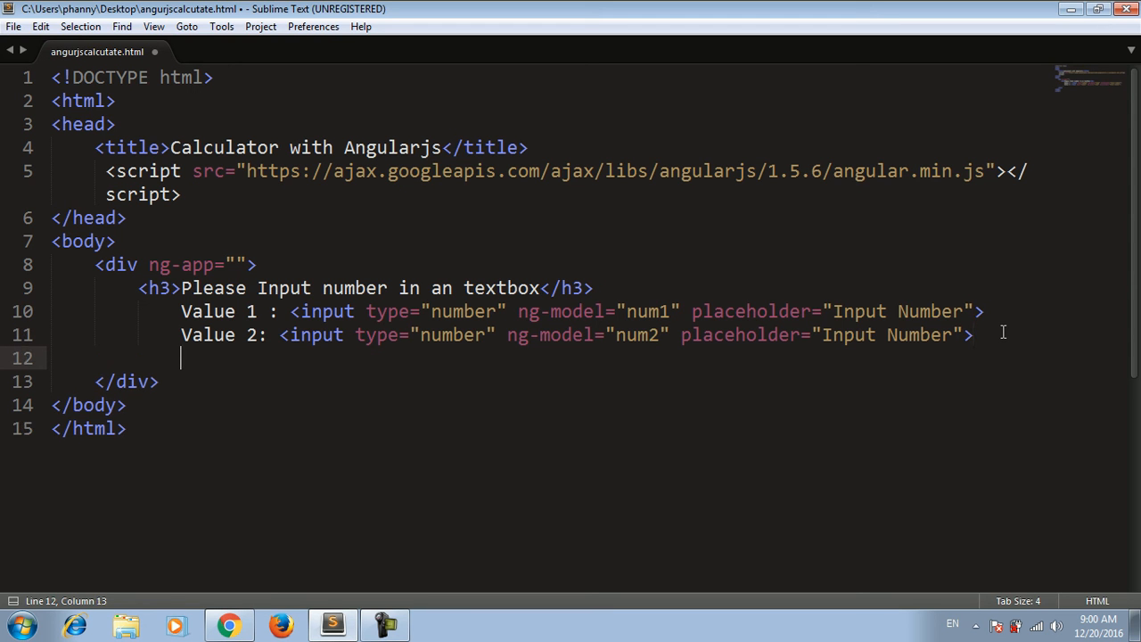
Step: Add an h4 line reading There are Result: and begin its result expression with [
key("Enter")
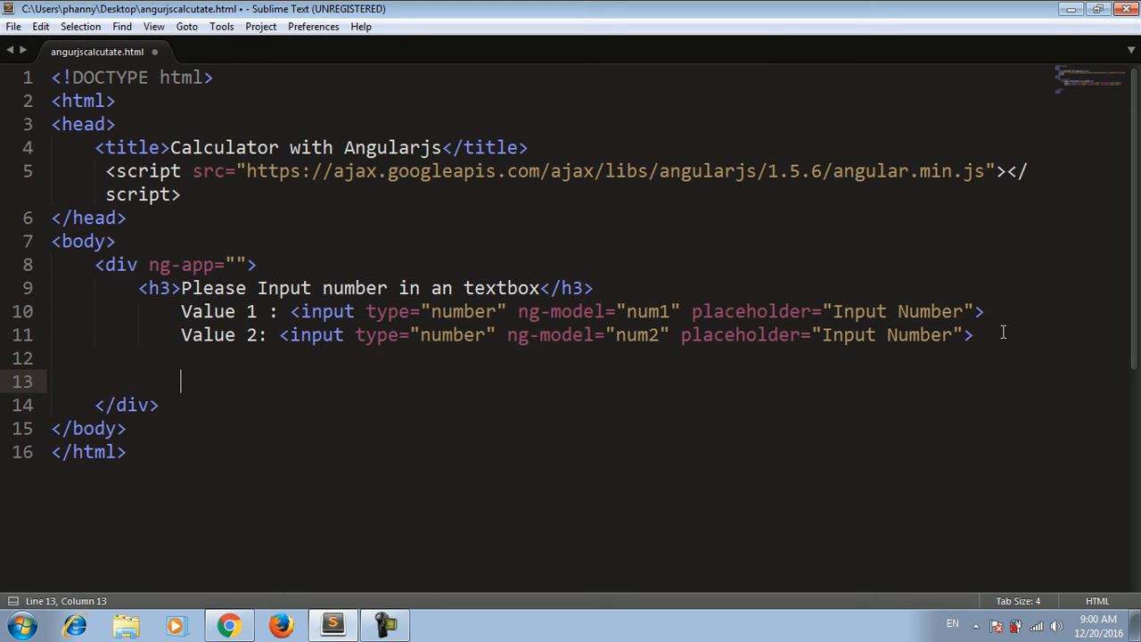
type("<h")
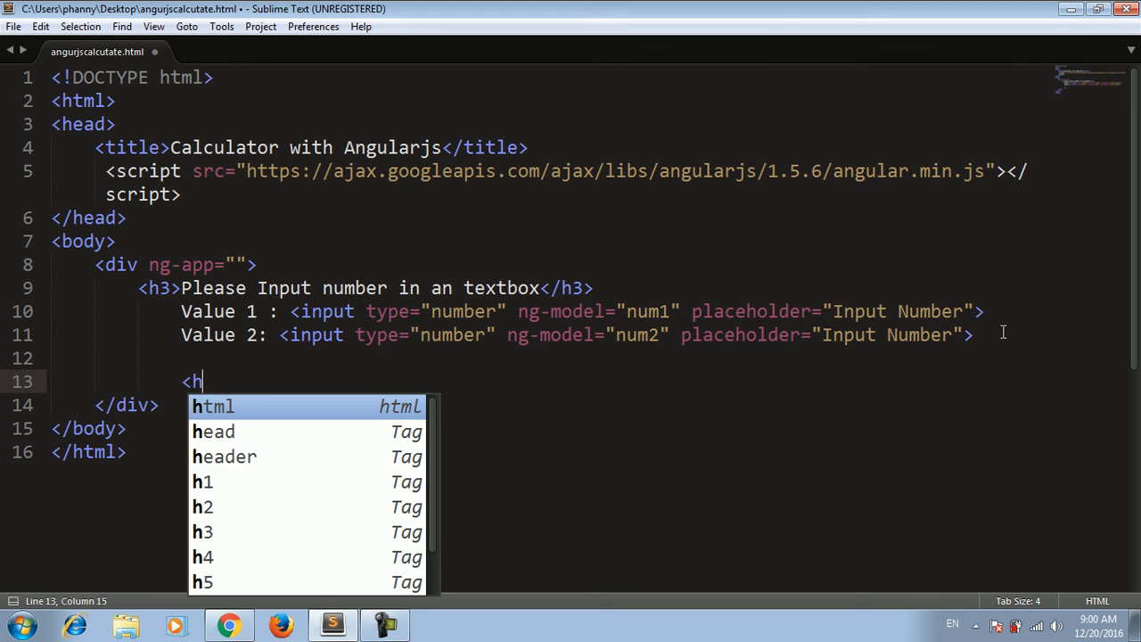
type("4")
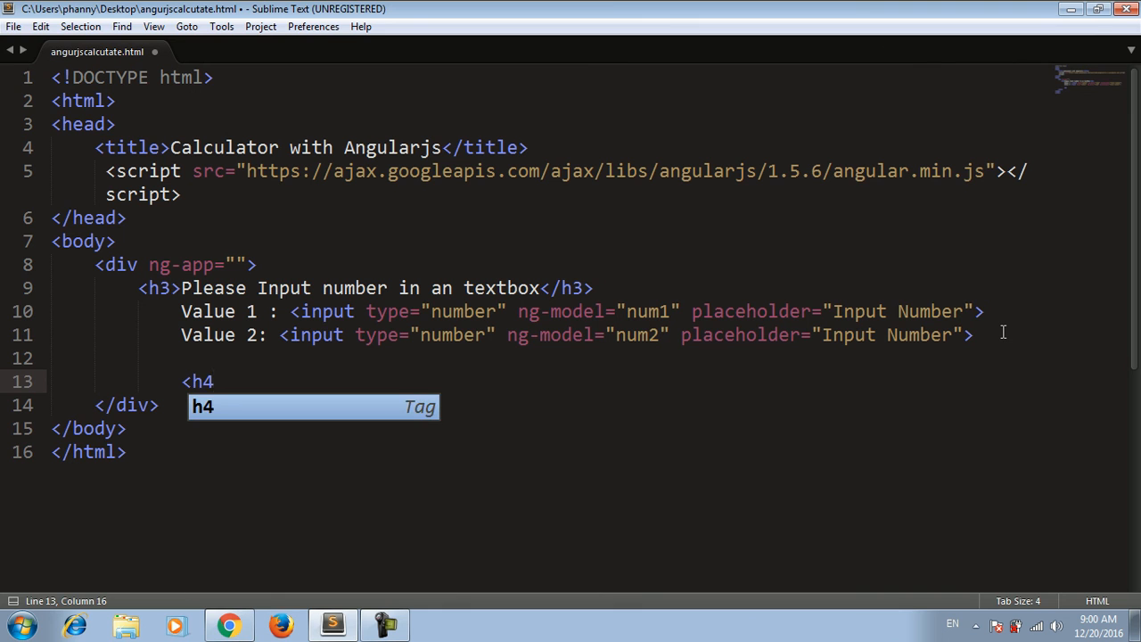
type("></h4>")
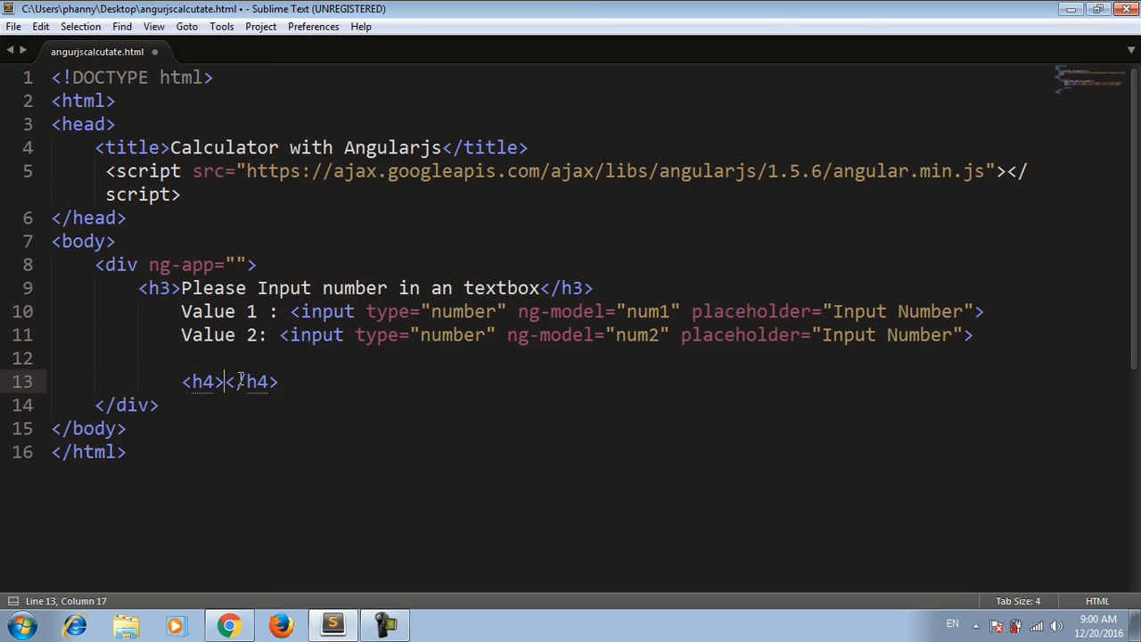
type("The")
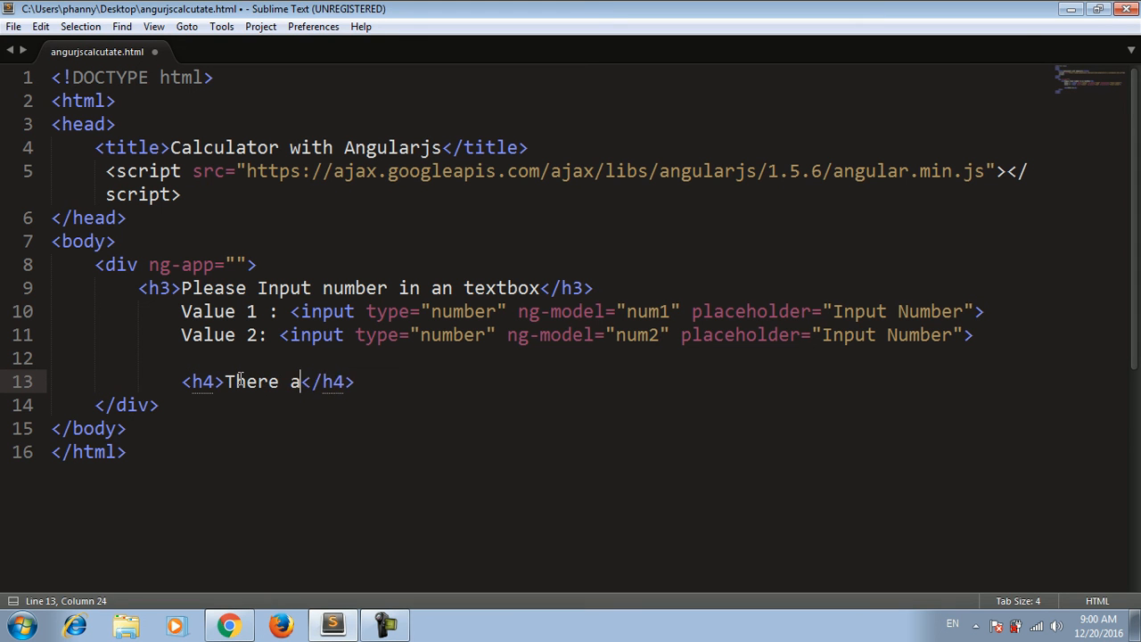
type("re")
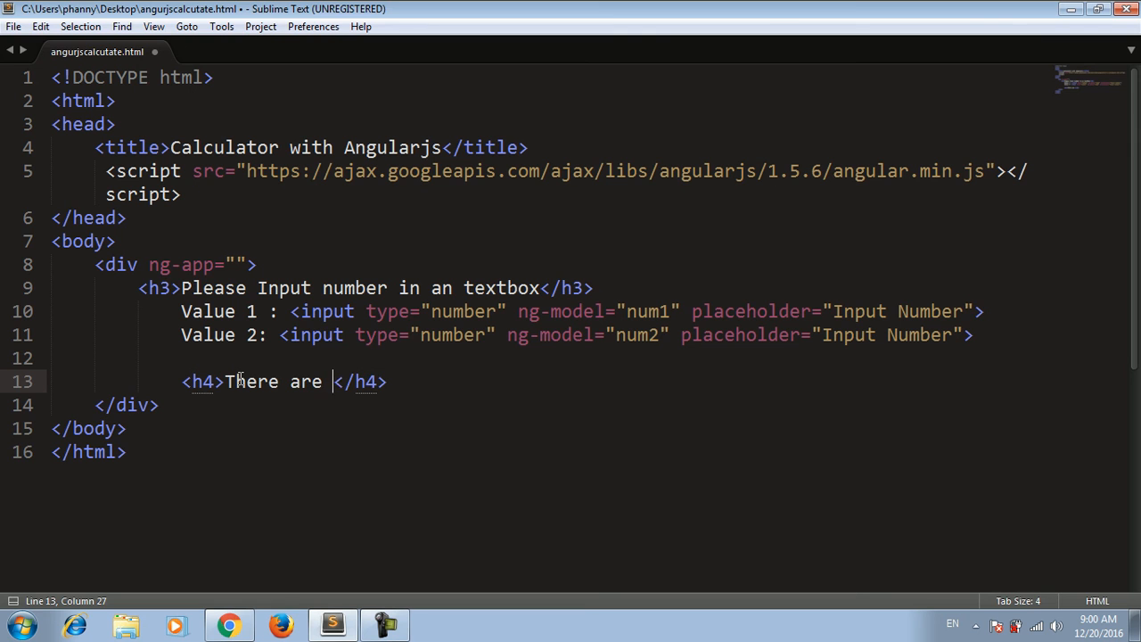
key("BackSpace")
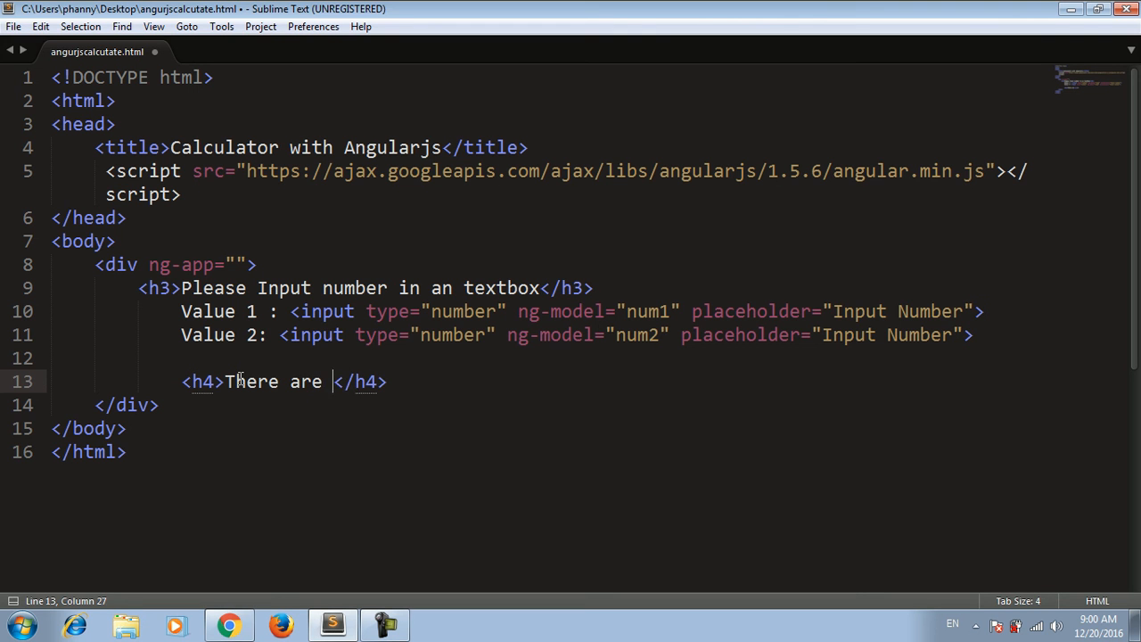
type("Result")
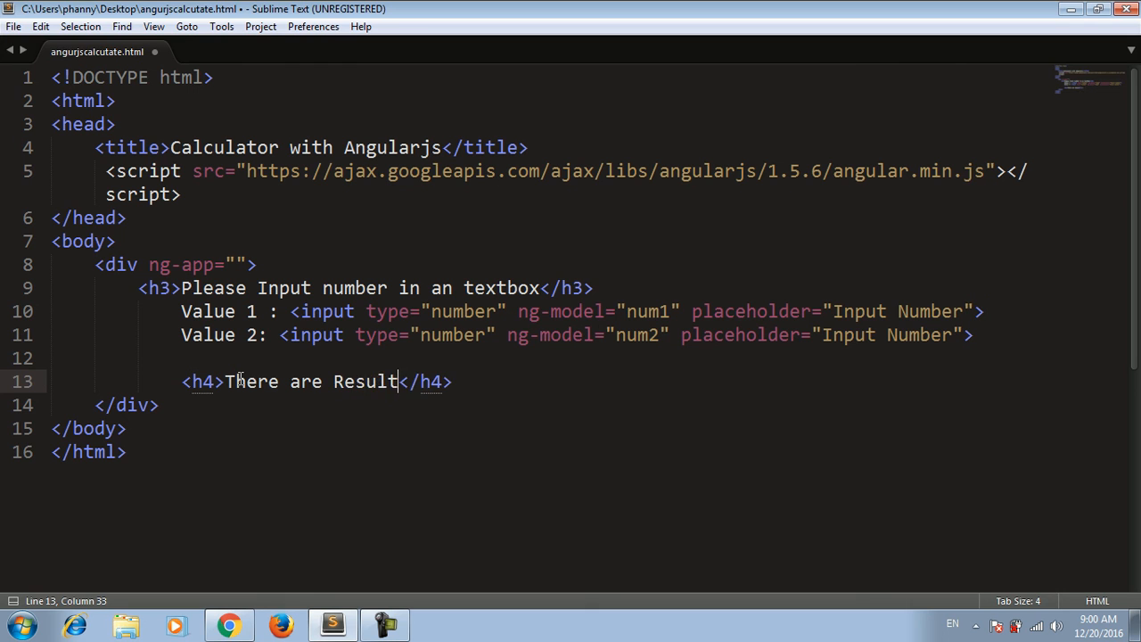
type(":")
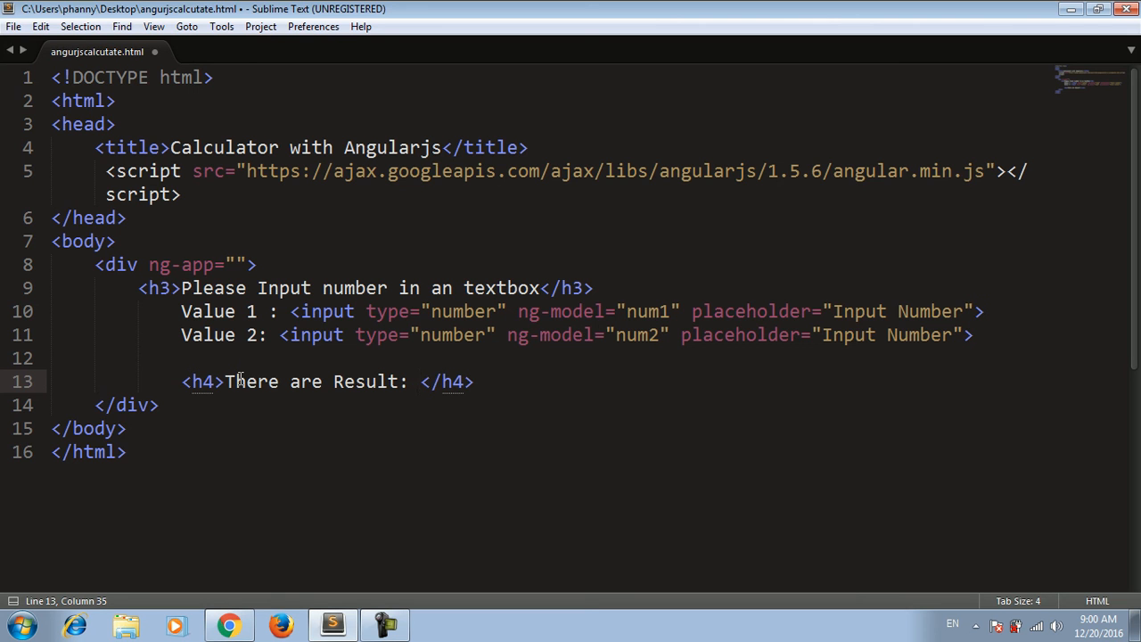
type("[")
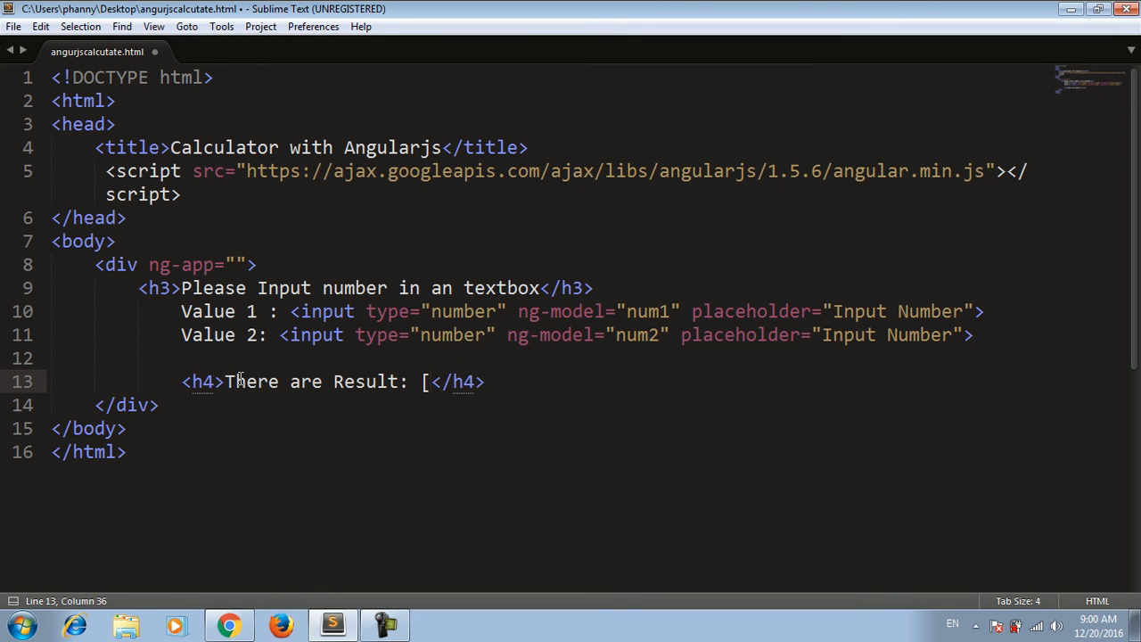
Step: Add the empty double-brace binding {{ }} after 'Result:' in the h4, removing a stray s
type("{")
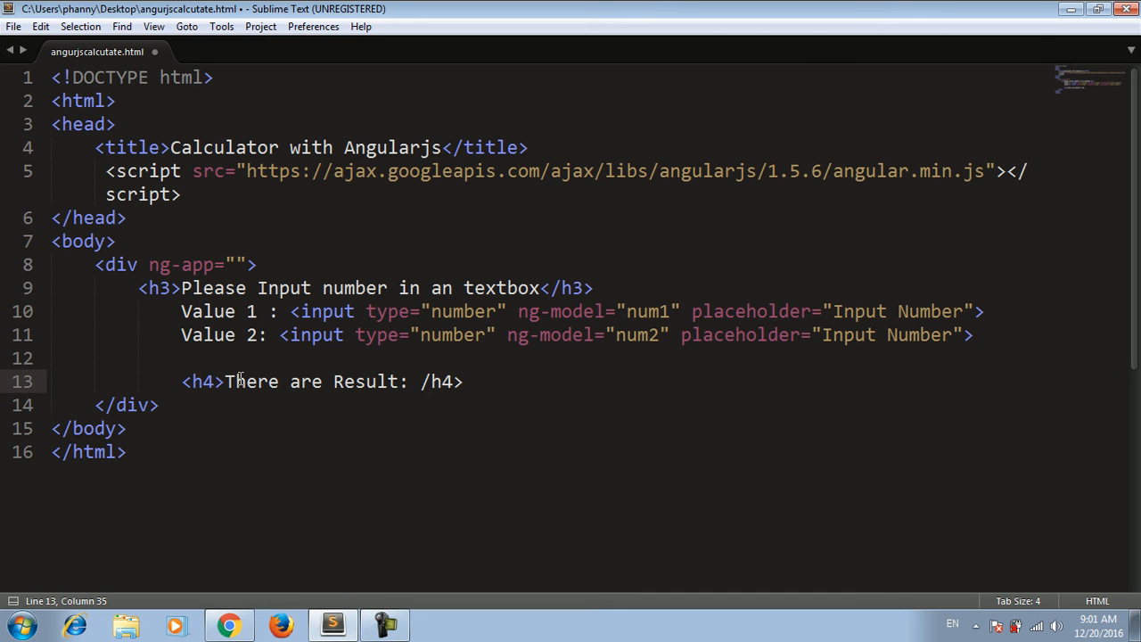
type("{")
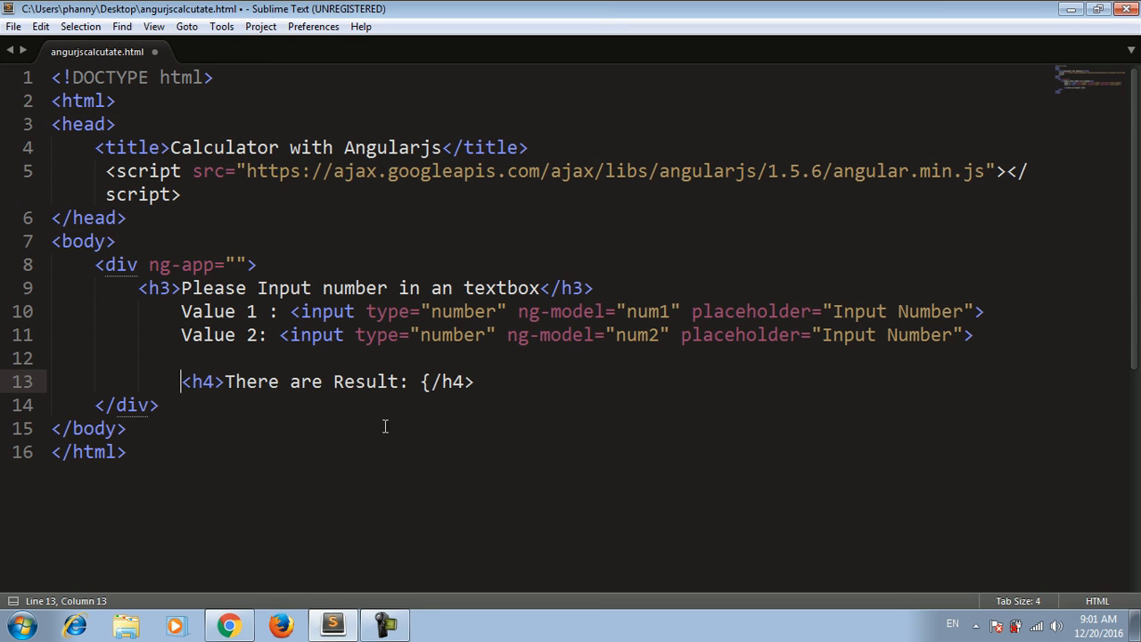
left_click(432, 381)
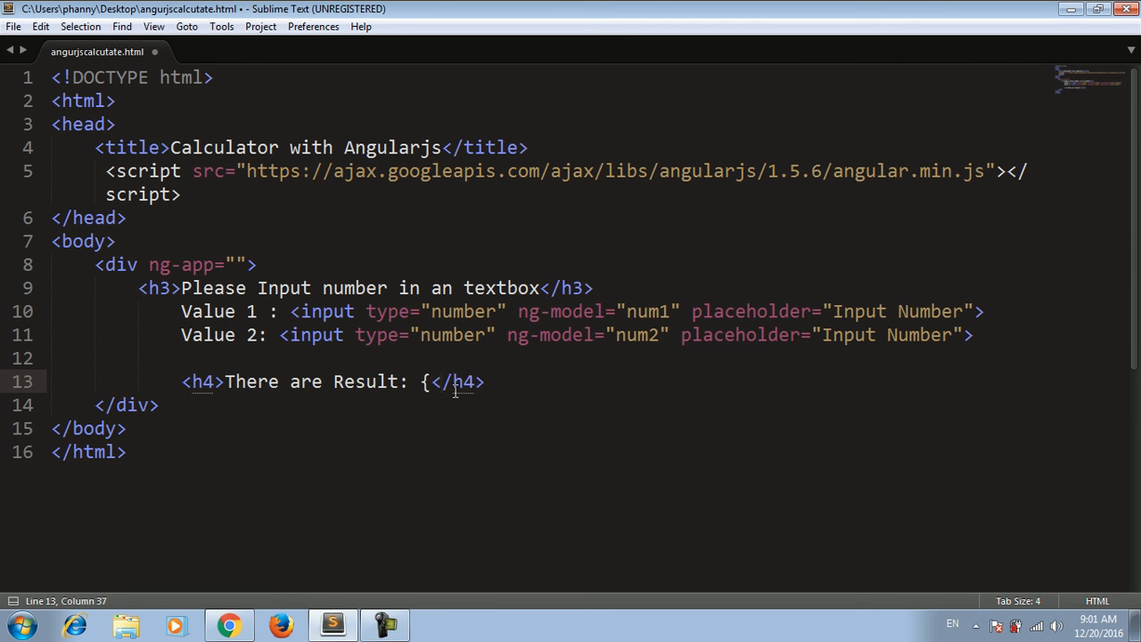
type("}")
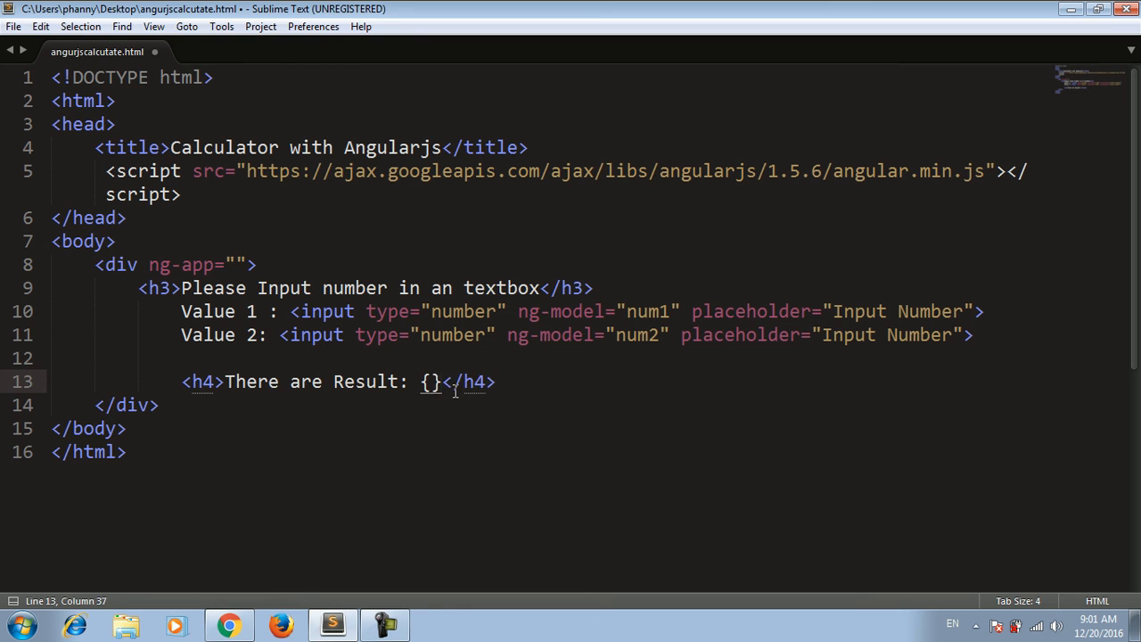
type("{s}")
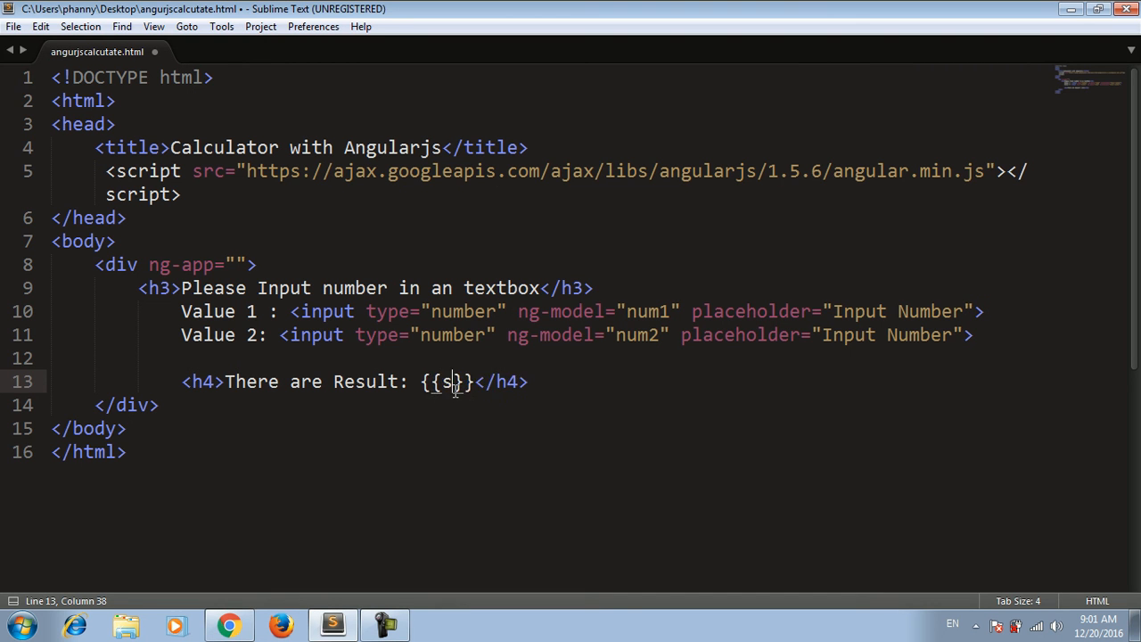
key("Backspace")
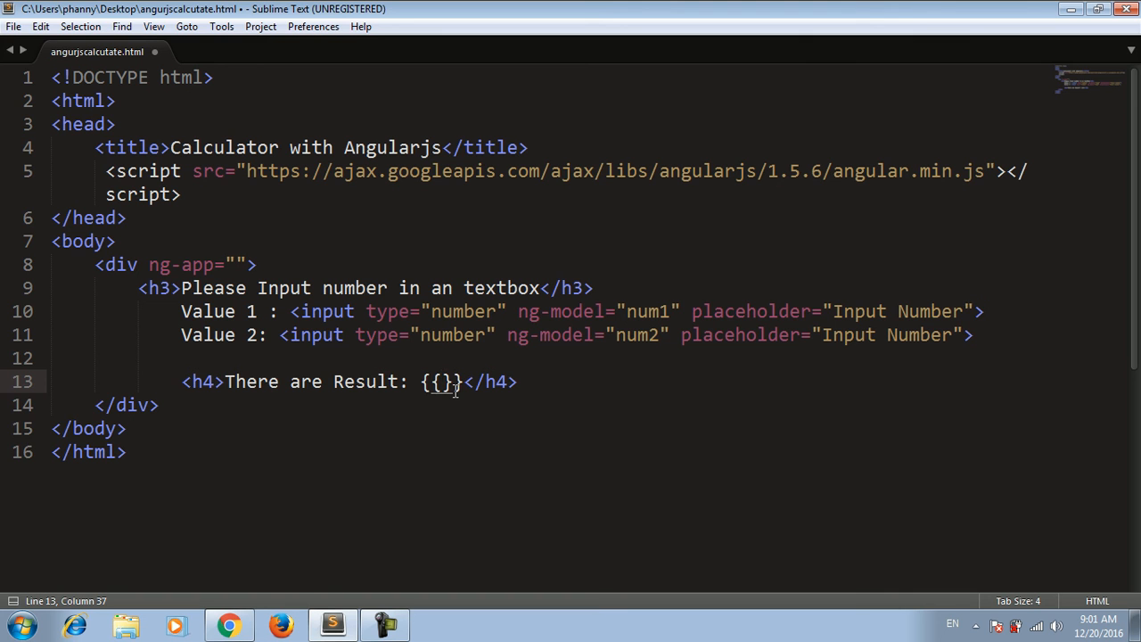
Step: Fill the binding with num1 + num2 so the h4 reads {{num1 + num2}}
type("num1")
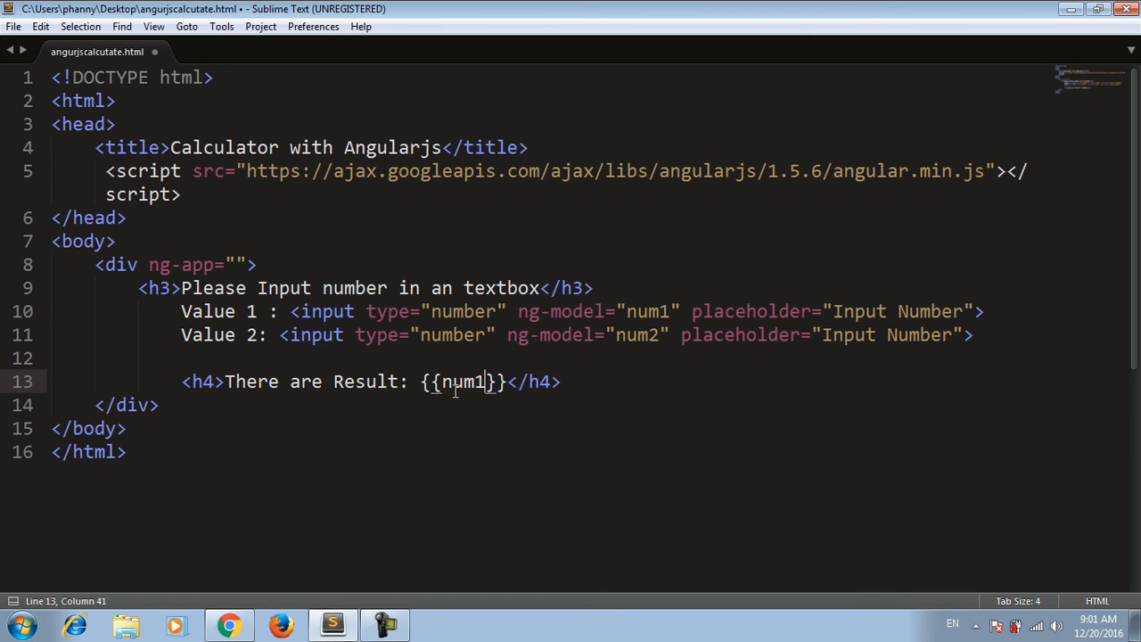
type("+")
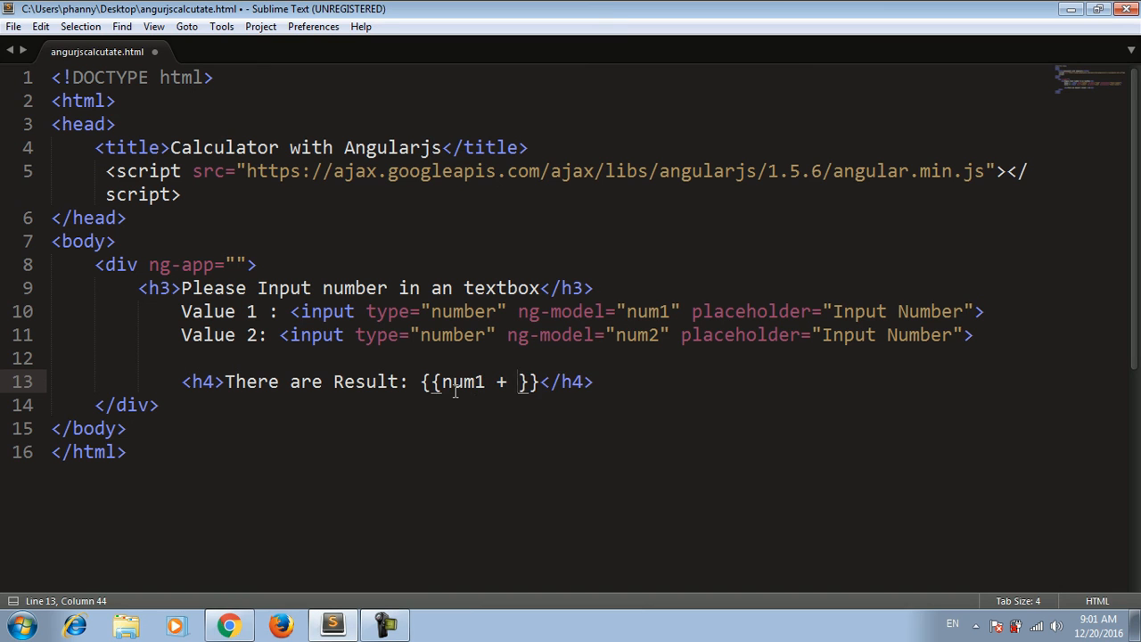
type("num")
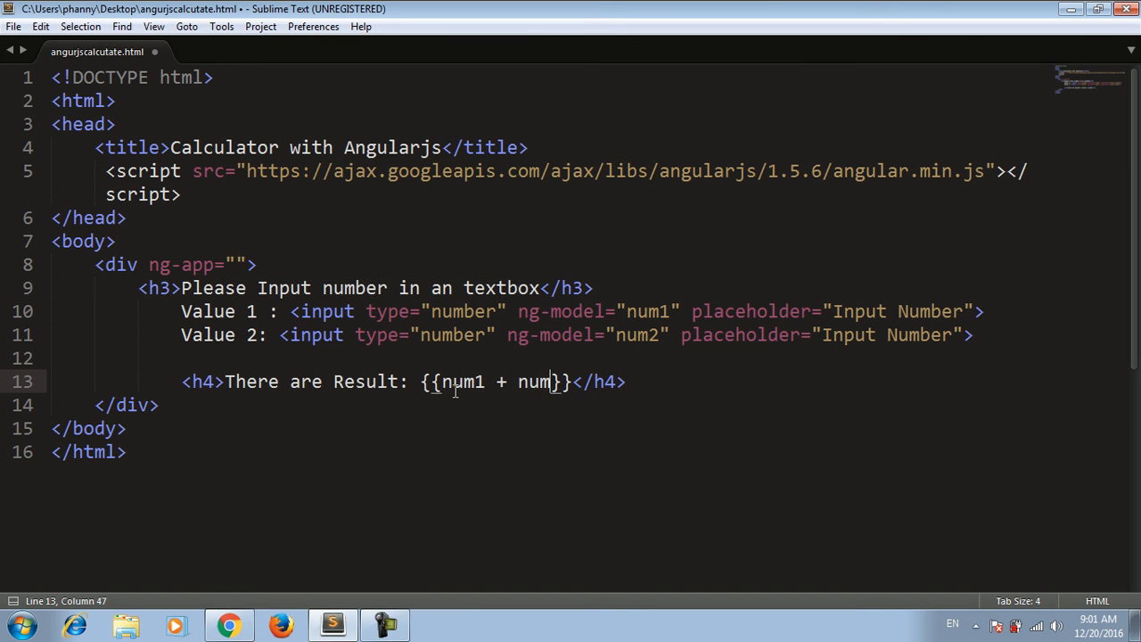
type("2")
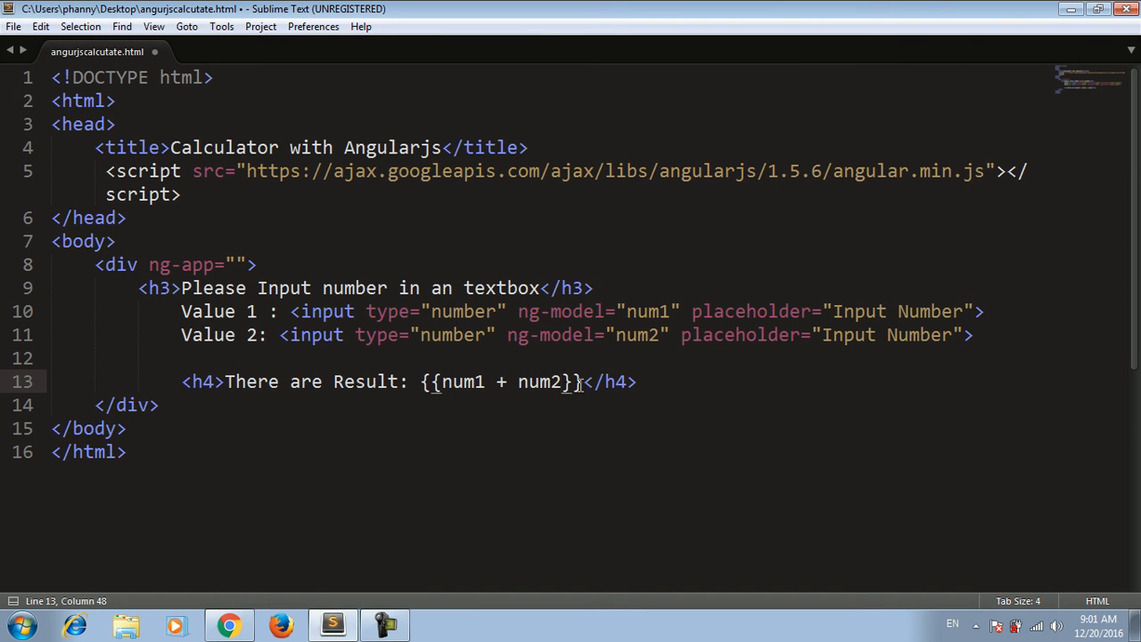
left_click(606, 381)
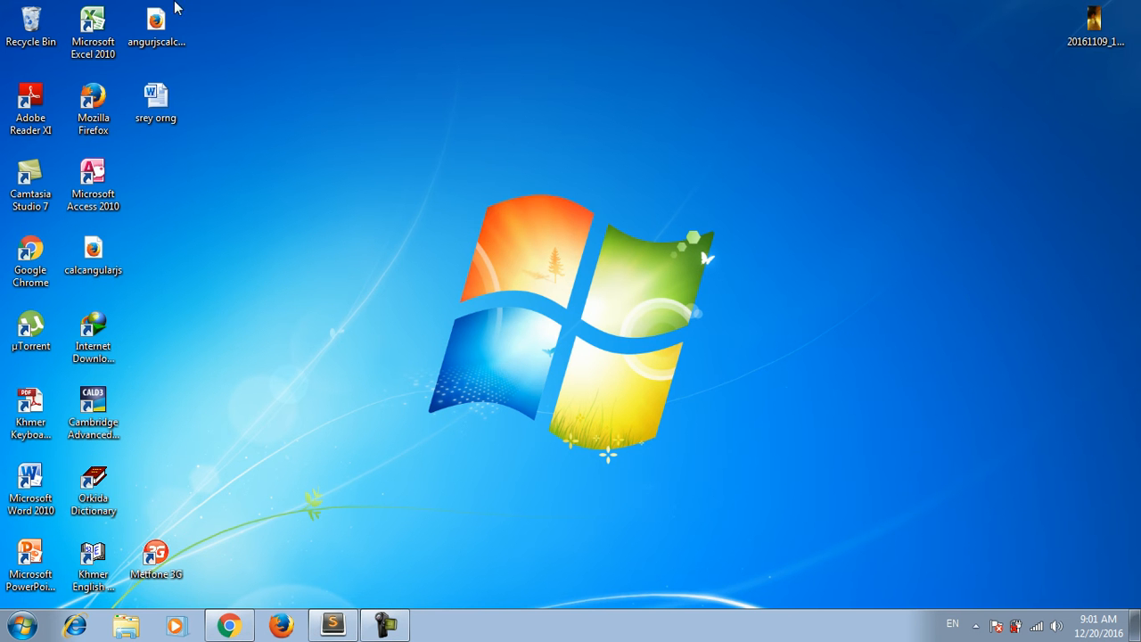
Step: Load the calculator page in Chrome and enter 8 and 8, seeing the result 16
right_click(158, 18)
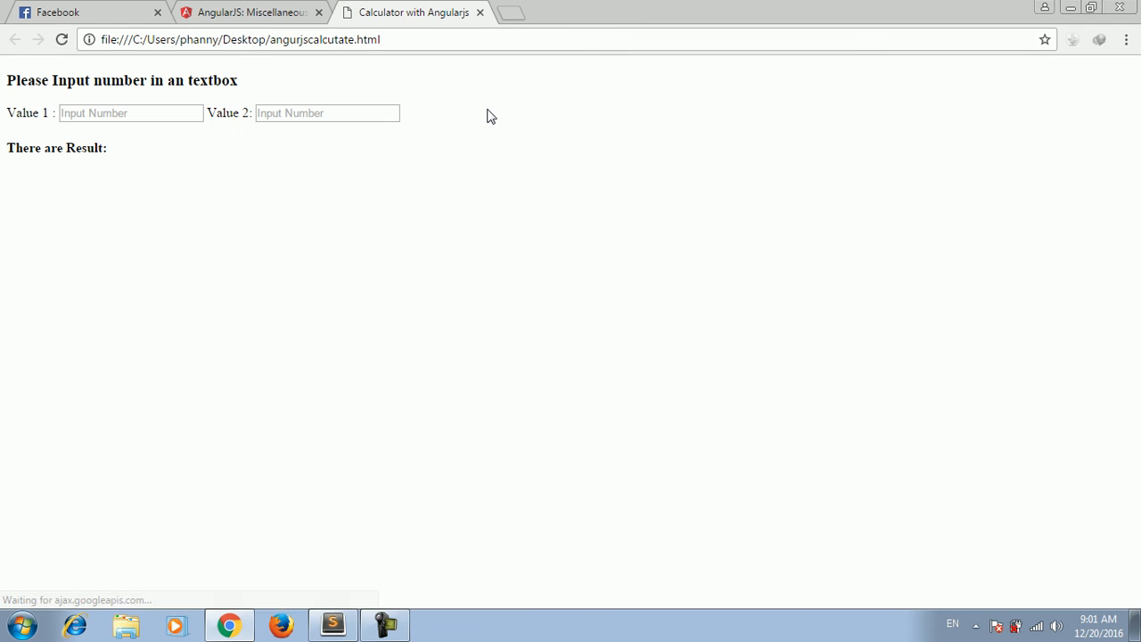
left_click(129, 112)
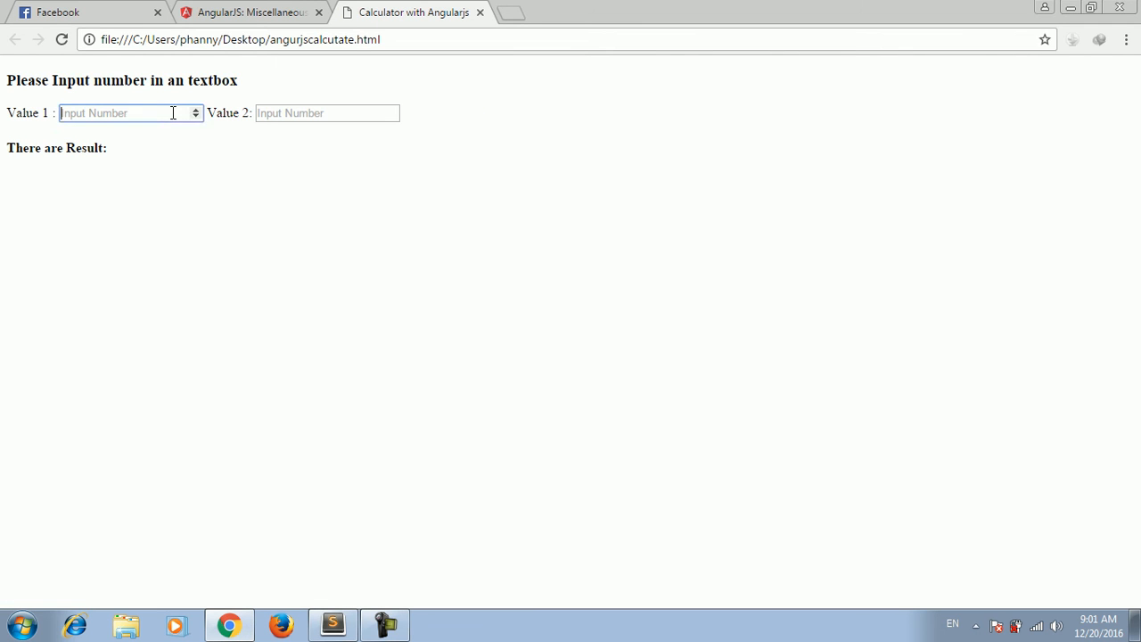
mouse_move(182, 114)
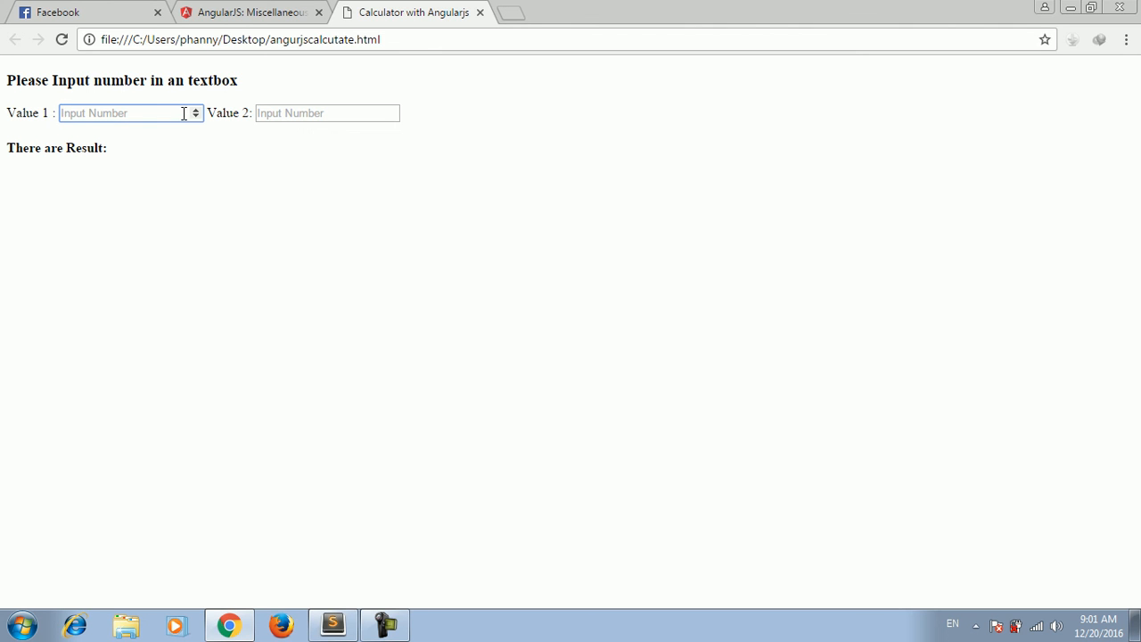
type("8")
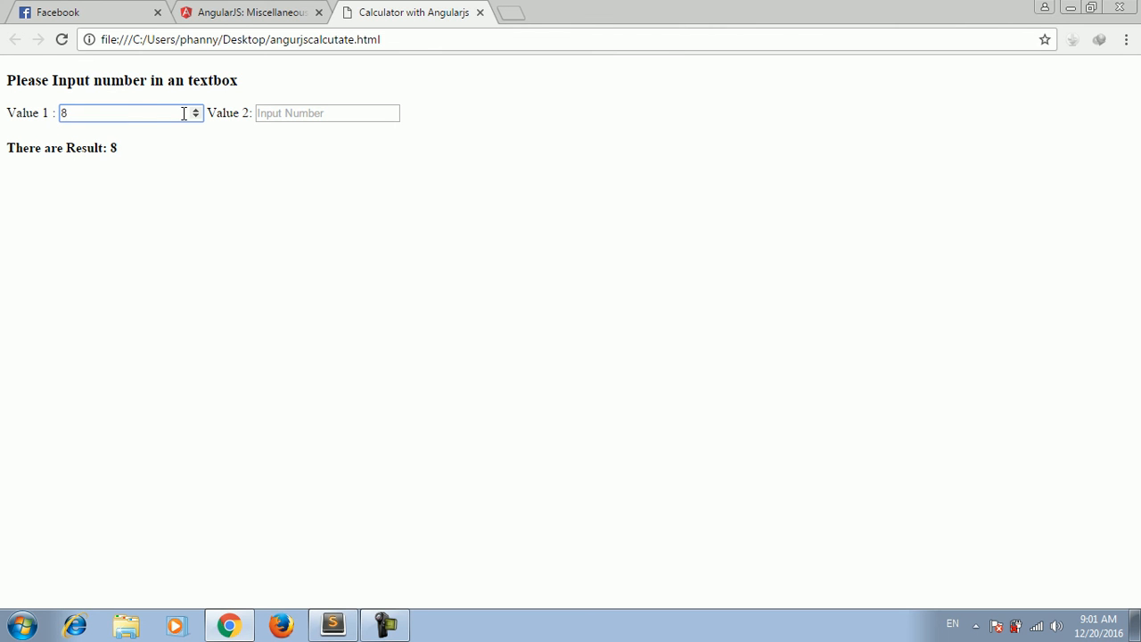
left_click(328, 113)
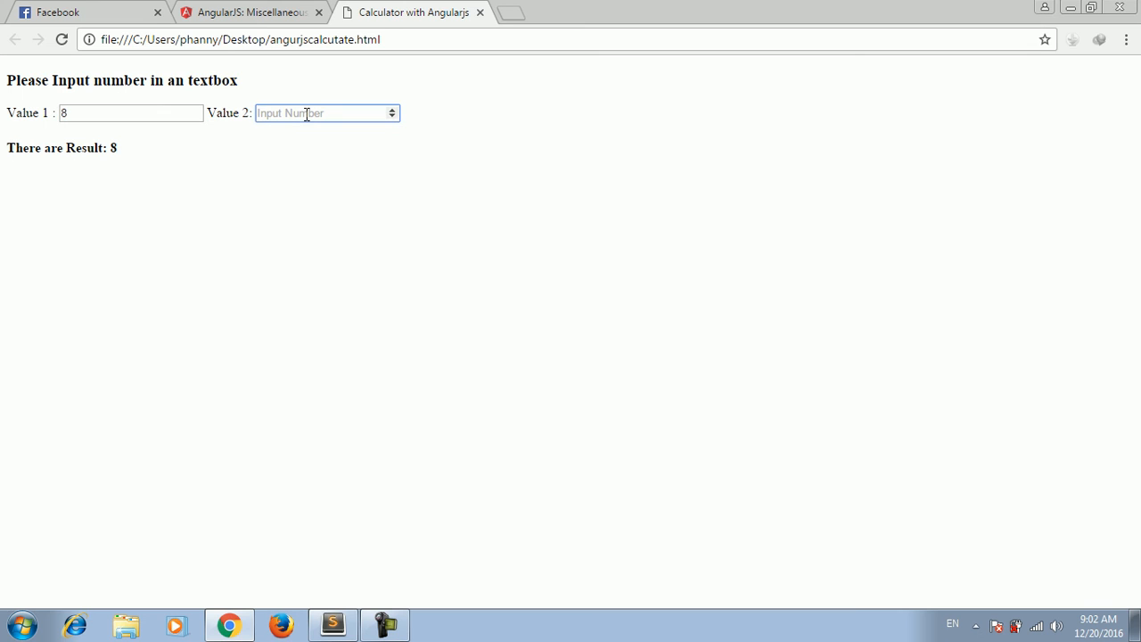
type("8")
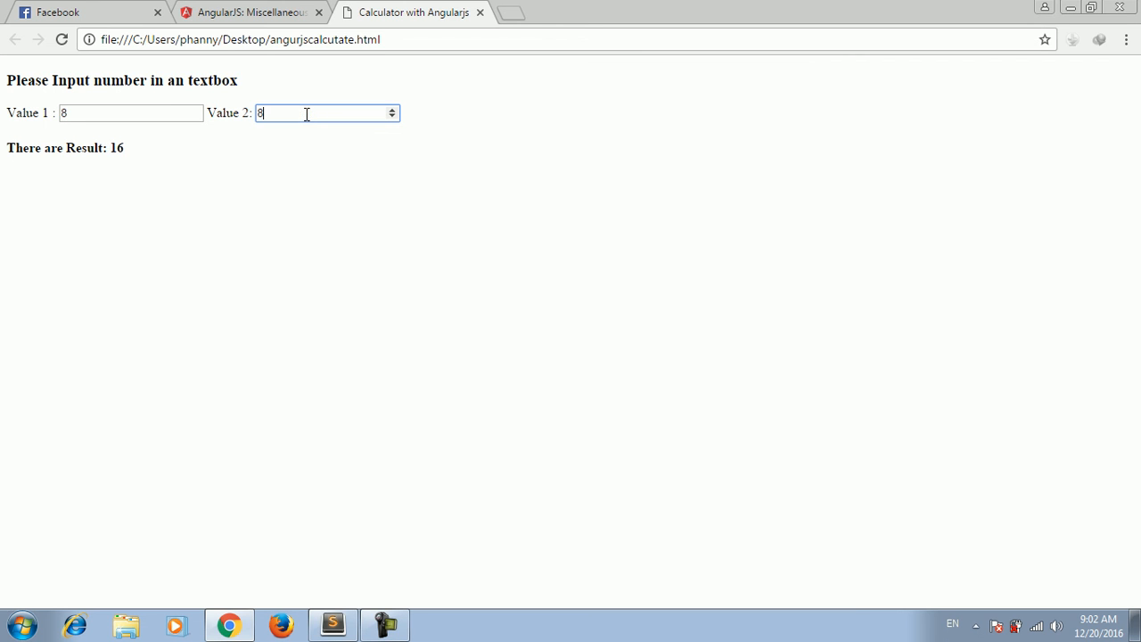
left_click_drag(123, 148, 93, 148)
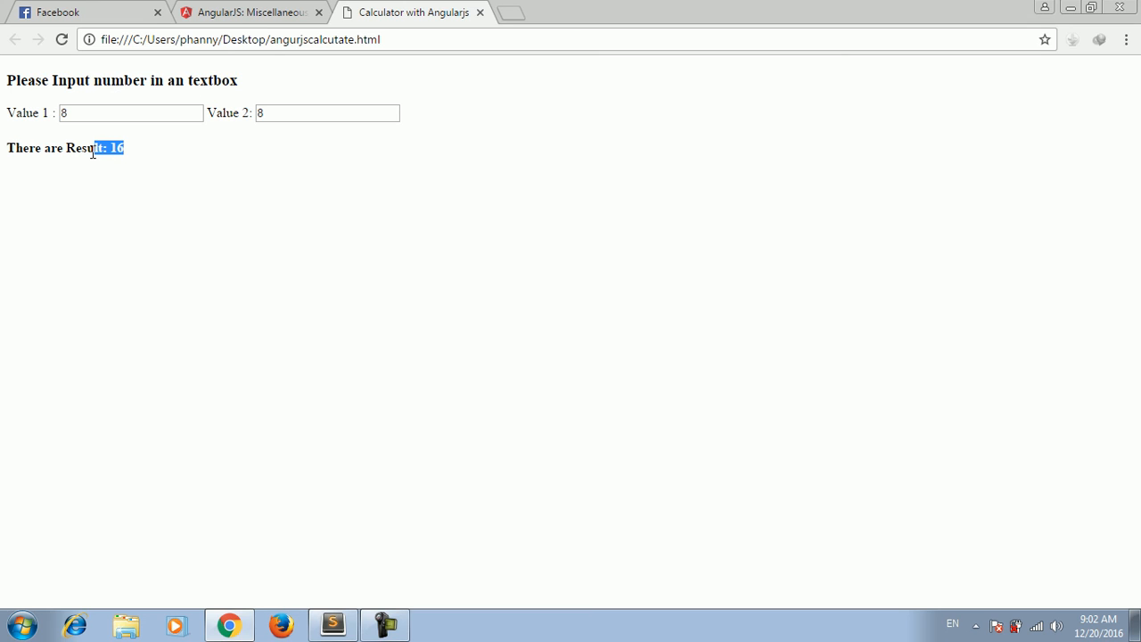
Step: Try a very long number in Value 1 and then 2, watching the sum update live
left_click(128, 114)
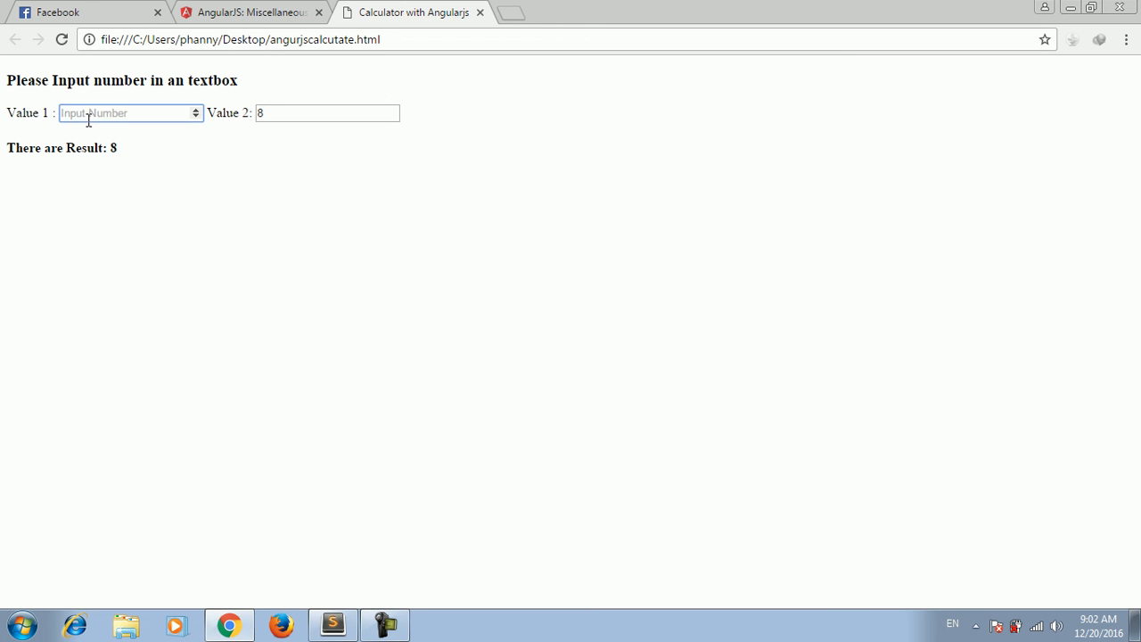
type("28383484848489")
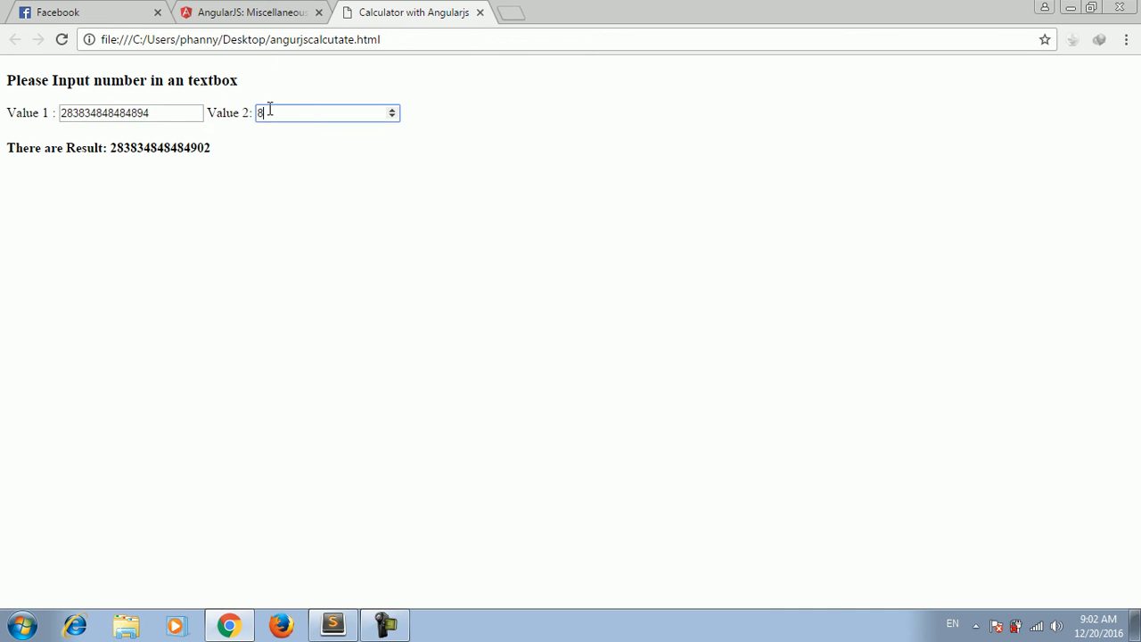
type("48484848484848")
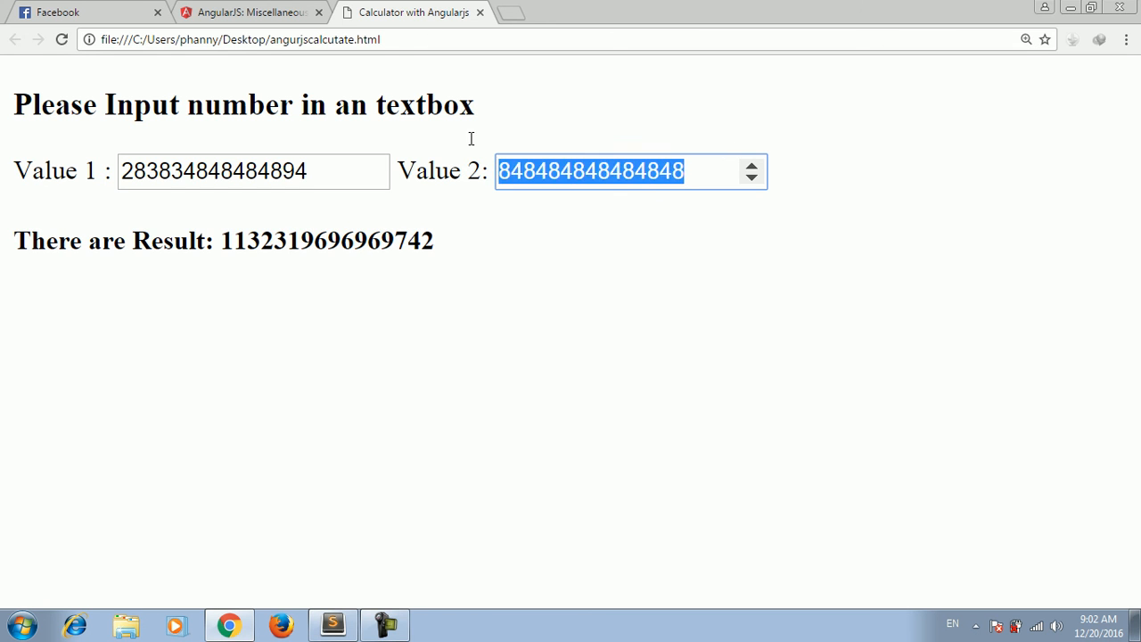
type("2")
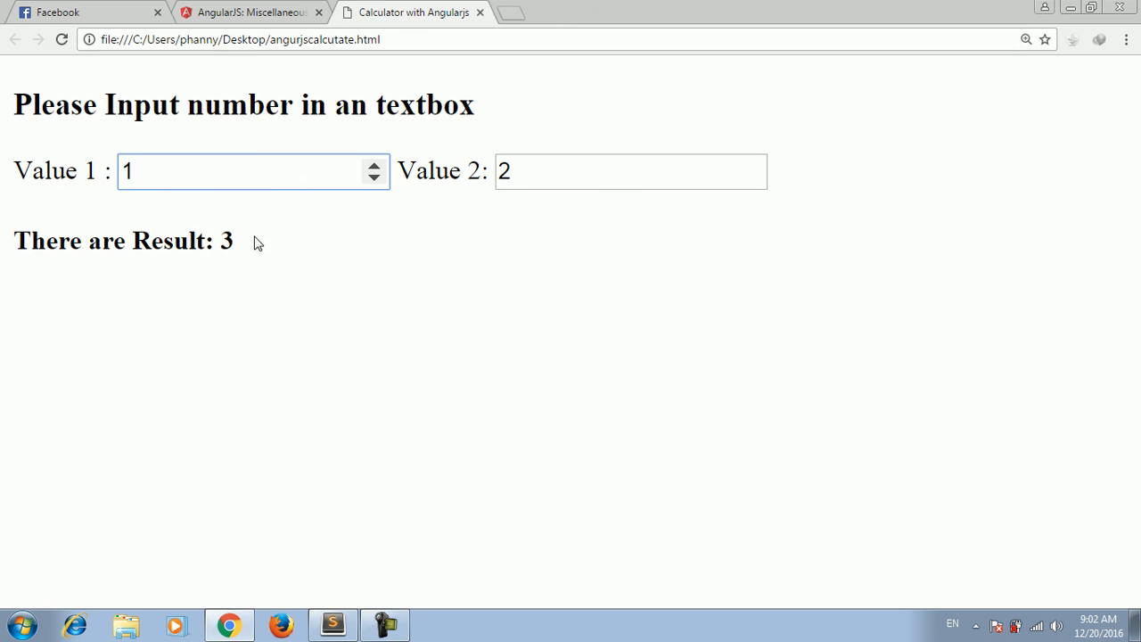
mouse_move(205, 182)
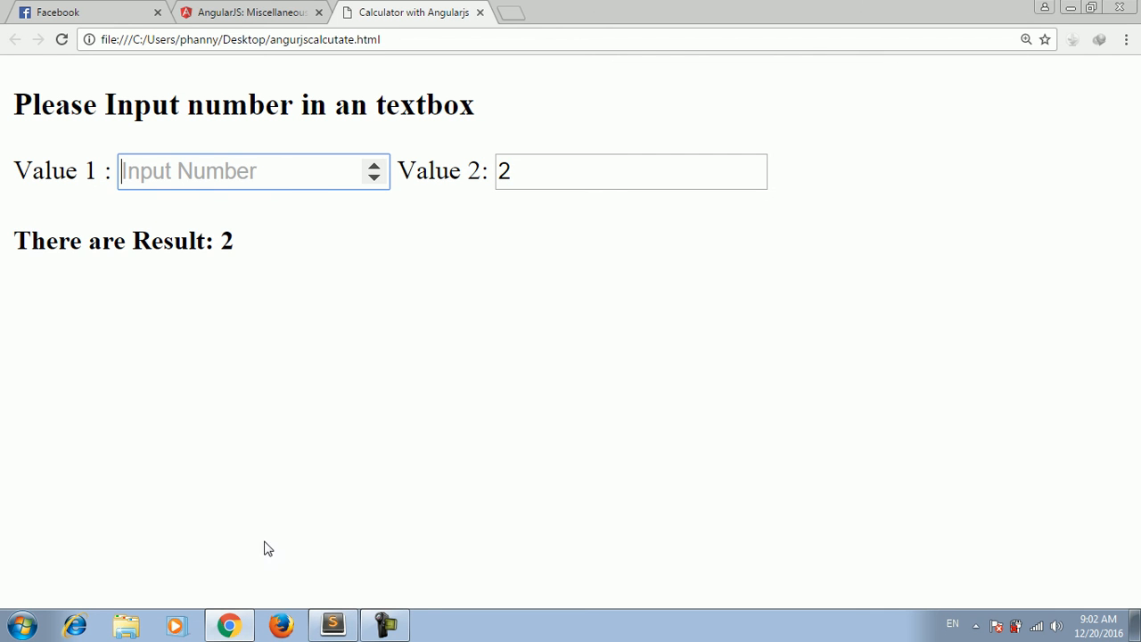
left_click(332, 624)
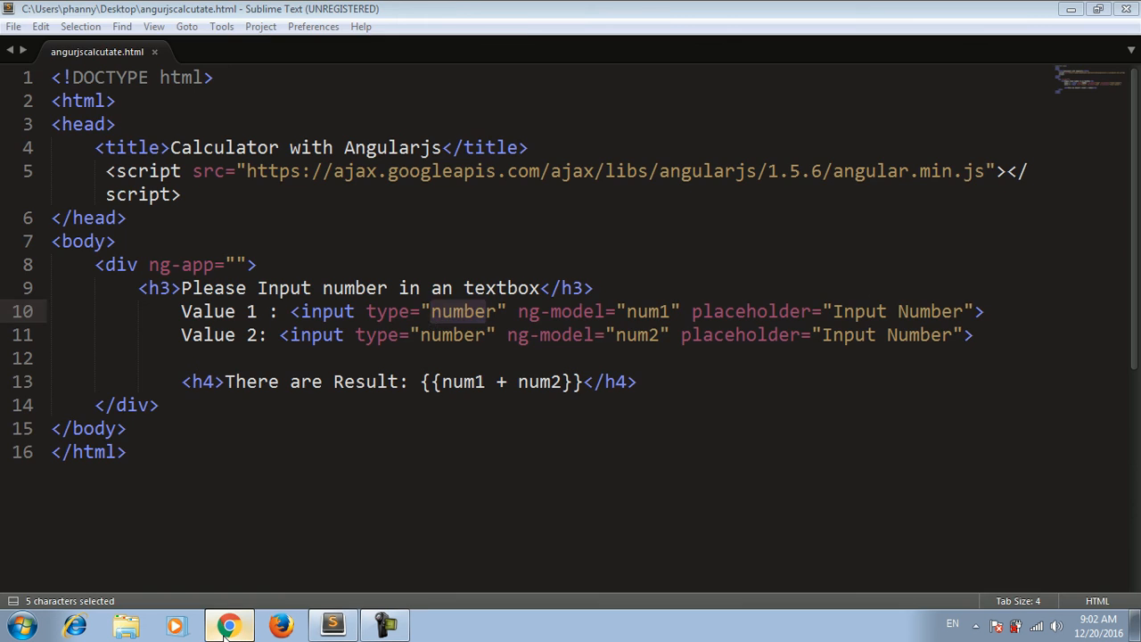
Step: Change the result expression to {{num1 - num2}} and save the file
left_click(229, 621)
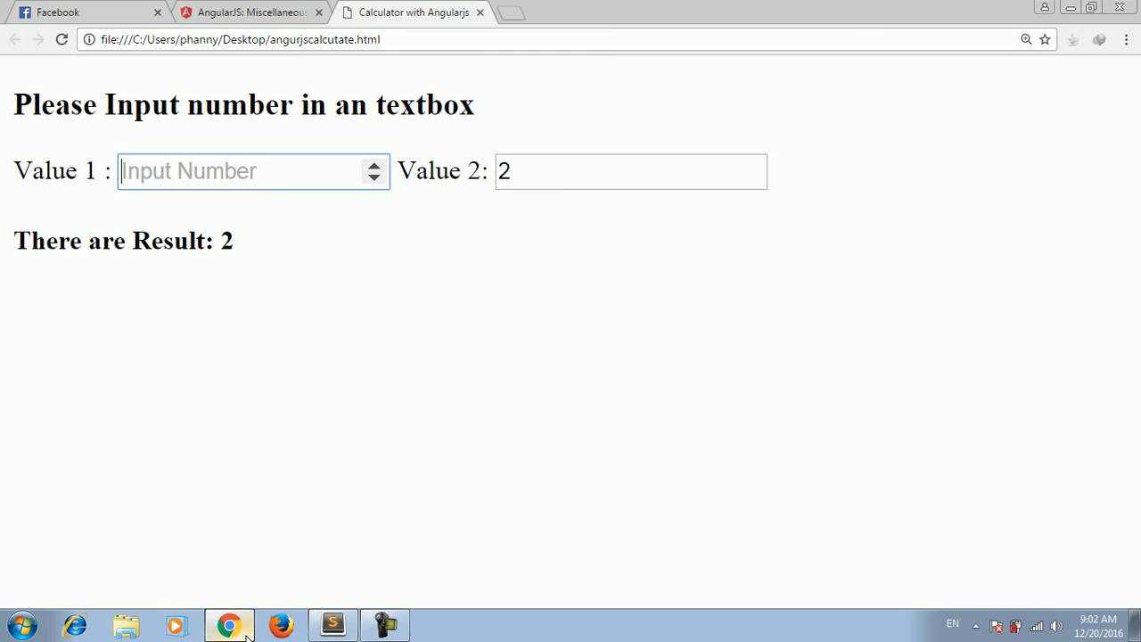
left_click(328, 620)
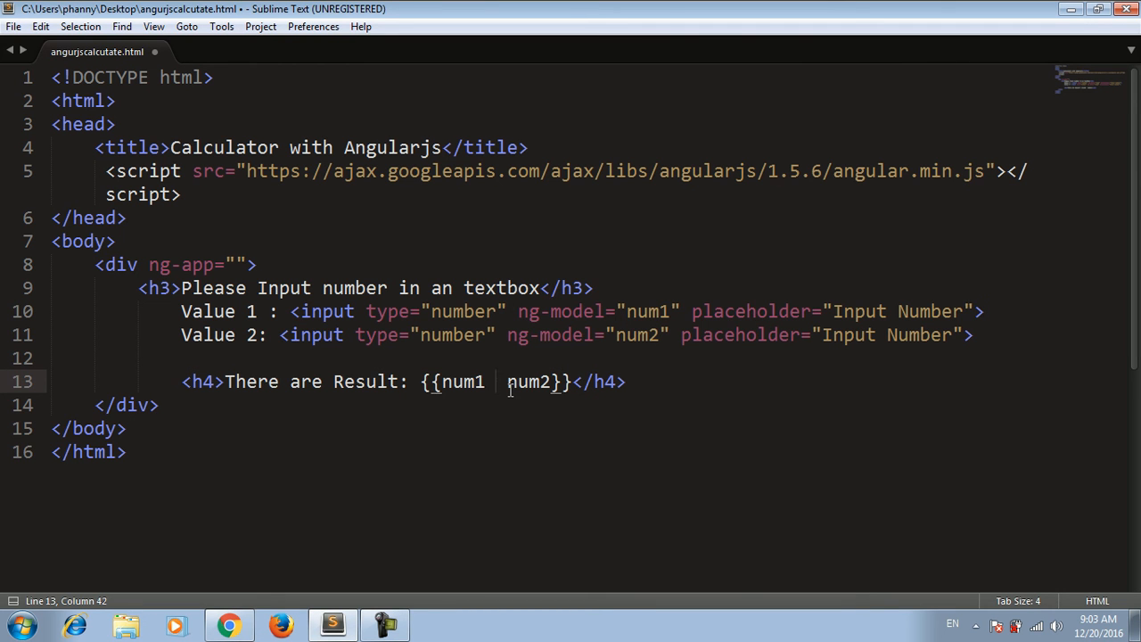
type("-")
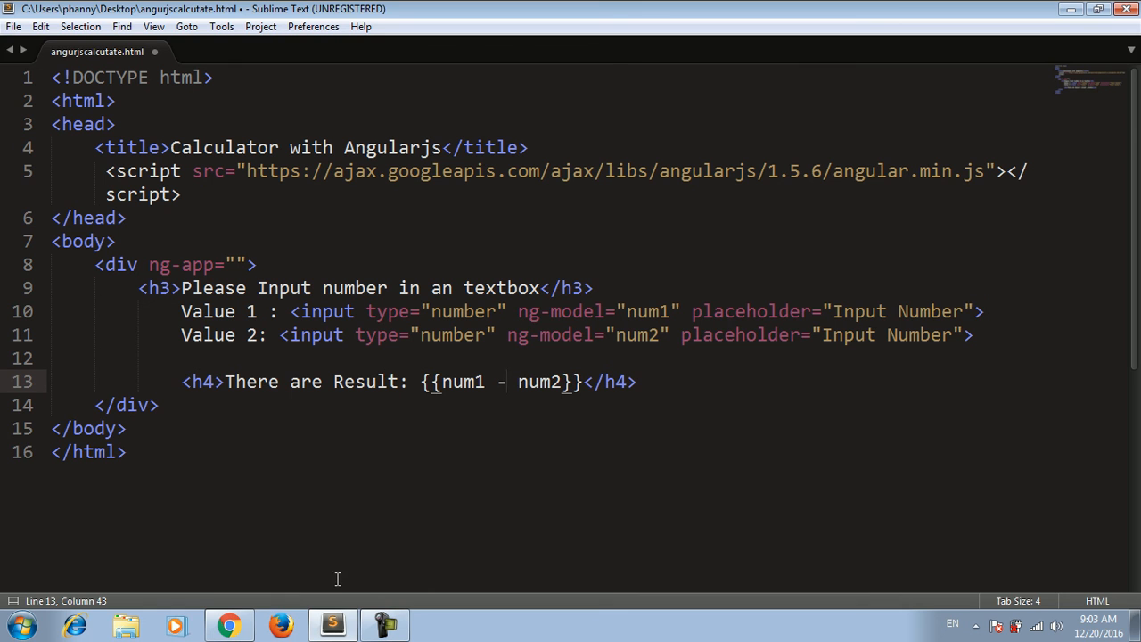
key("ctrl+s")
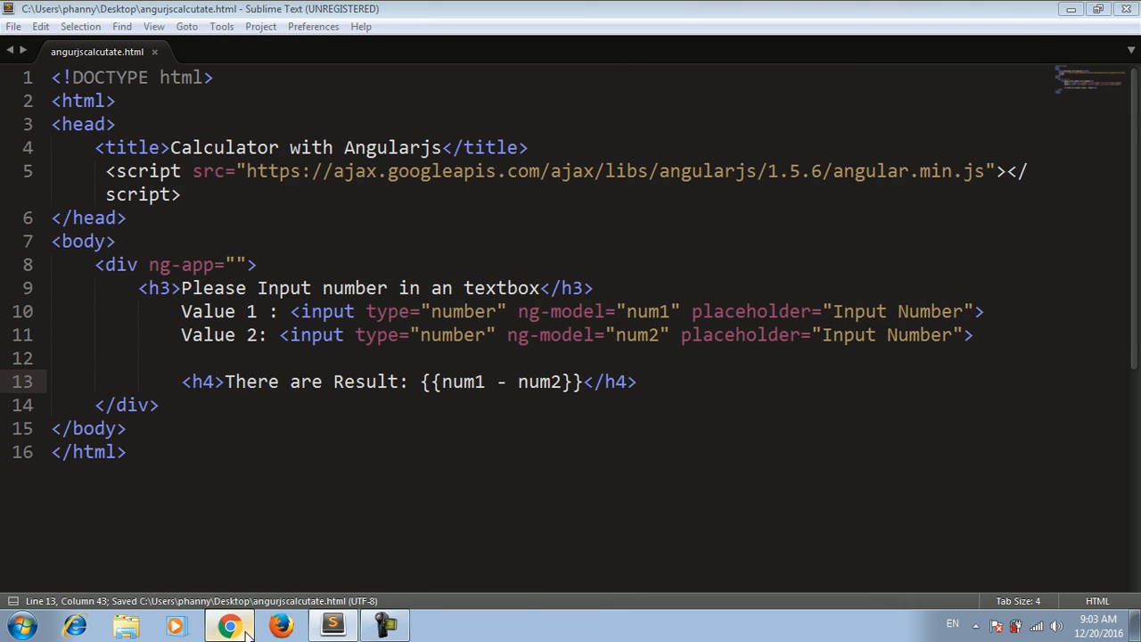
left_click(231, 620)
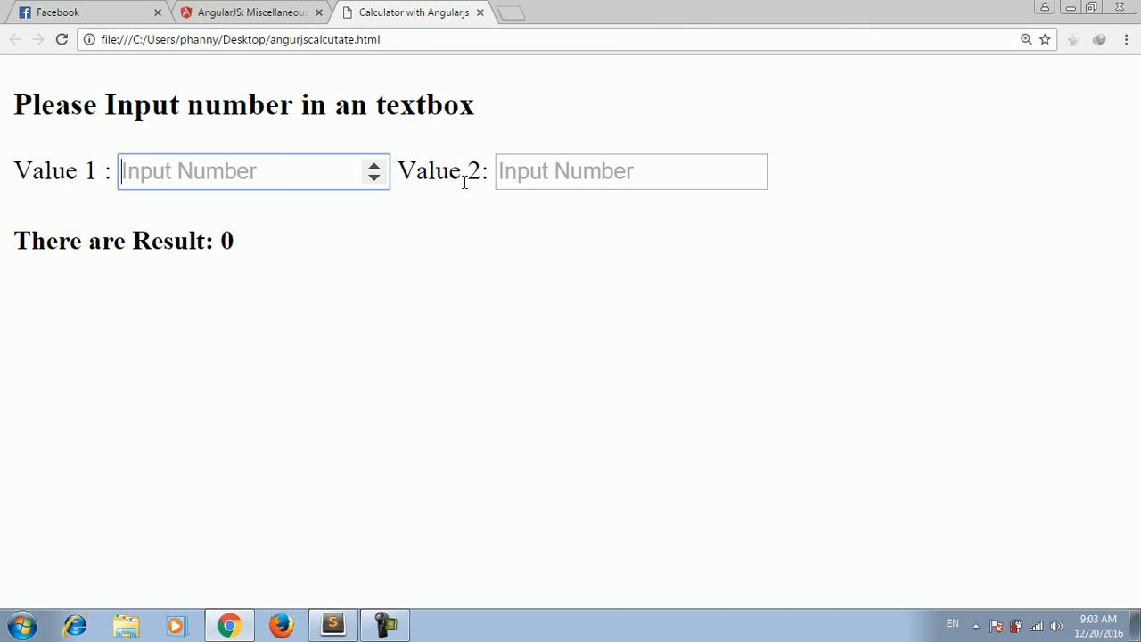
mouse_move(376, 169)
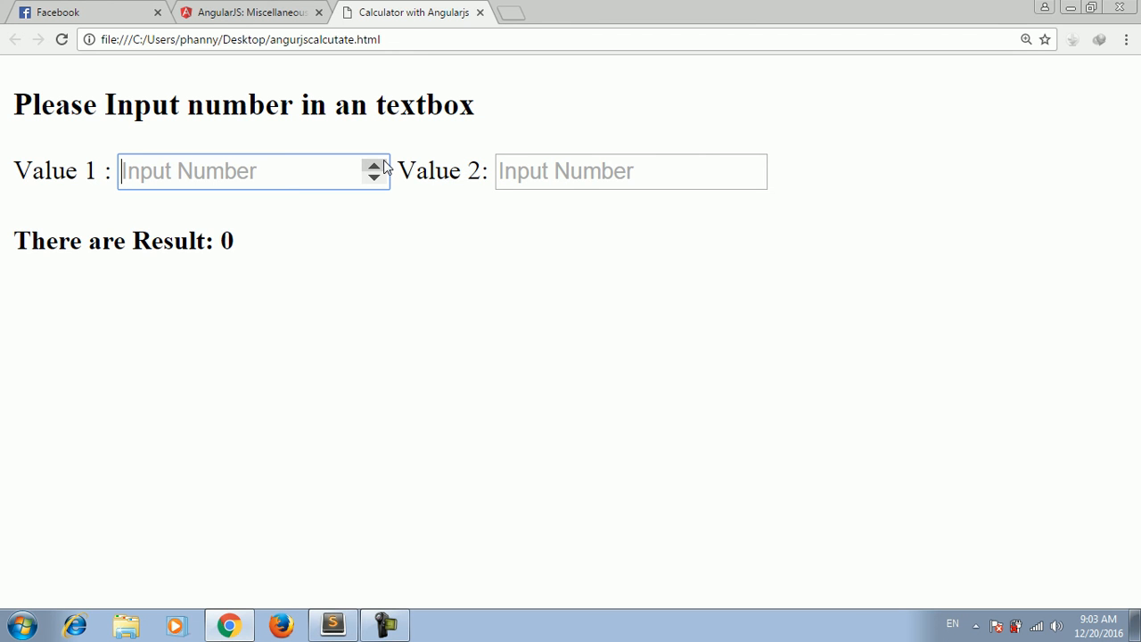
Step: Enter 4 in Value 1 and 3 in Value 2, confirming the result is 1
type("4")
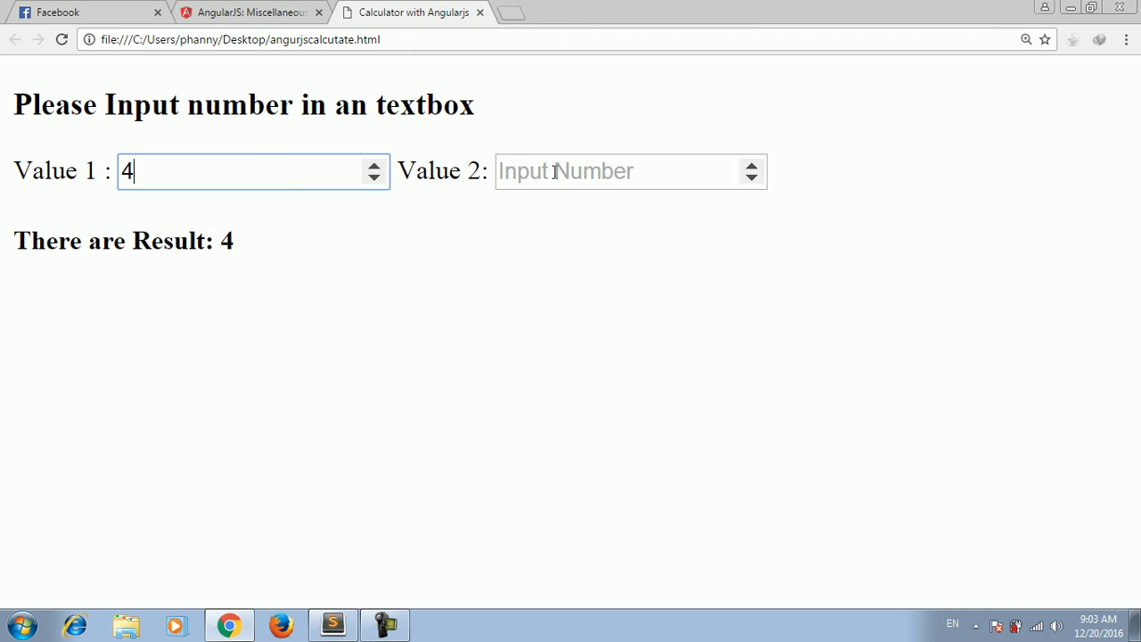
left_click(615, 171)
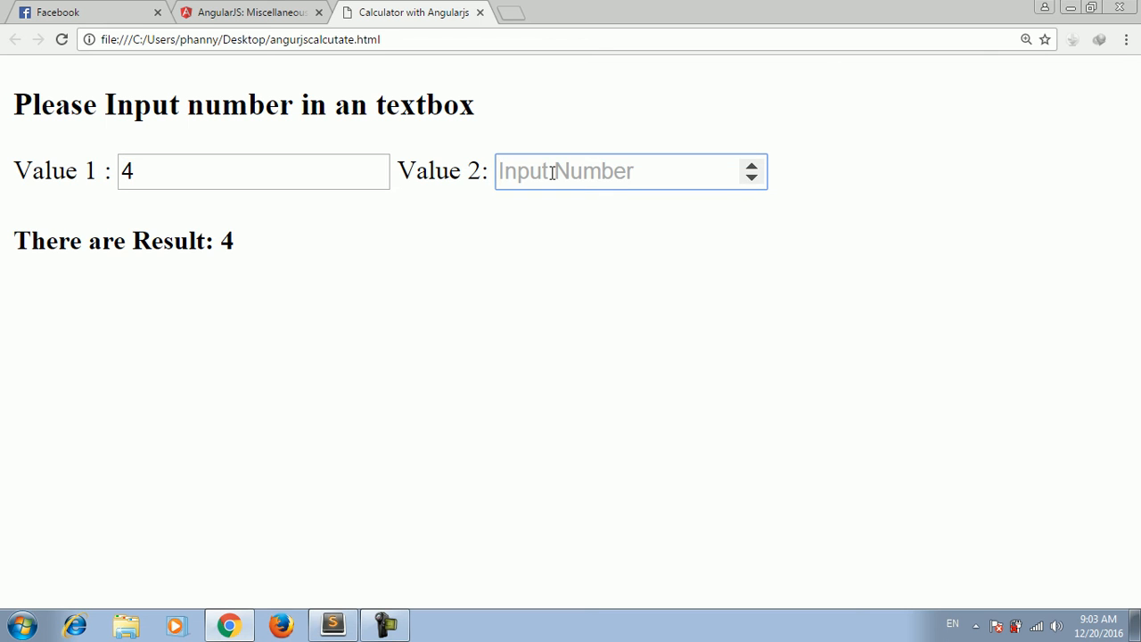
type("3")
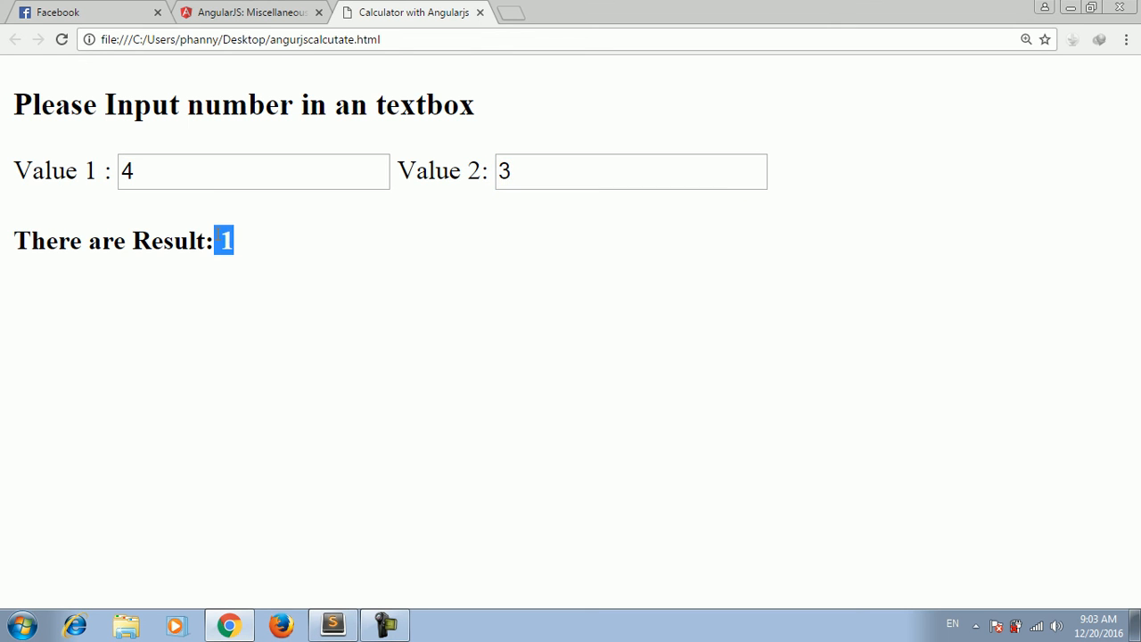
left_click(411, 224)
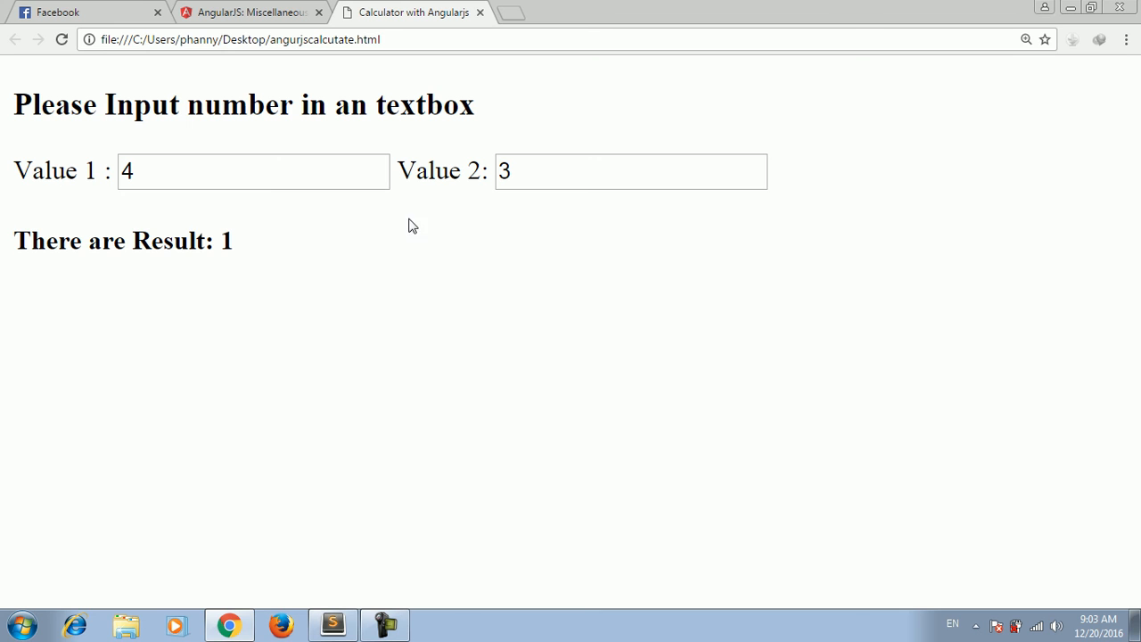
mouse_move(367, 514)
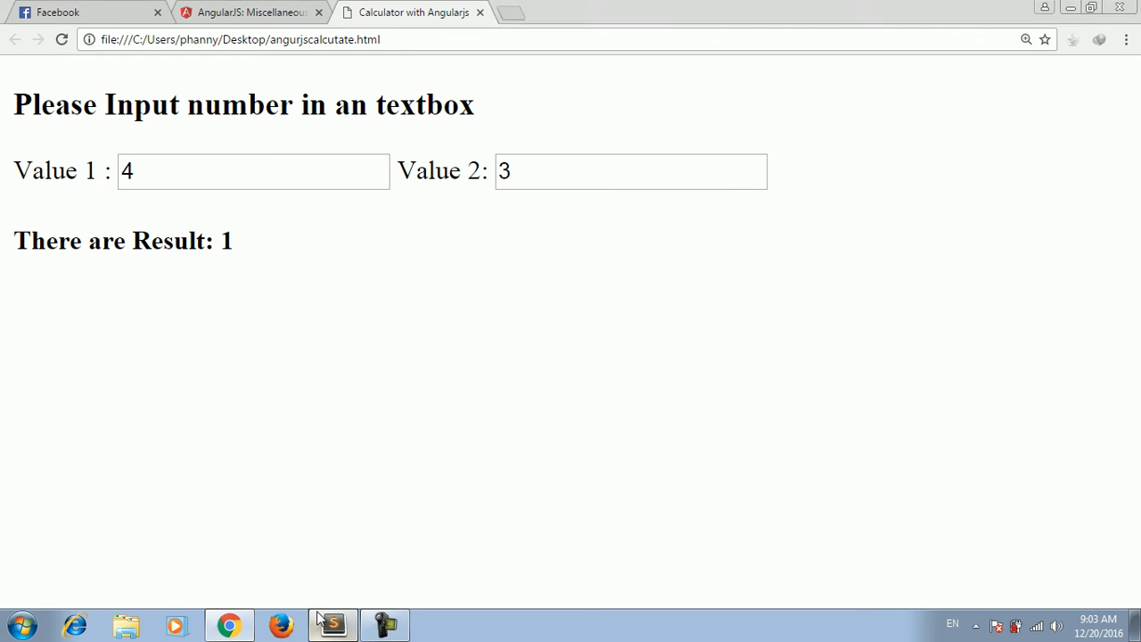
Step: Replace the operator with * so the expression reads {{num1 * num2}}
left_click(325, 620)
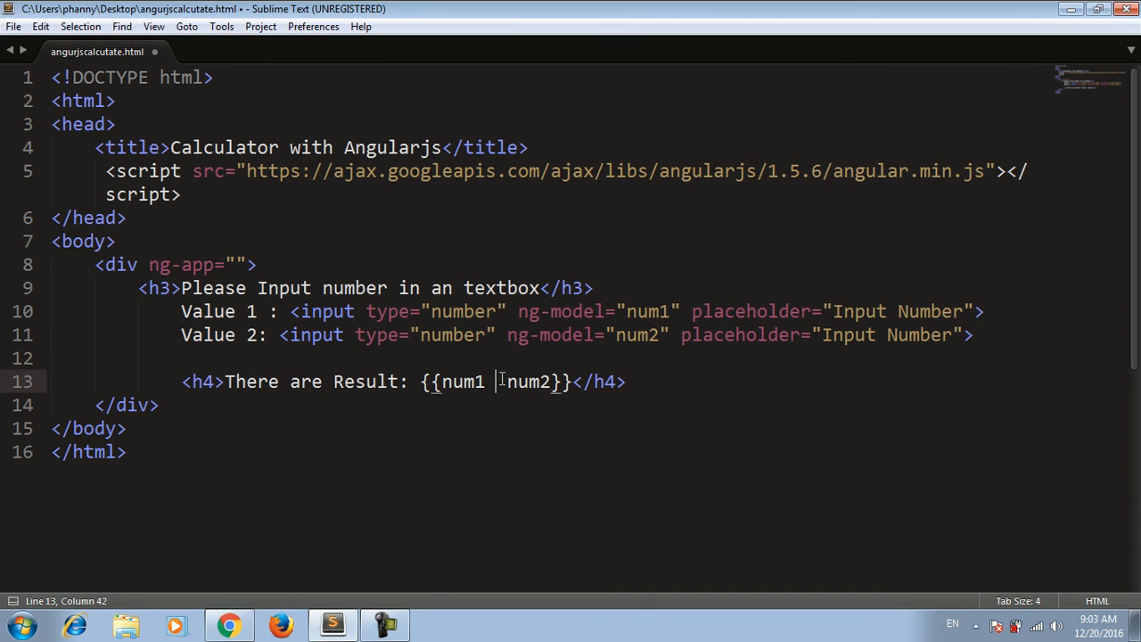
type("+")
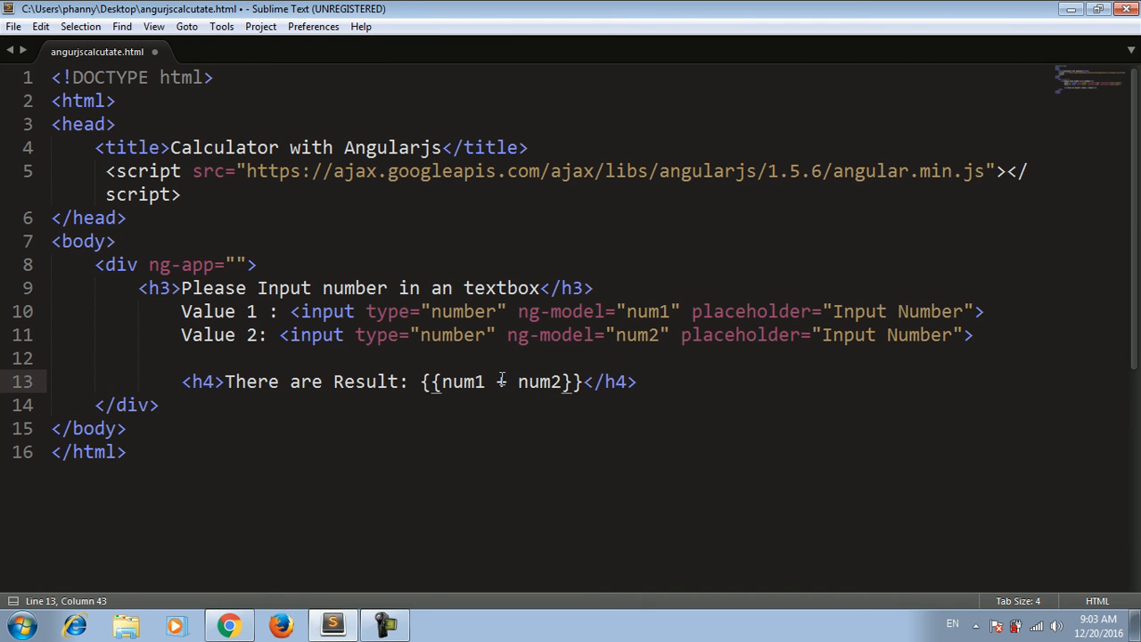
key("backspace")
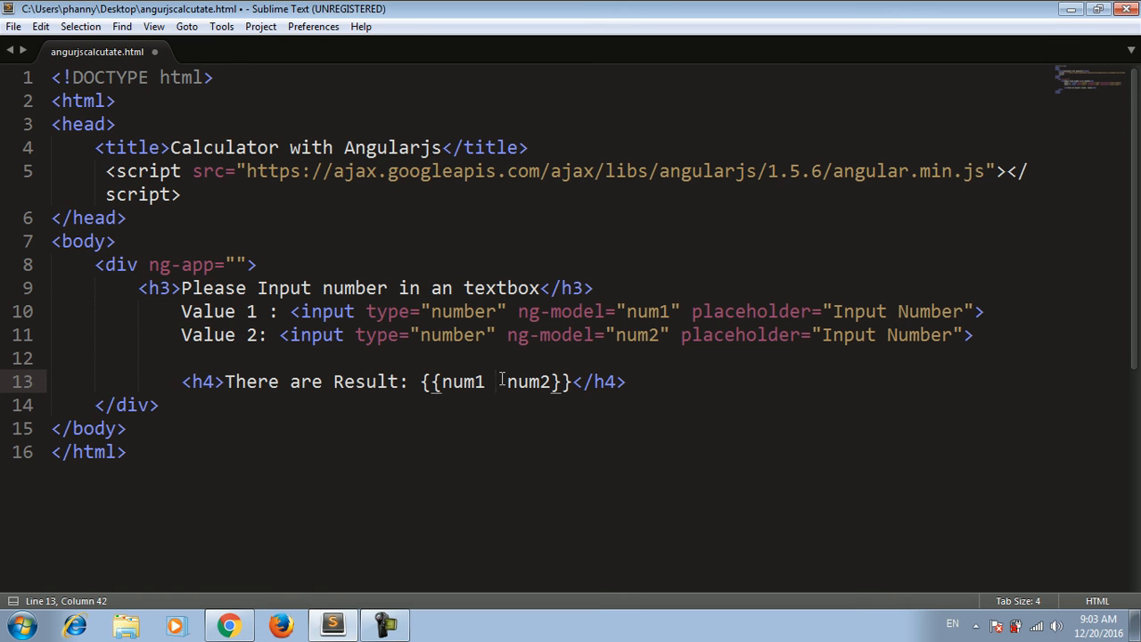
type("*")
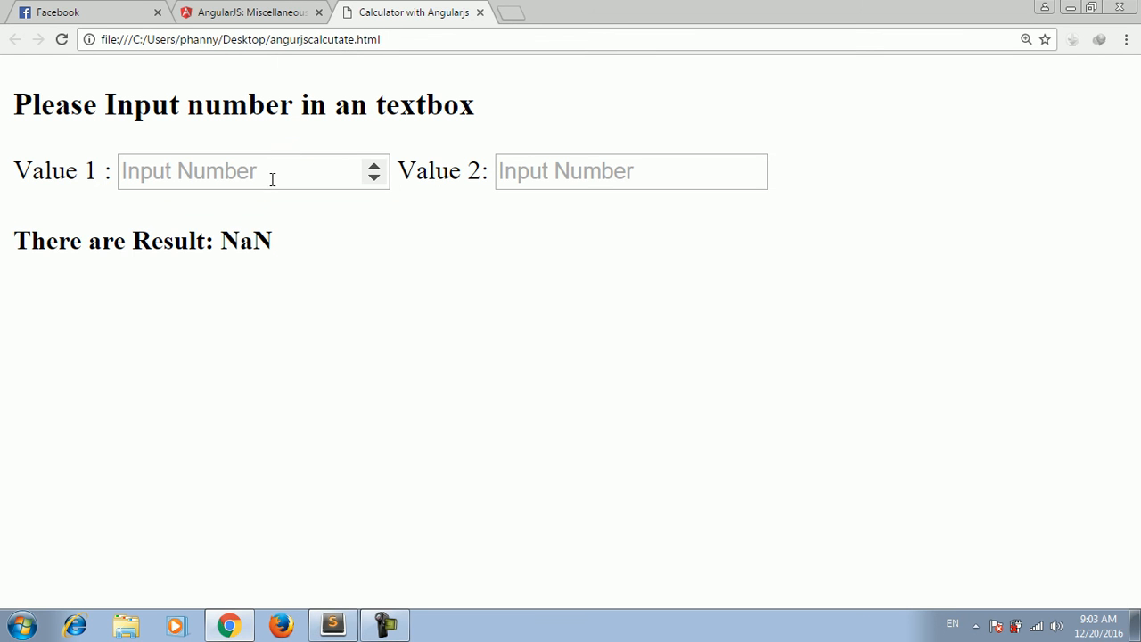
Step: Enter 3 and 3 for a result of 9, then change Value 1 to 1 for a result of 3
type("3")
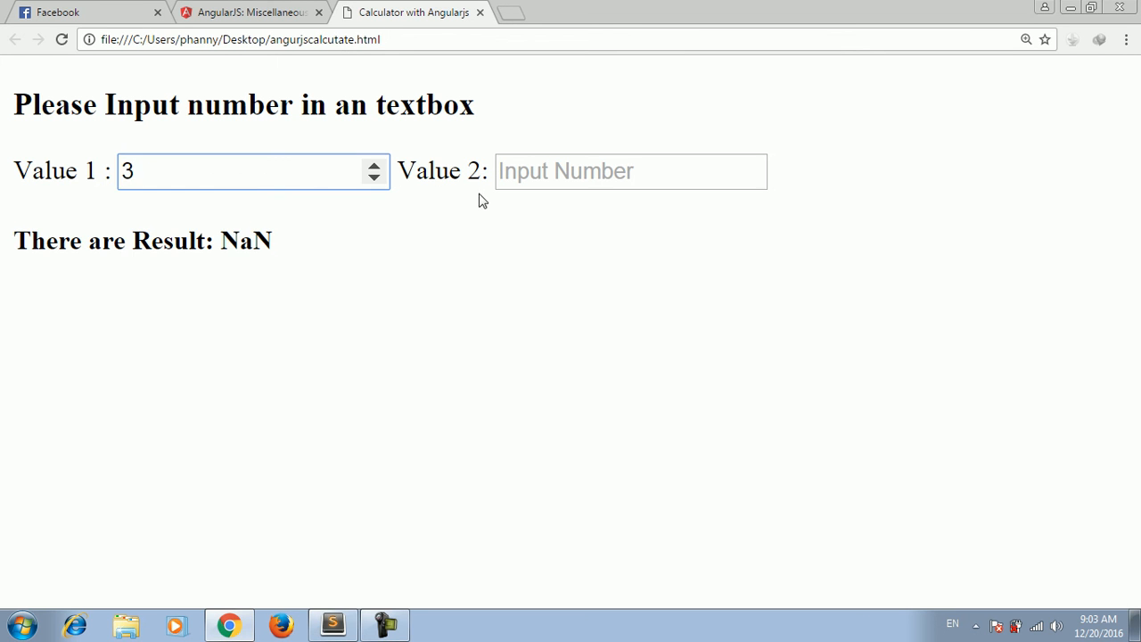
type("3")
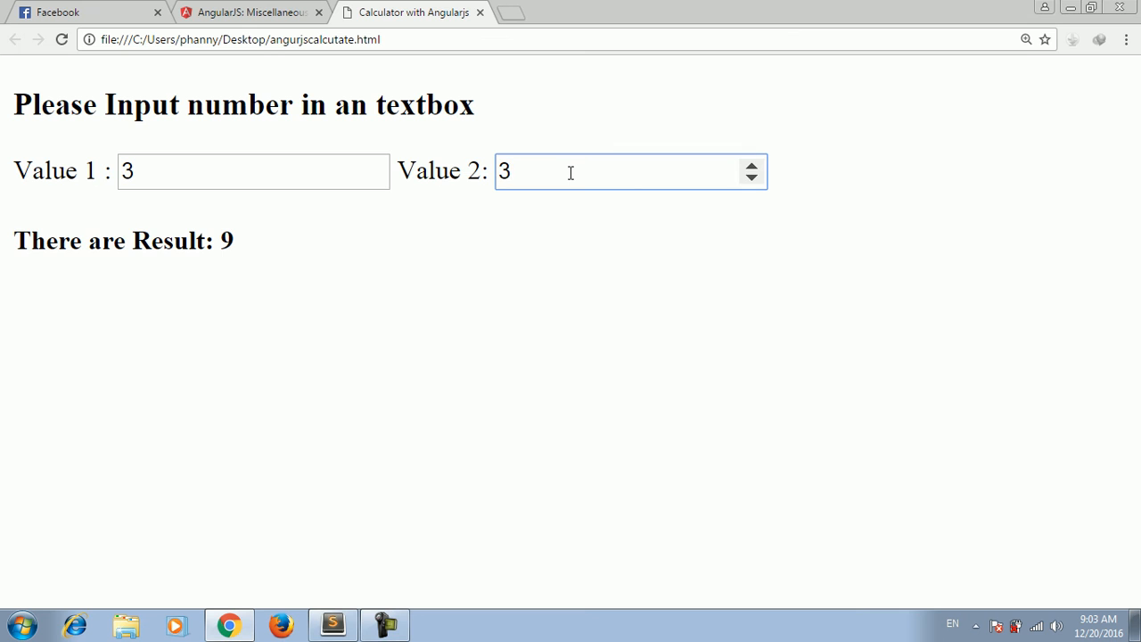
left_click(253, 171)
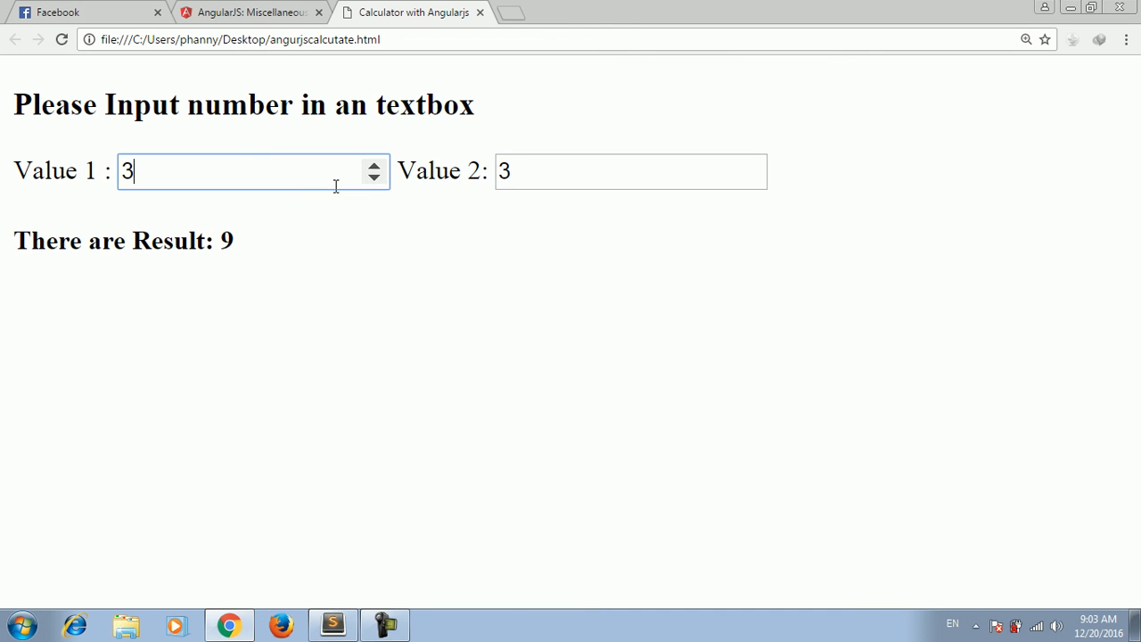
mouse_move(312, 157)
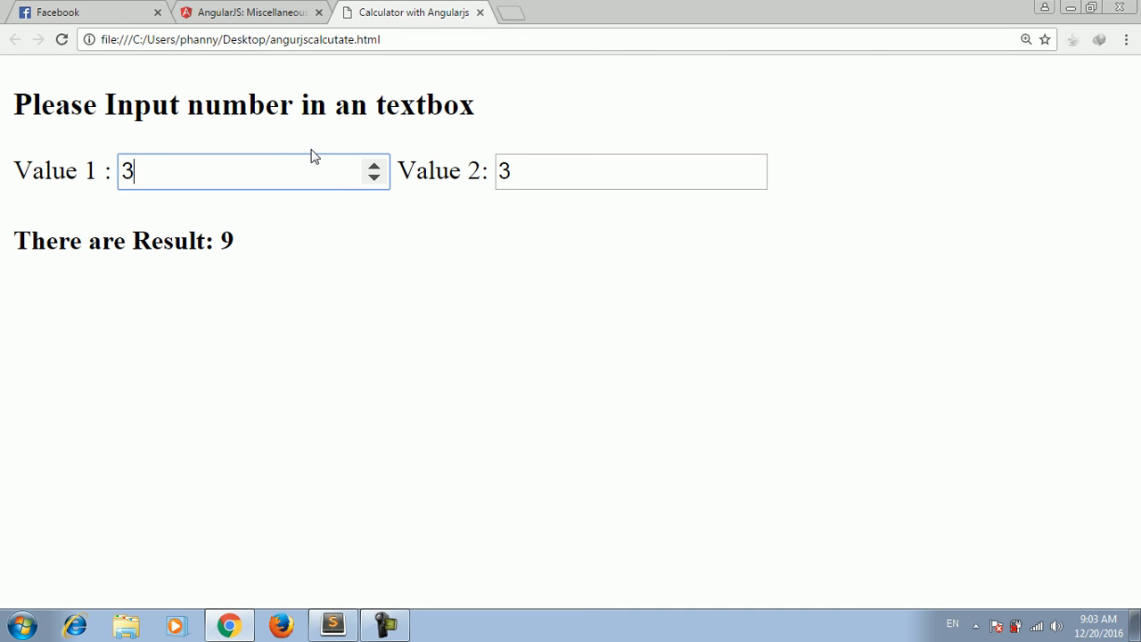
type("1")
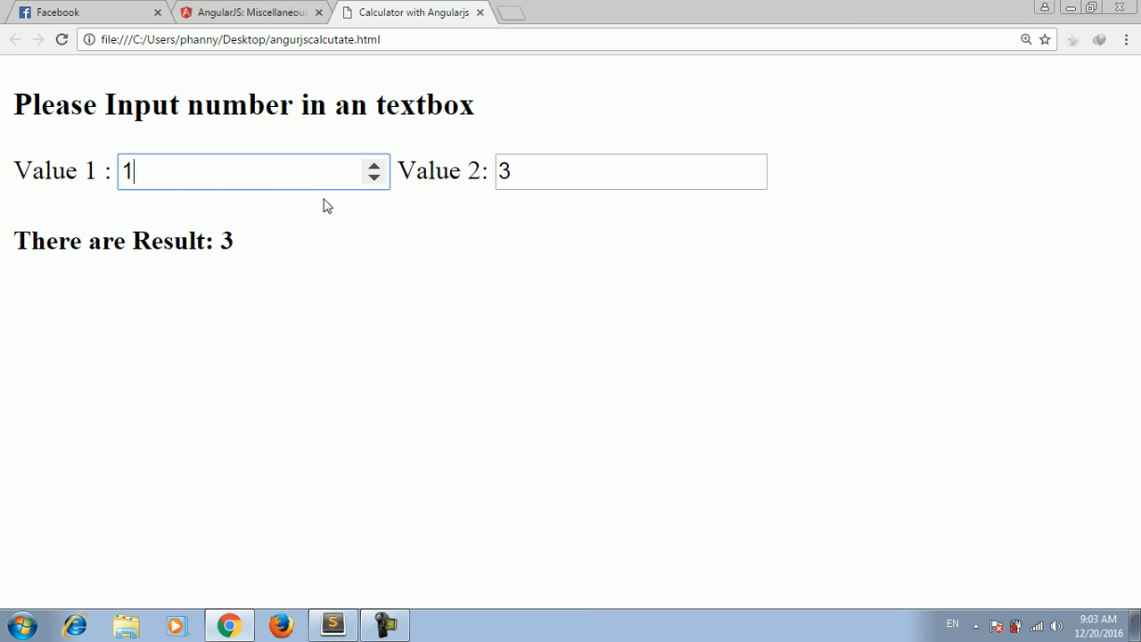
left_click(624, 171)
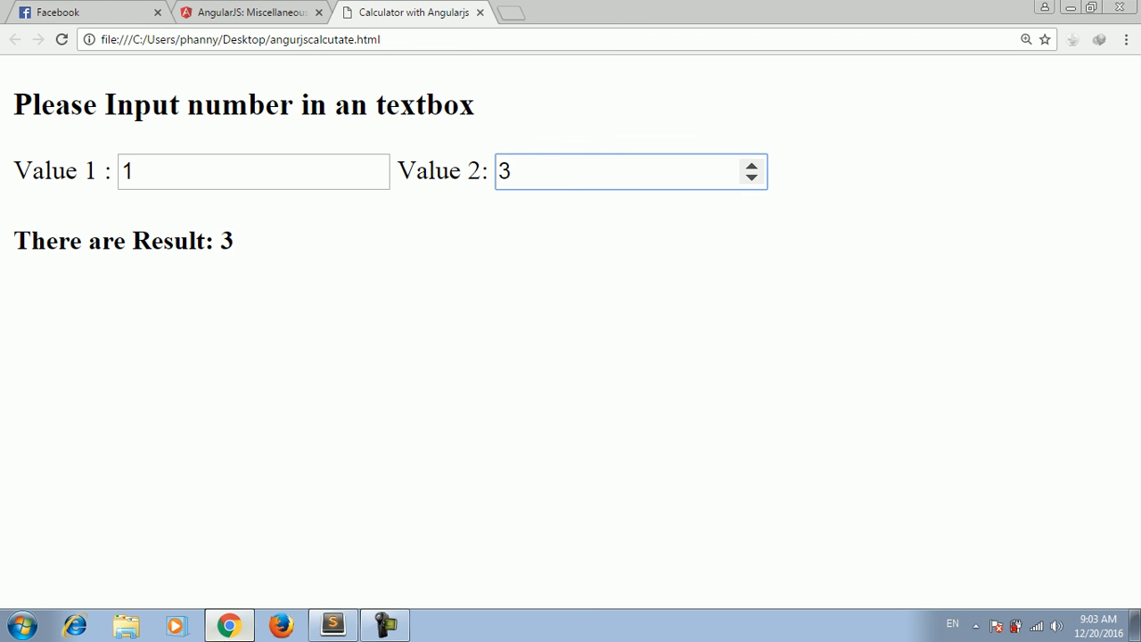
left_click(325, 620)
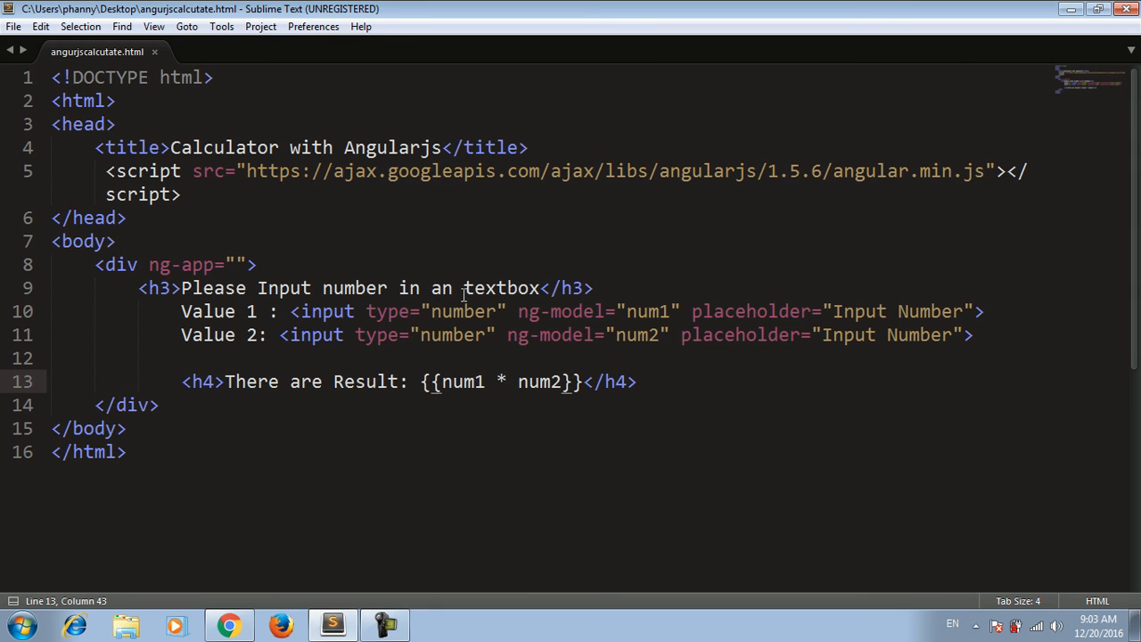
double_click(502, 382)
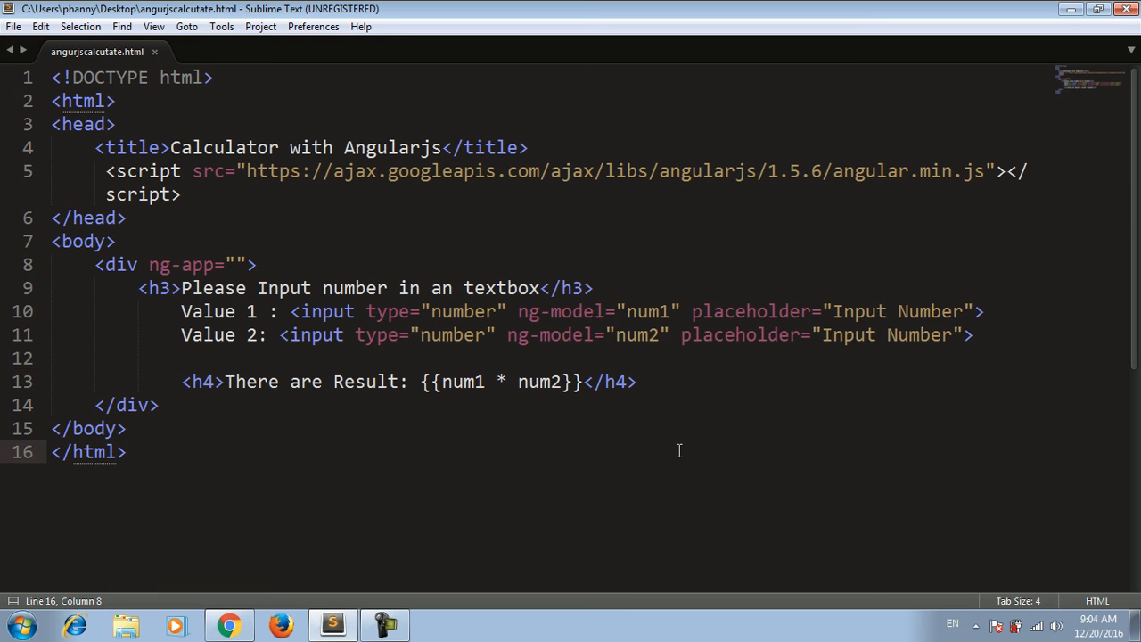
left_click(571, 335)
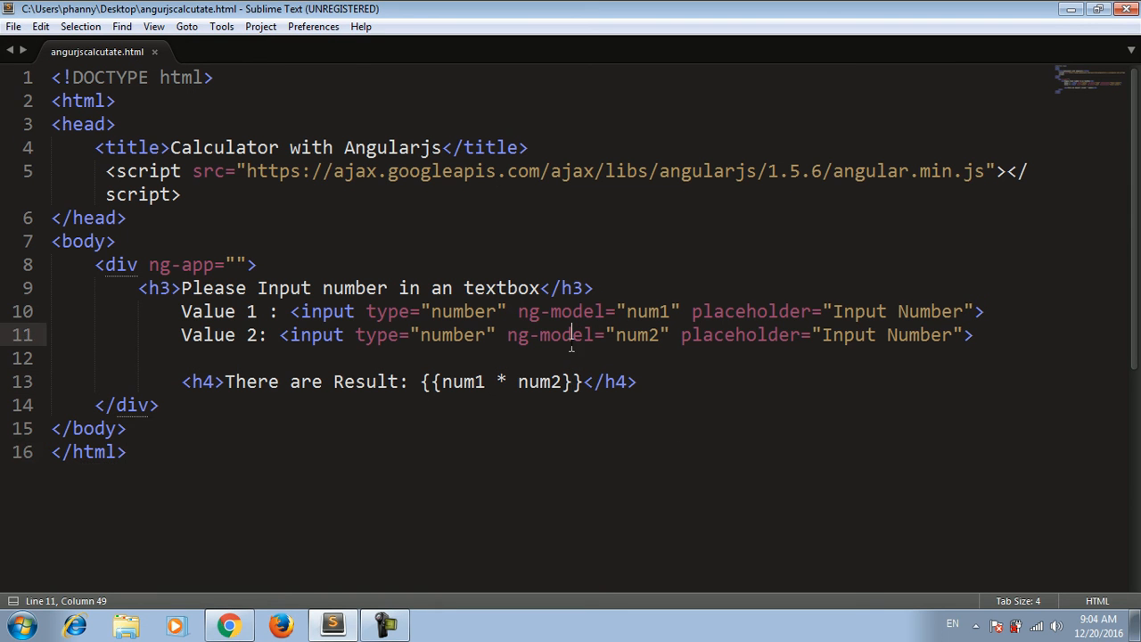